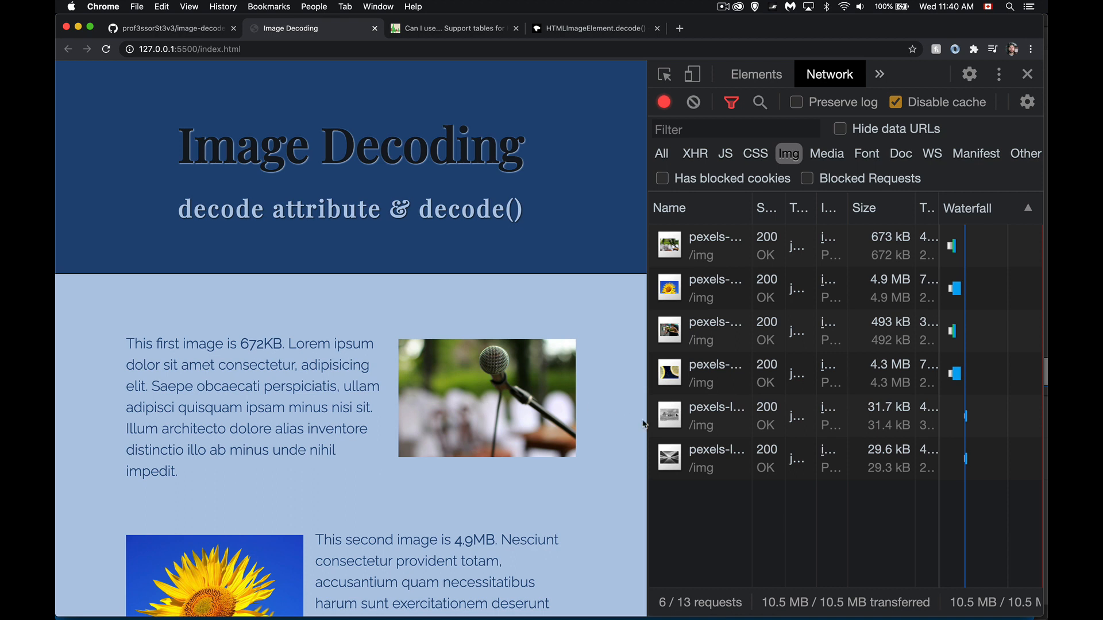
mouse_move(670, 458)
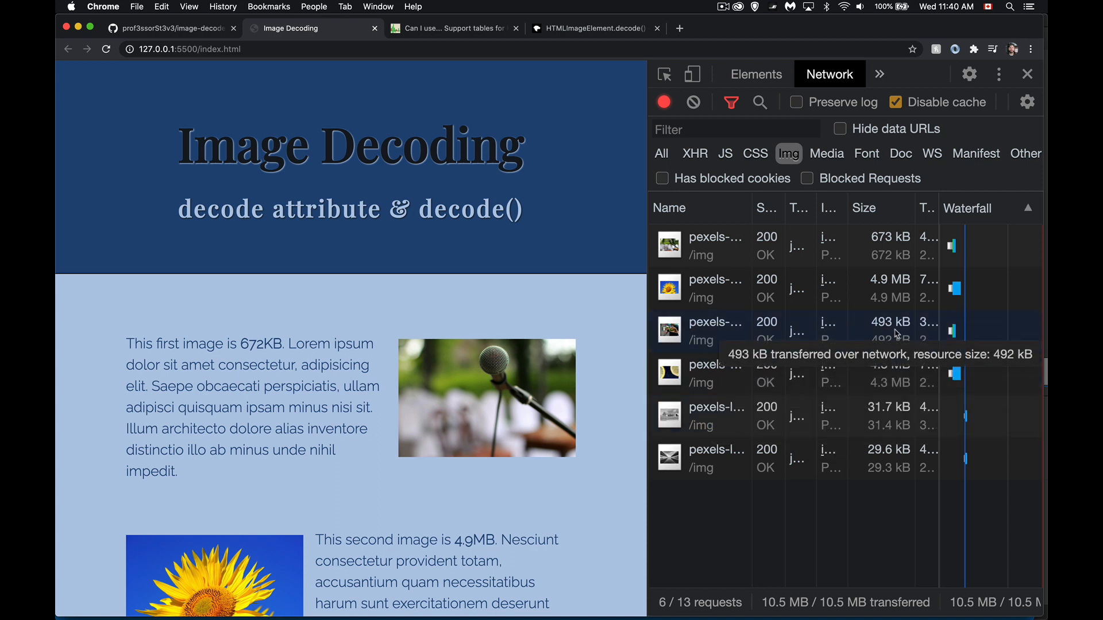
mouse_move(890, 288)
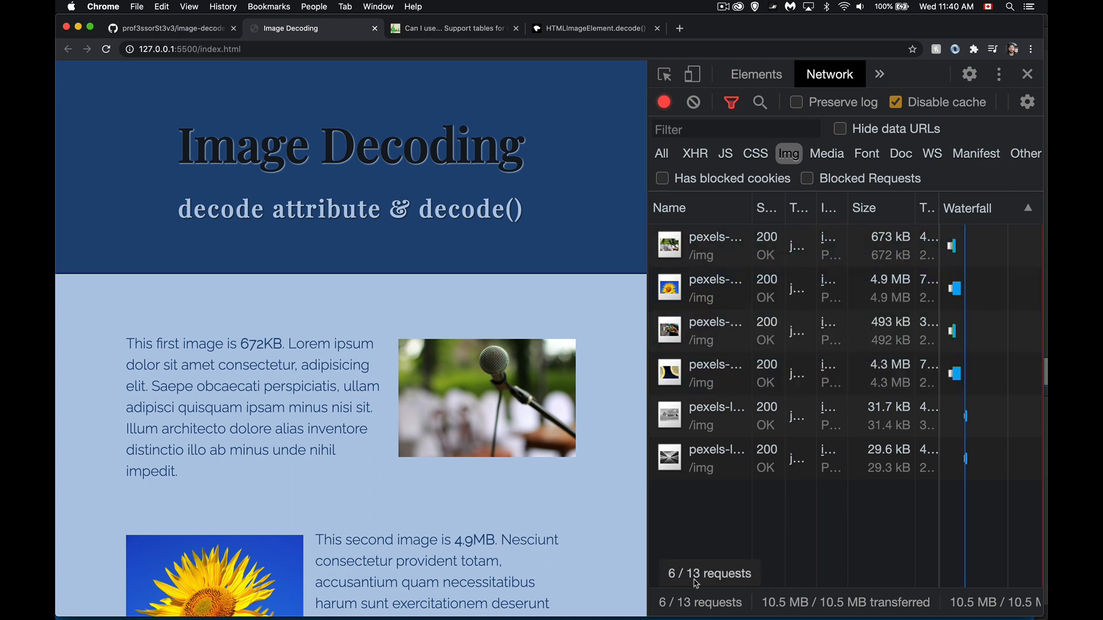
mouse_move(586, 535)
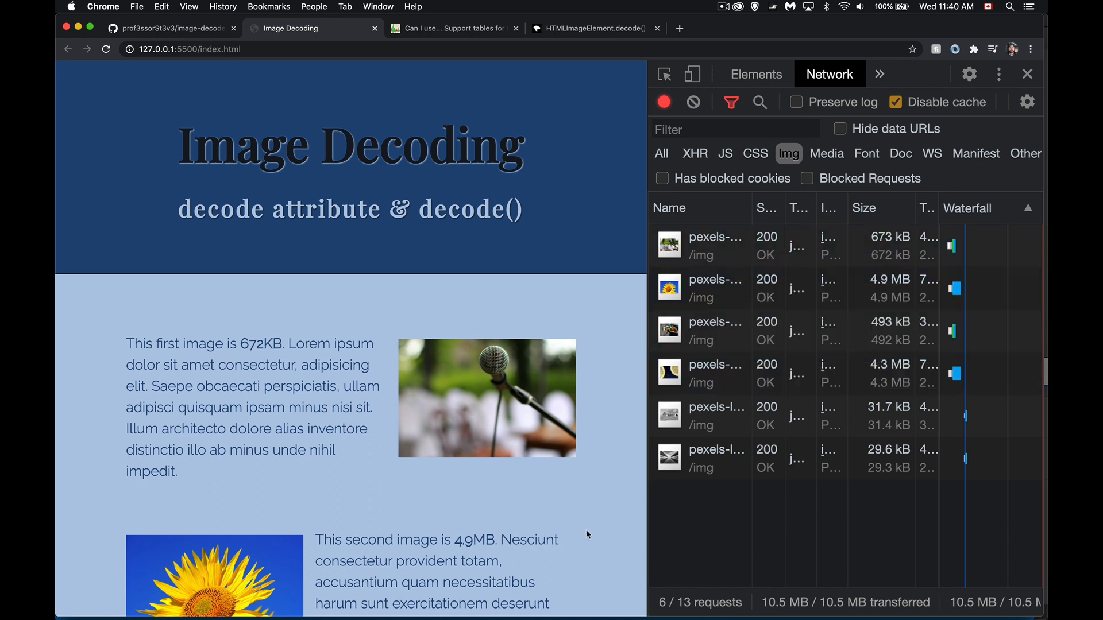
mouse_move(904, 373)
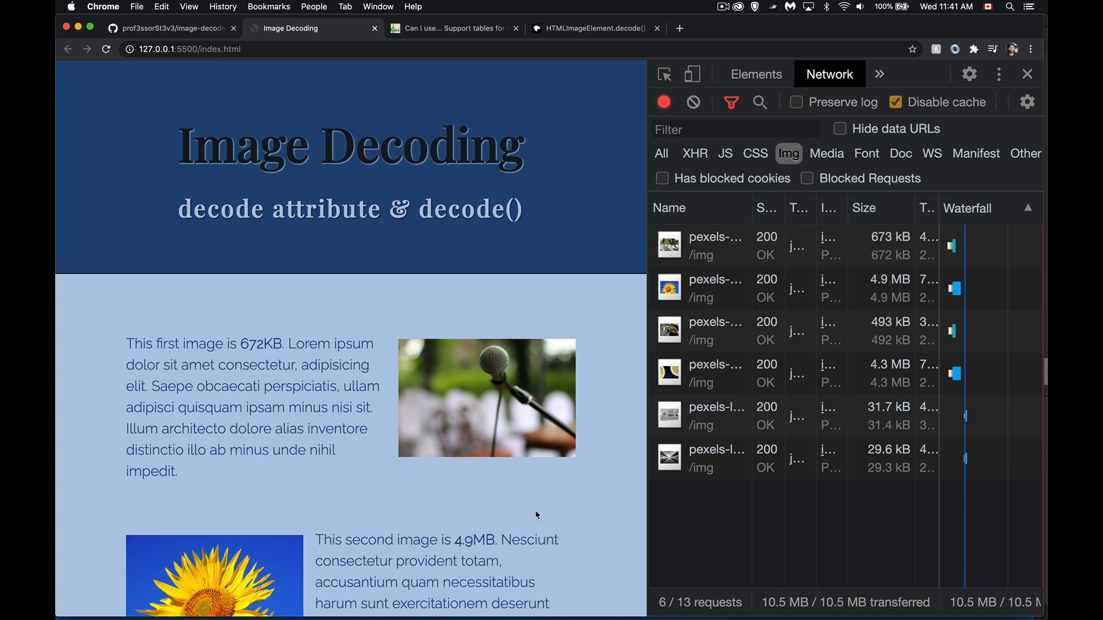
mouse_move(454, 389)
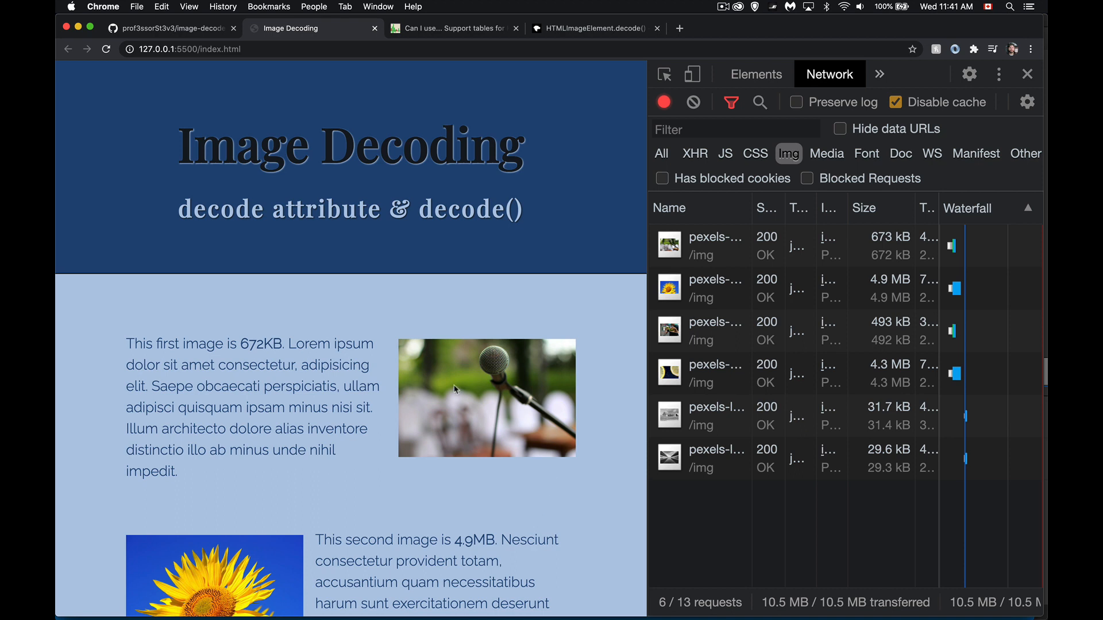
mouse_move(354, 429)
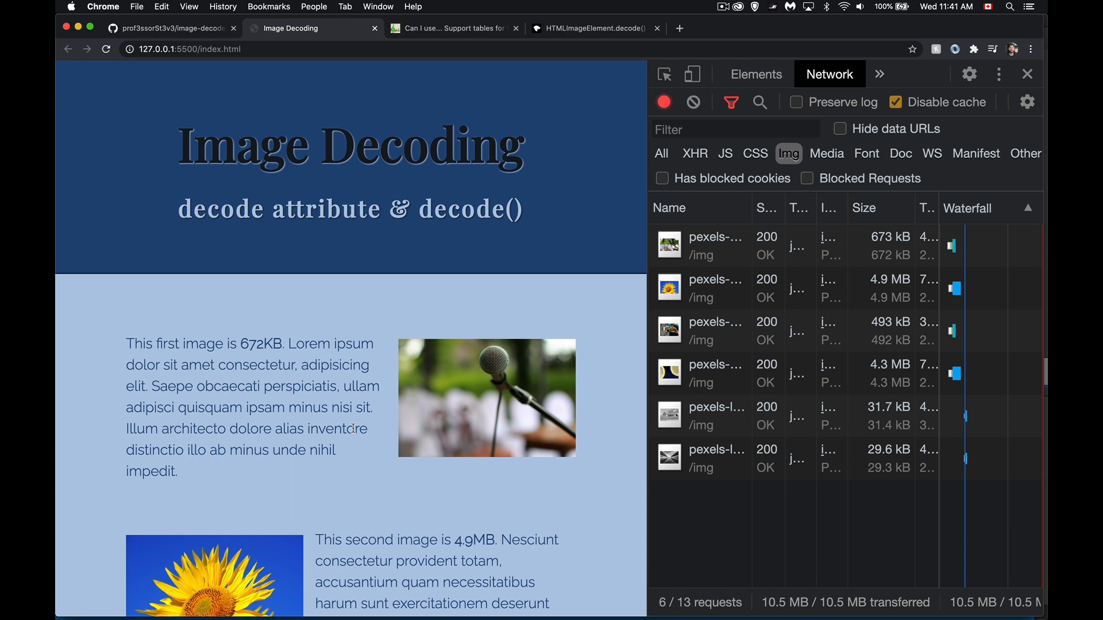
mouse_move(715, 416)
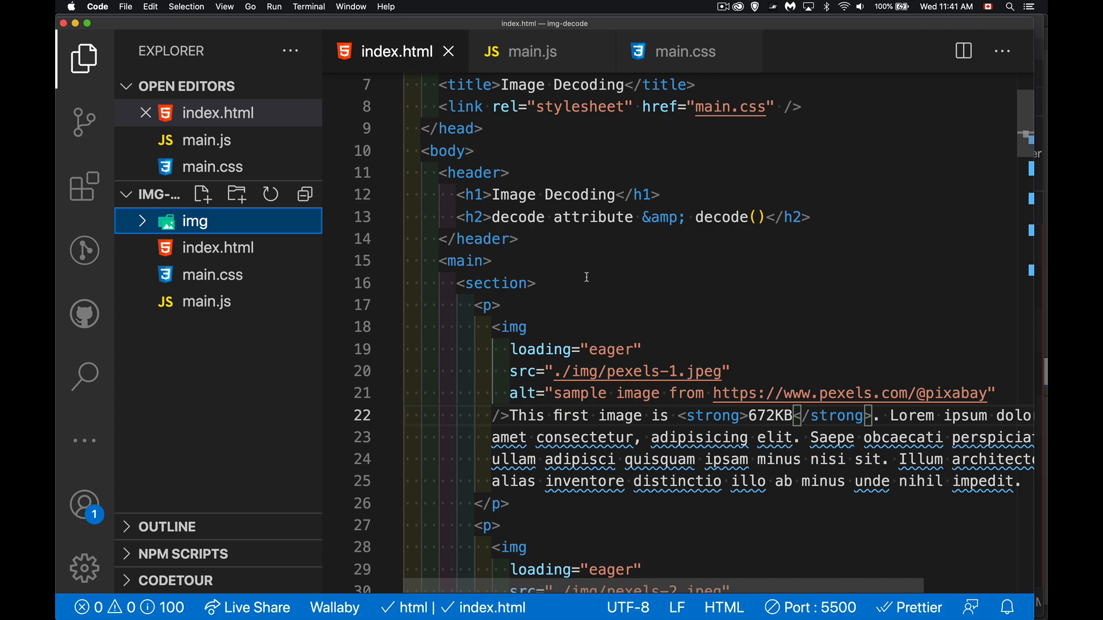
Add a saved <!-- auto sync async --> comment above the first lazy image, then view main.js
scroll(down, 3)
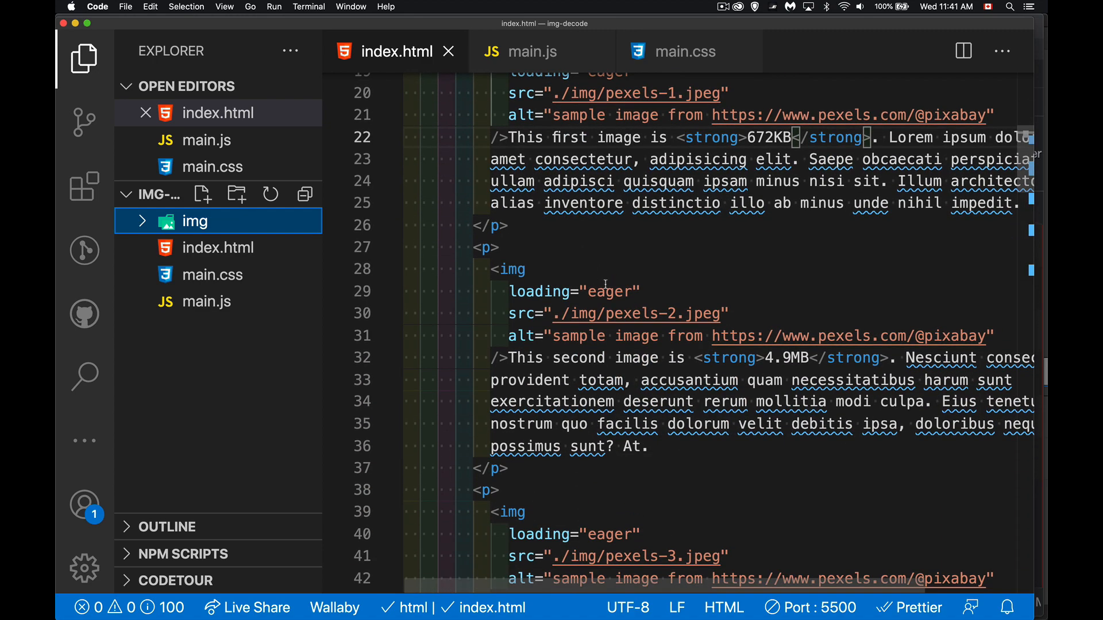
scroll(down, 3)
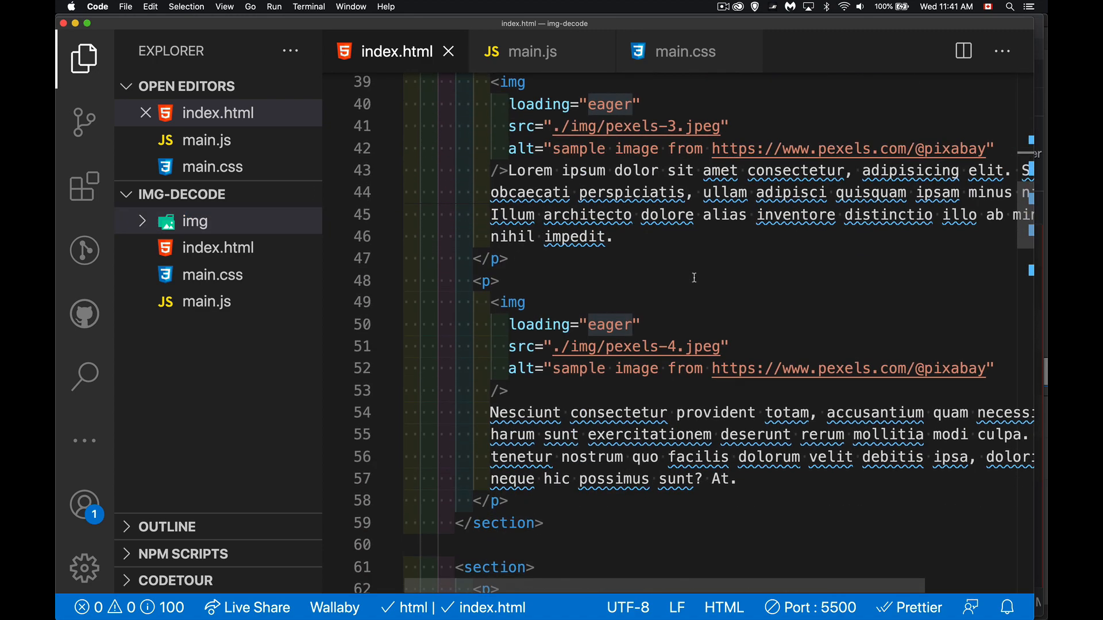
scroll(down, 3)
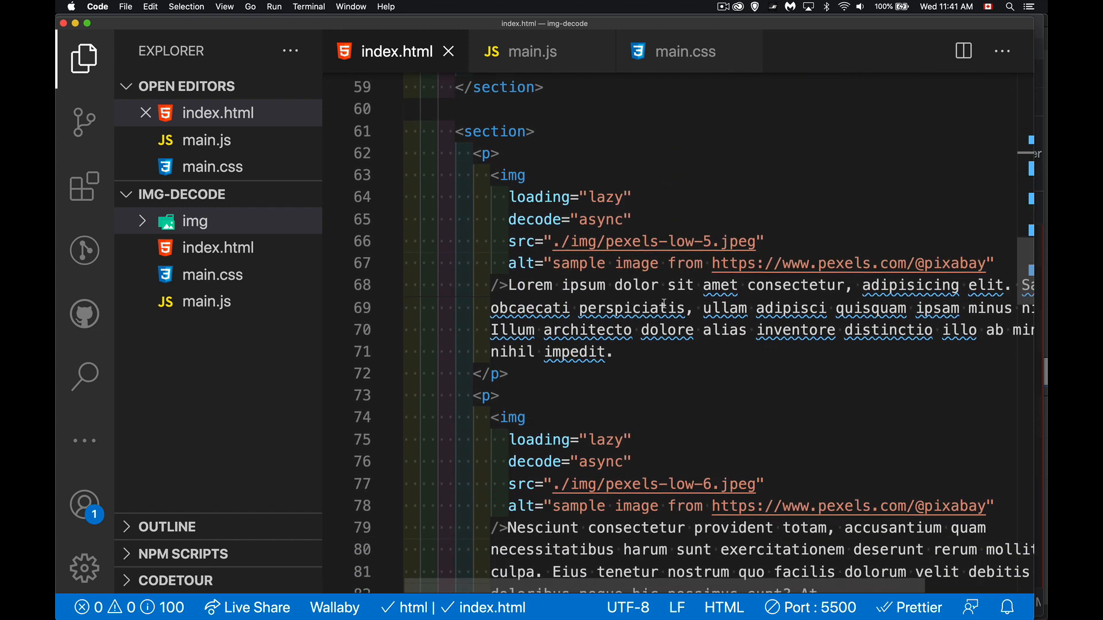
scroll(down, 3)
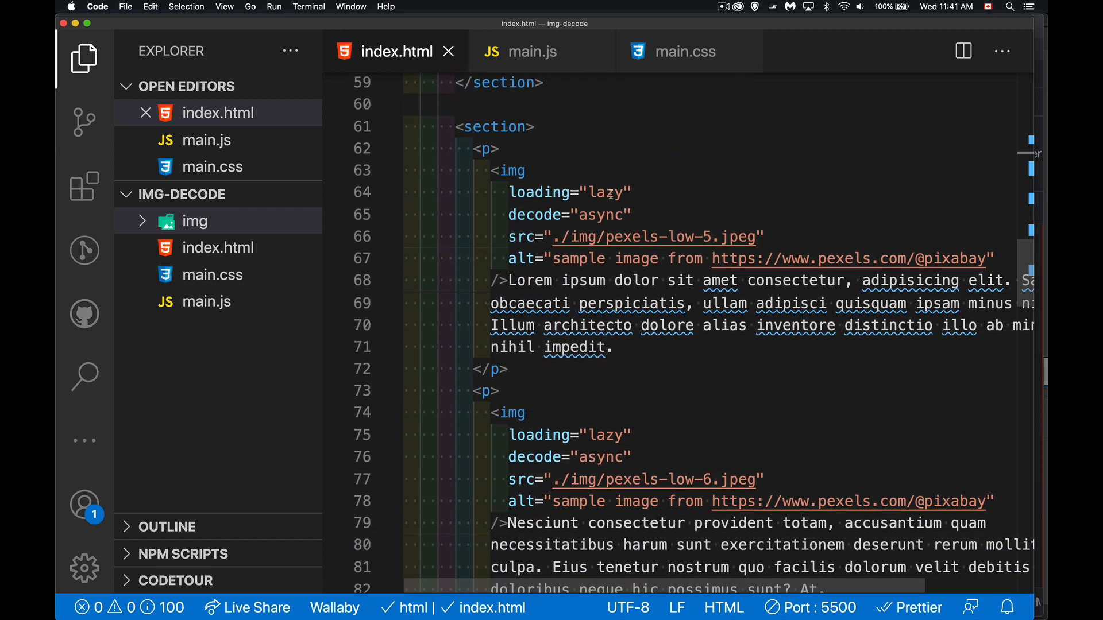
double_click(604, 192)
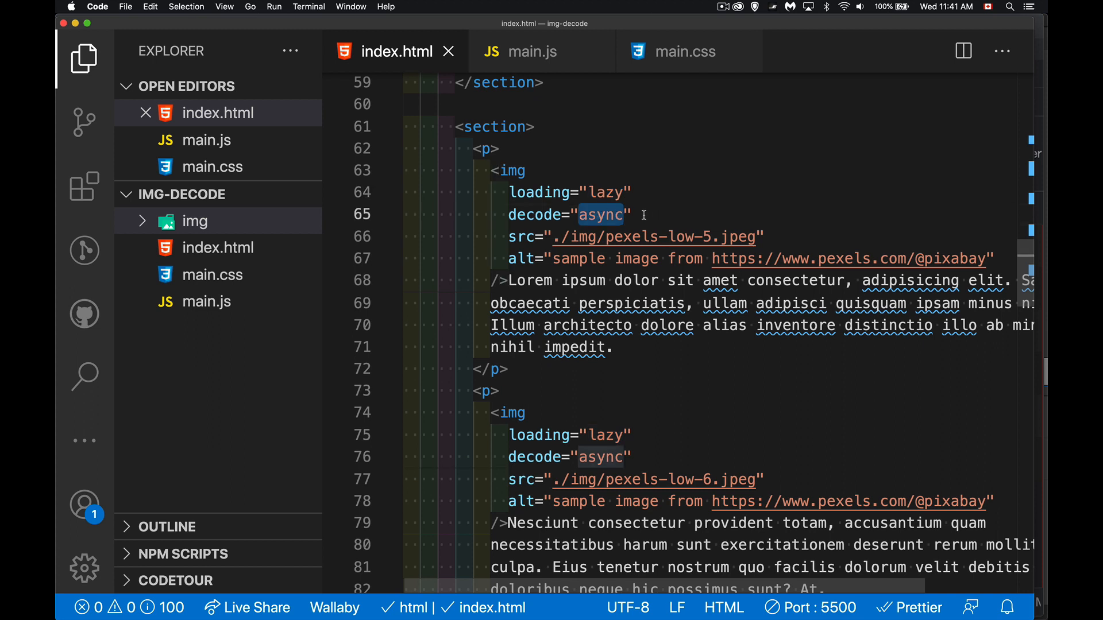
text(<!--  -->)
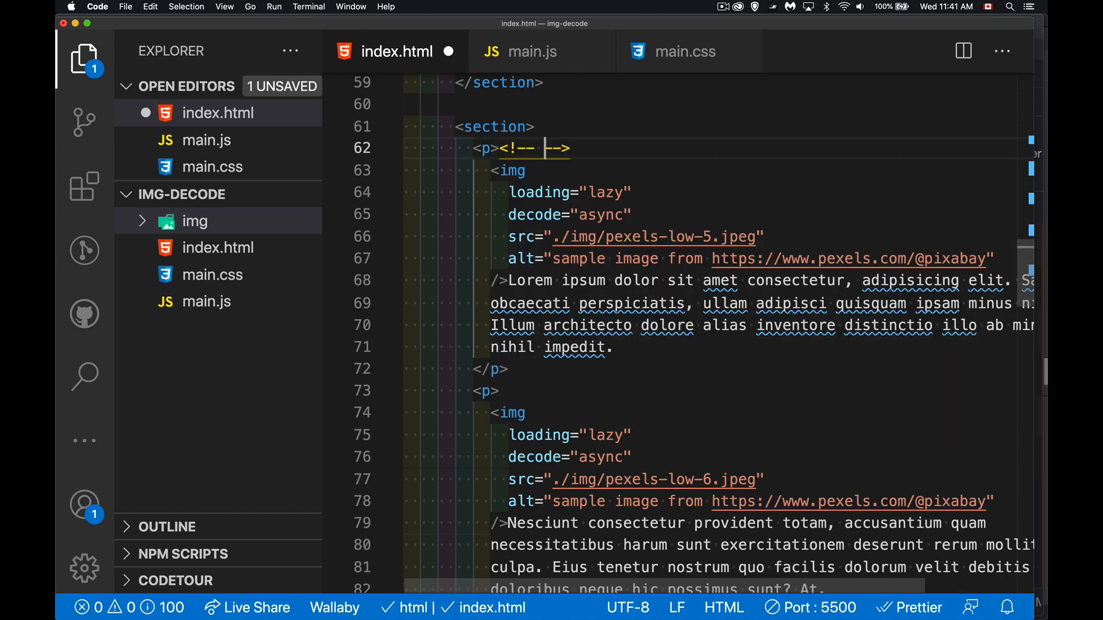
text(auto)
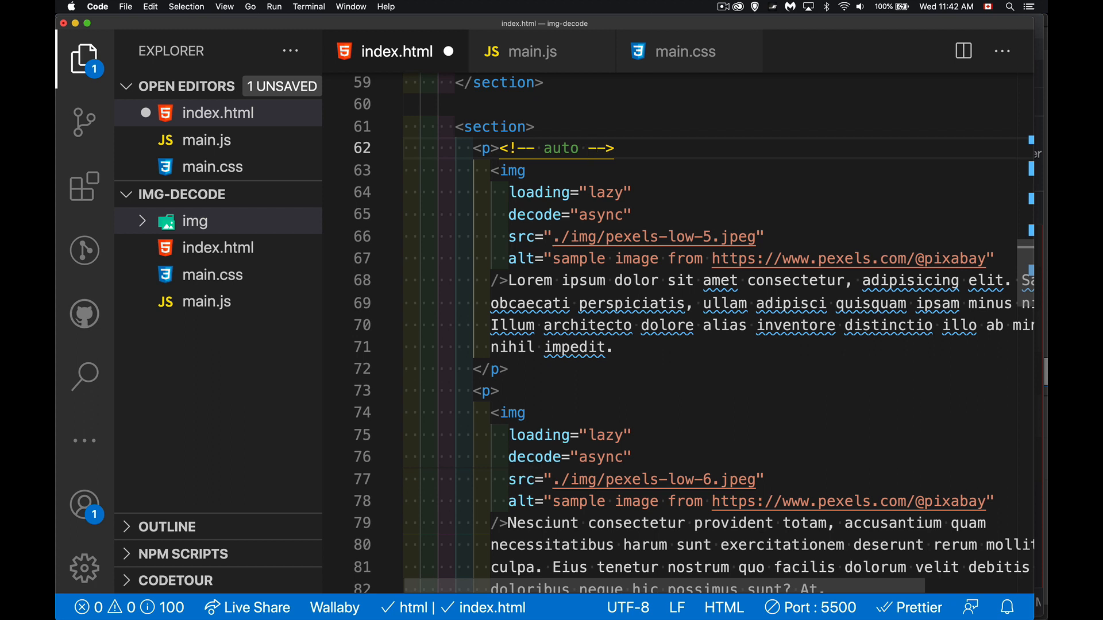
mouse_move(654, 208)
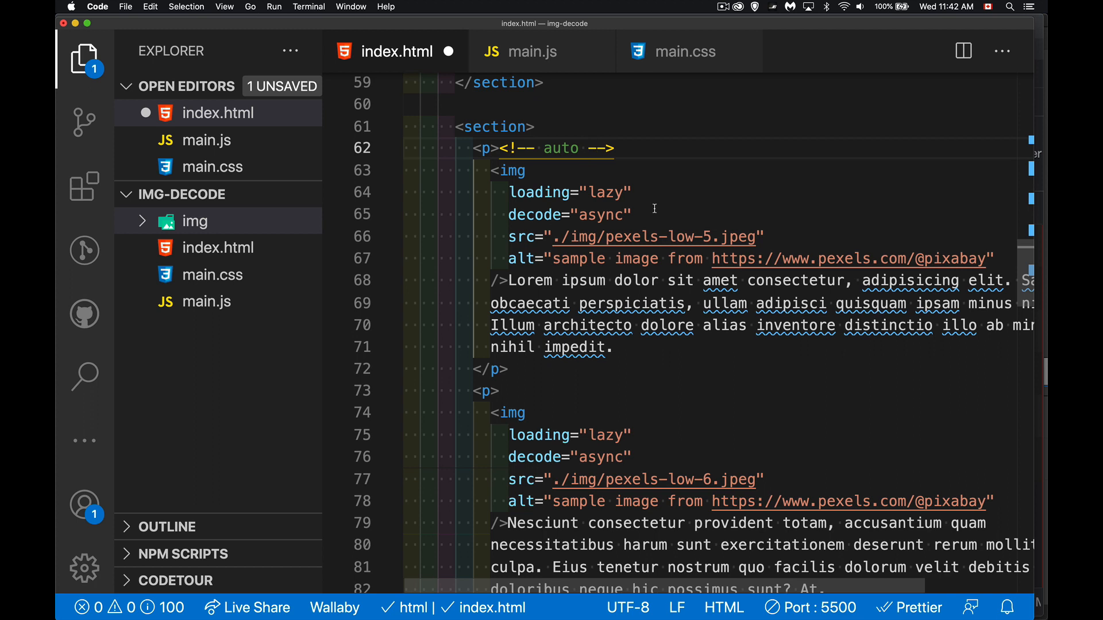
text(sync)
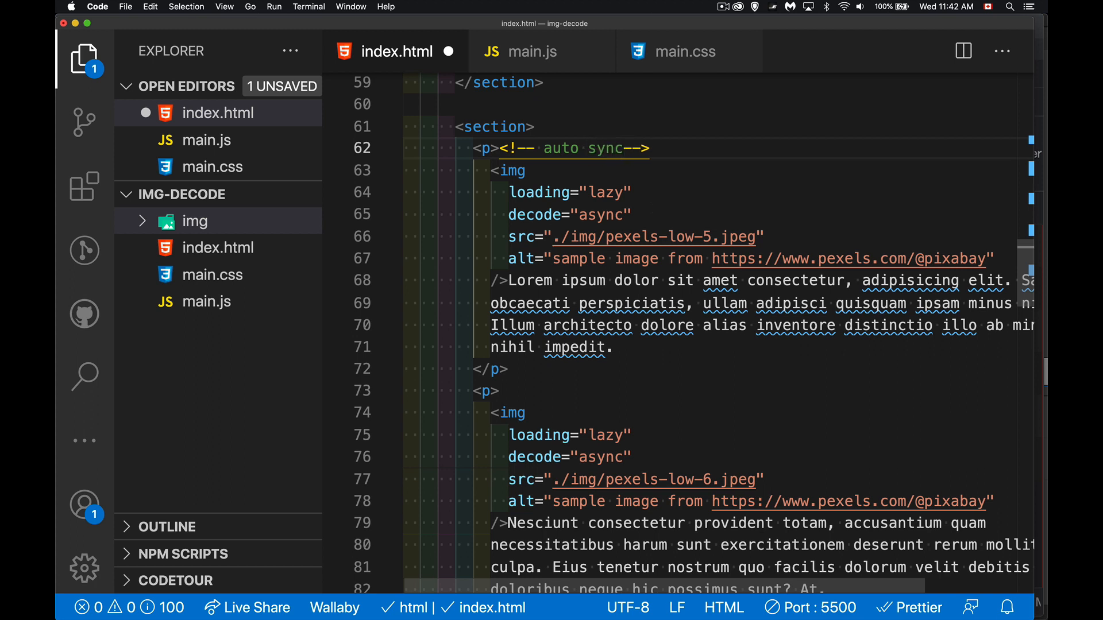
text(async)
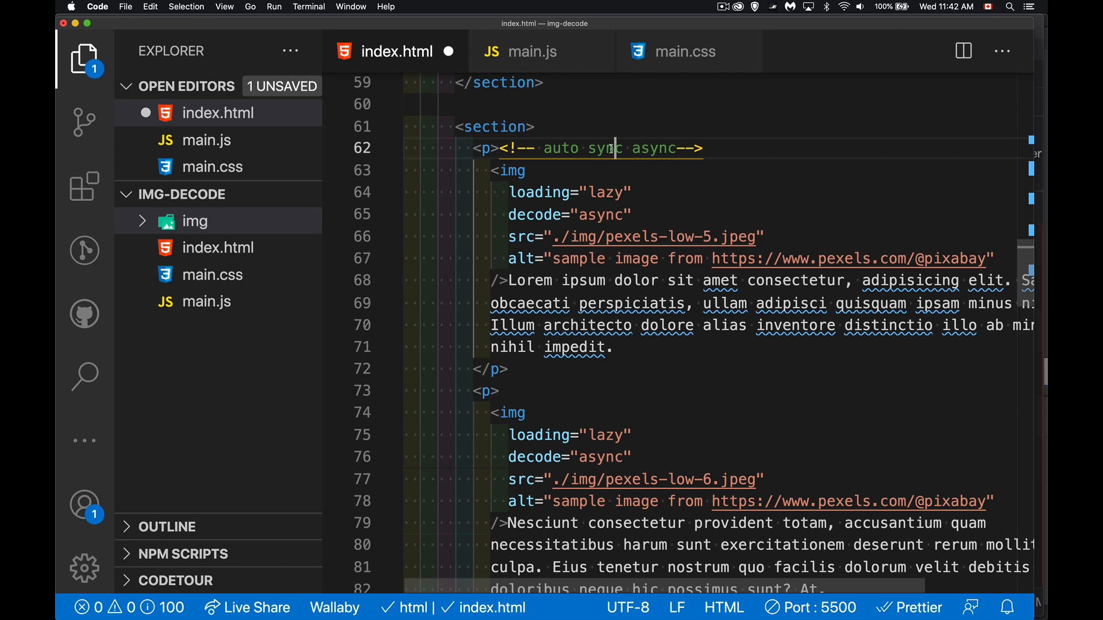
double_click(604, 148)
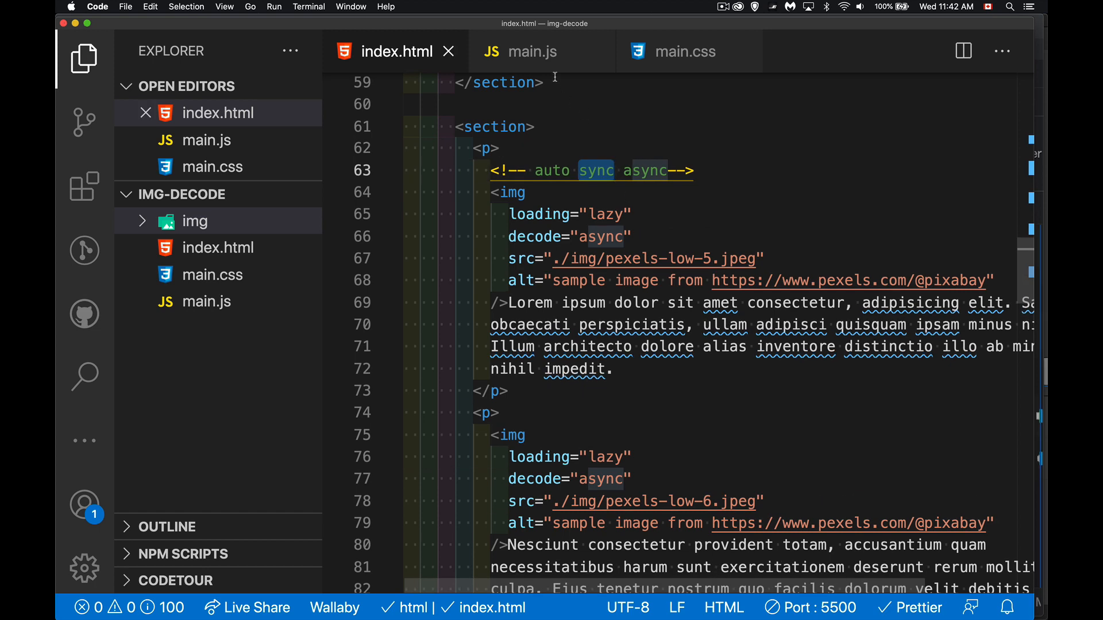
click(521, 50)
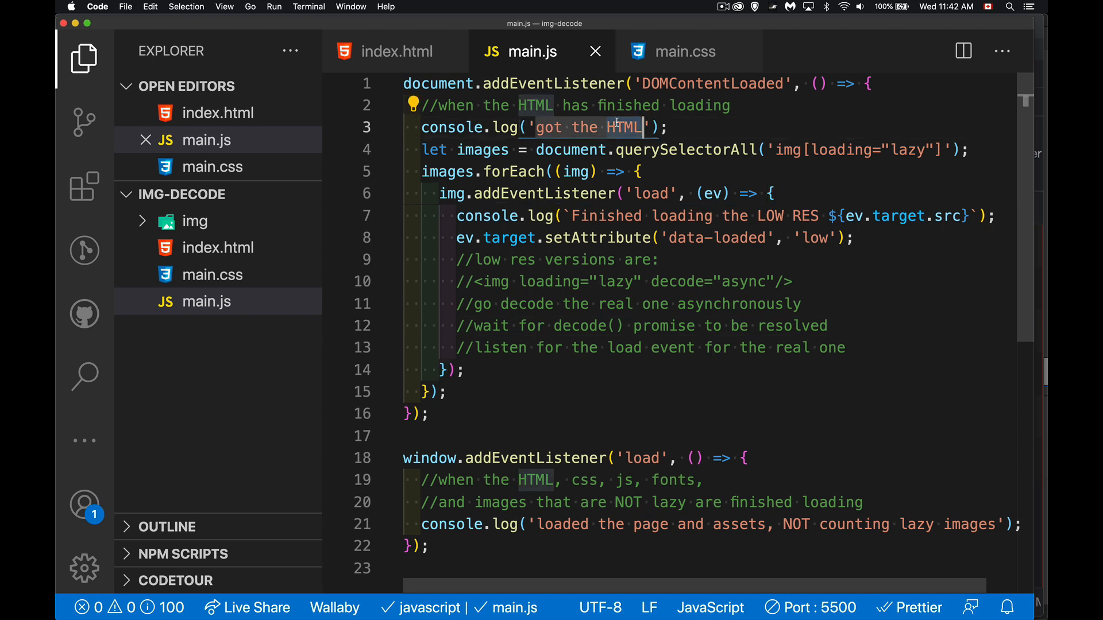
click(641, 458)
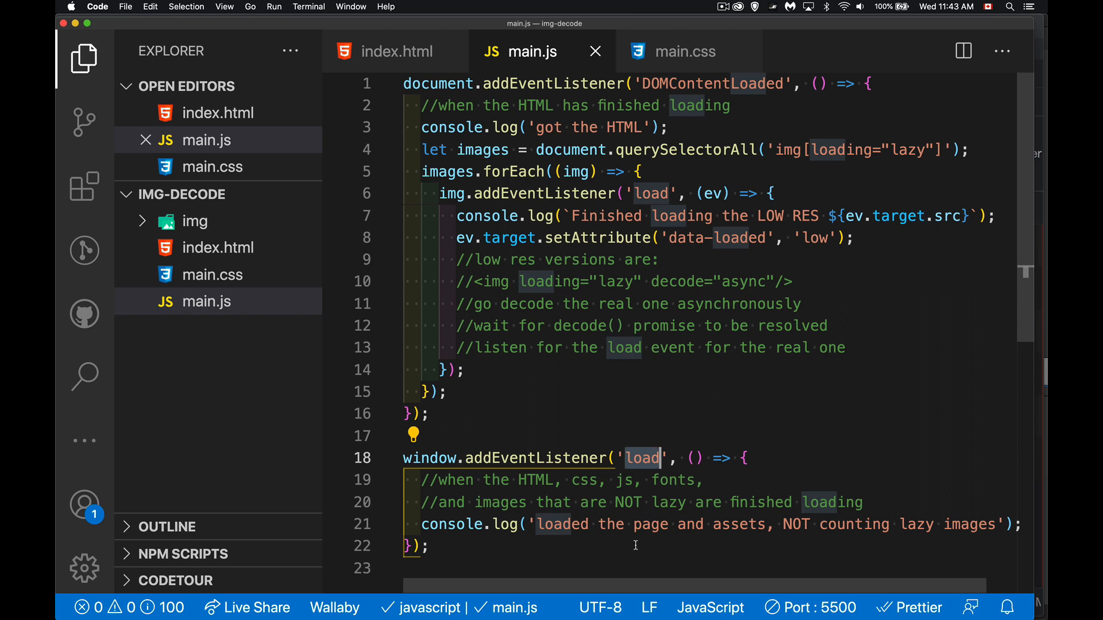
mouse_move(870, 272)
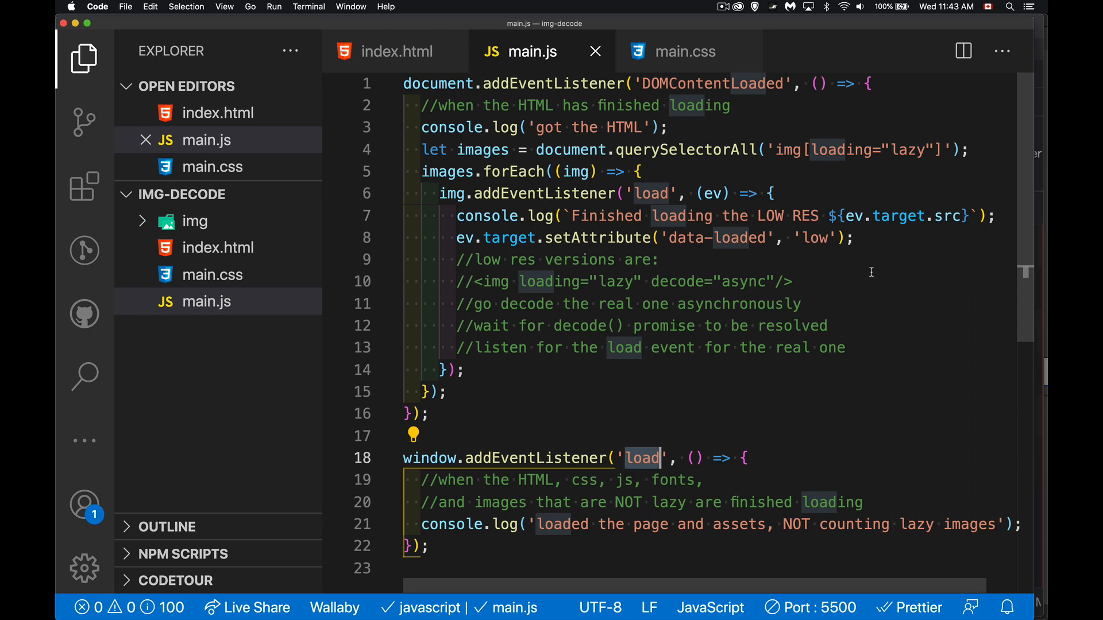
mouse_move(768, 107)
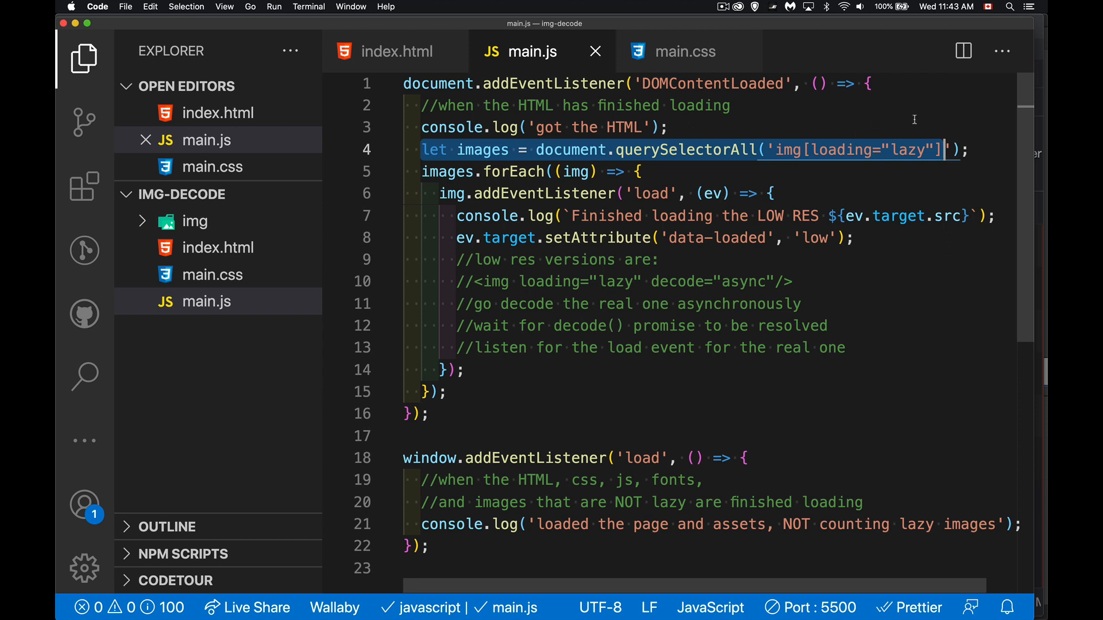
mouse_move(636, 269)
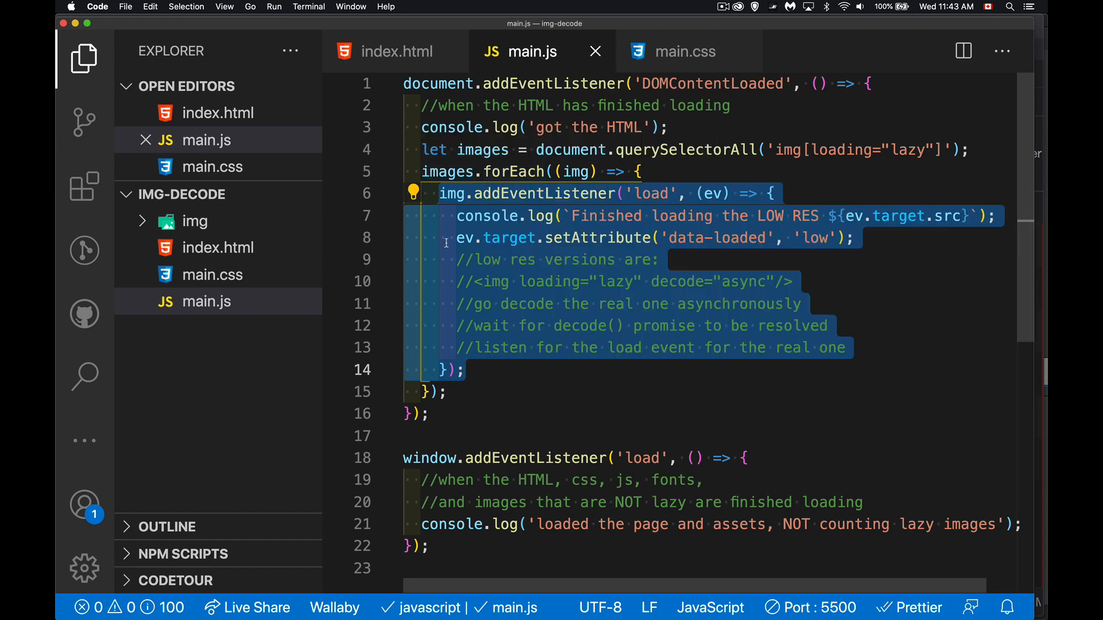
mouse_move(815, 204)
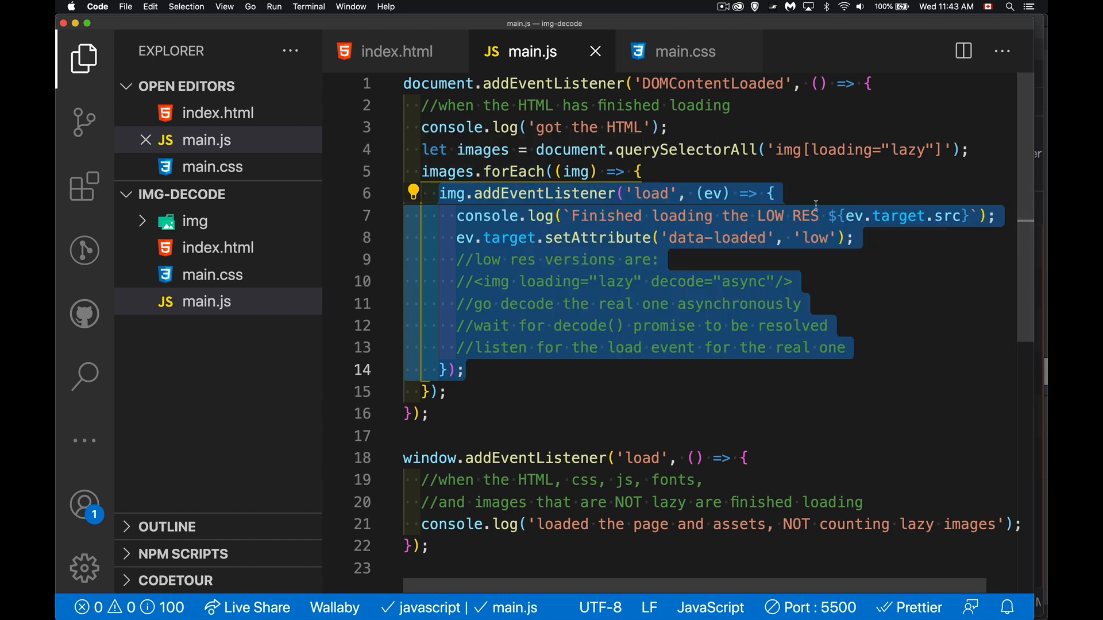
mouse_move(730, 250)
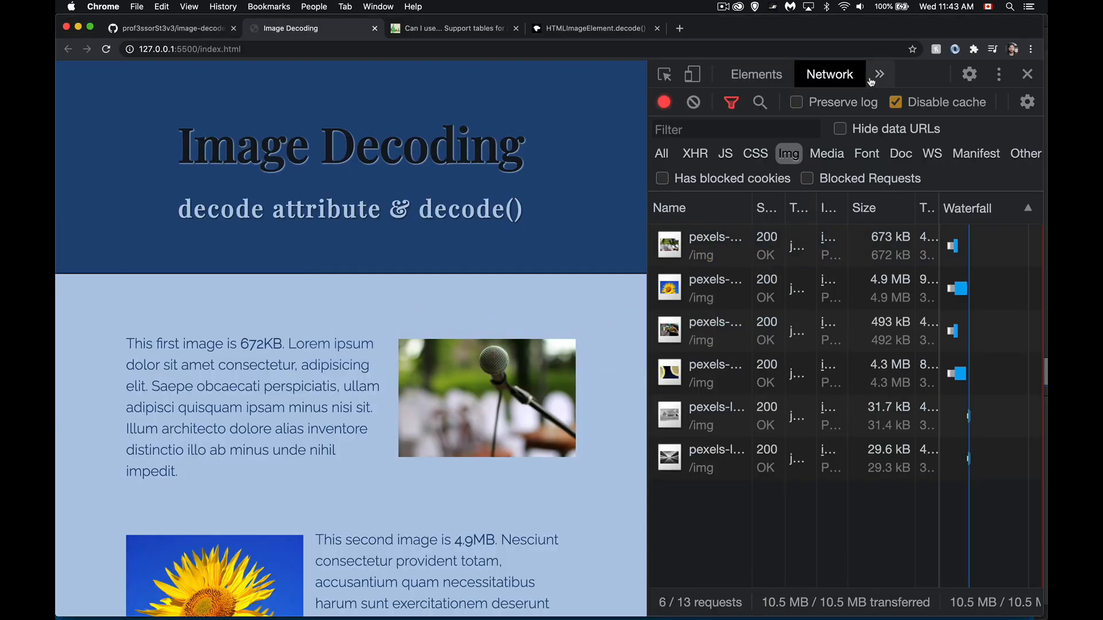
Show the DevTools Console, via the >> overflow menu, with the HTML and low-res load messages
click(828, 74)
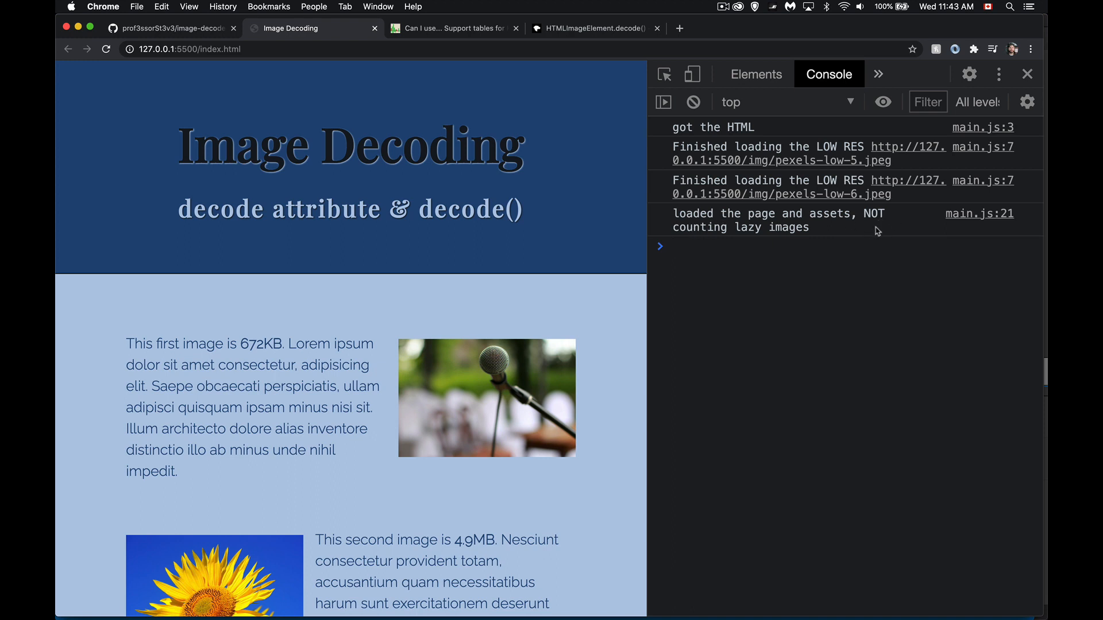
mouse_move(862, 235)
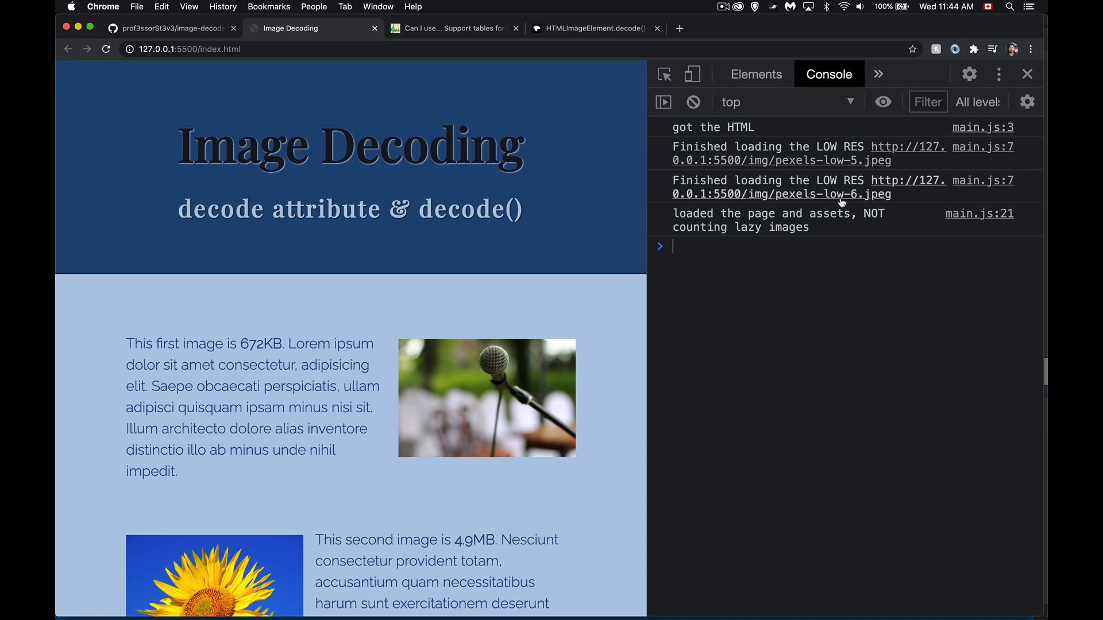
click(878, 74)
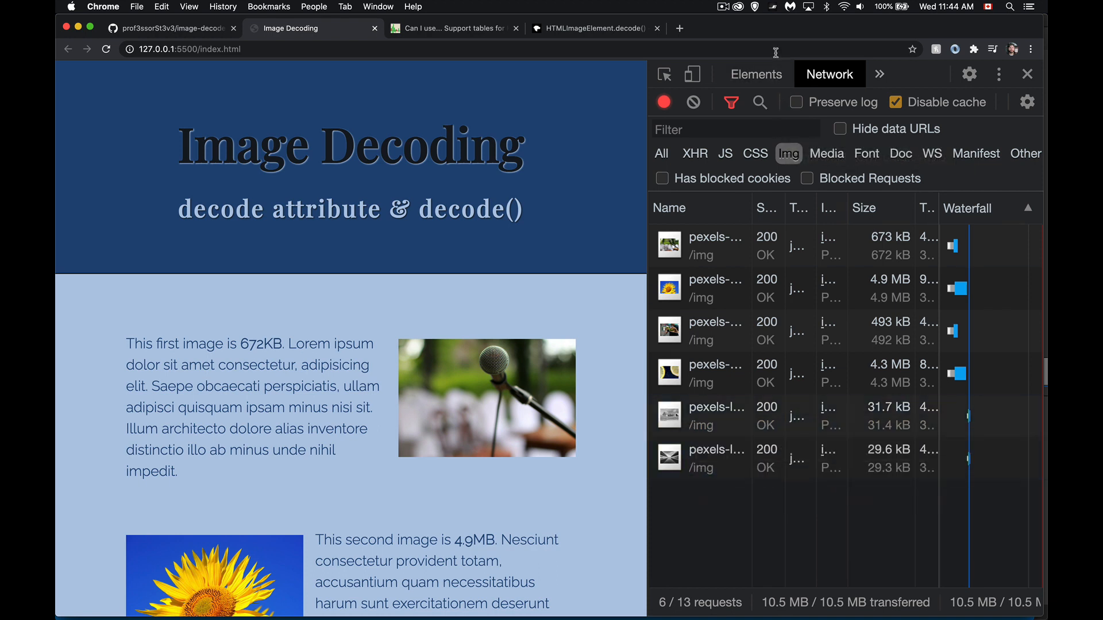
click(879, 75)
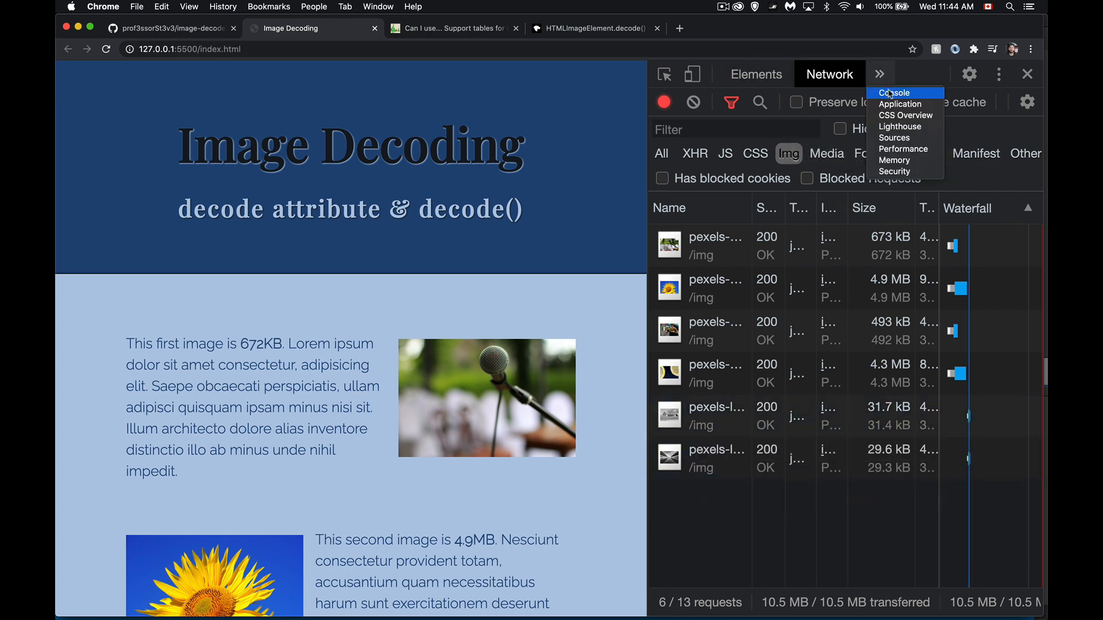
click(893, 93)
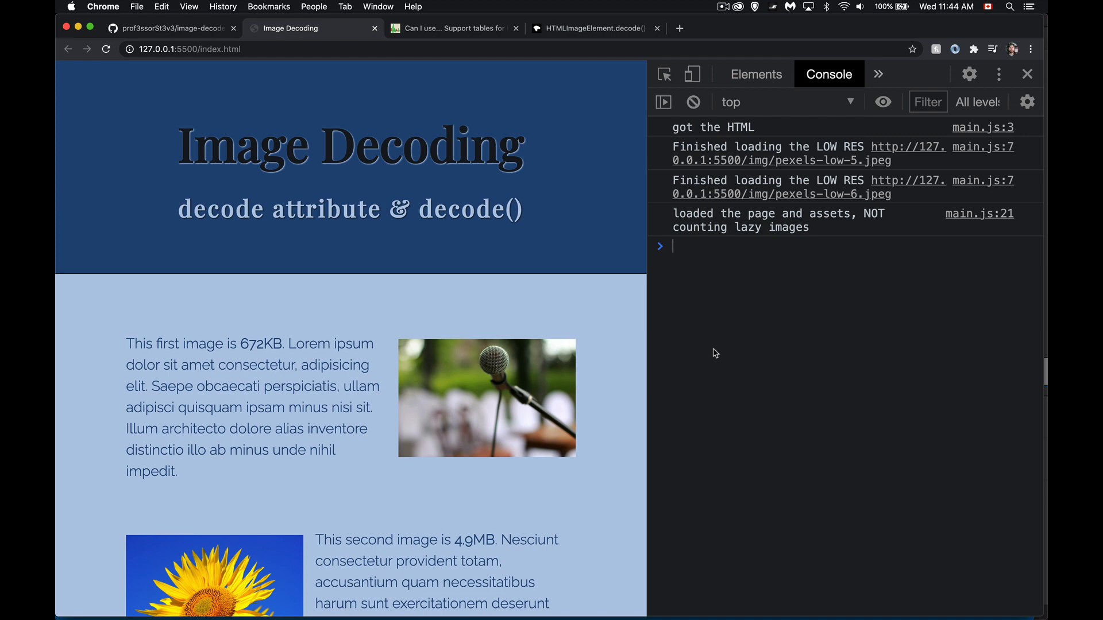
Scroll down the demo page so lazy low-res images 7 through 12 load and log
scroll(down, 3)
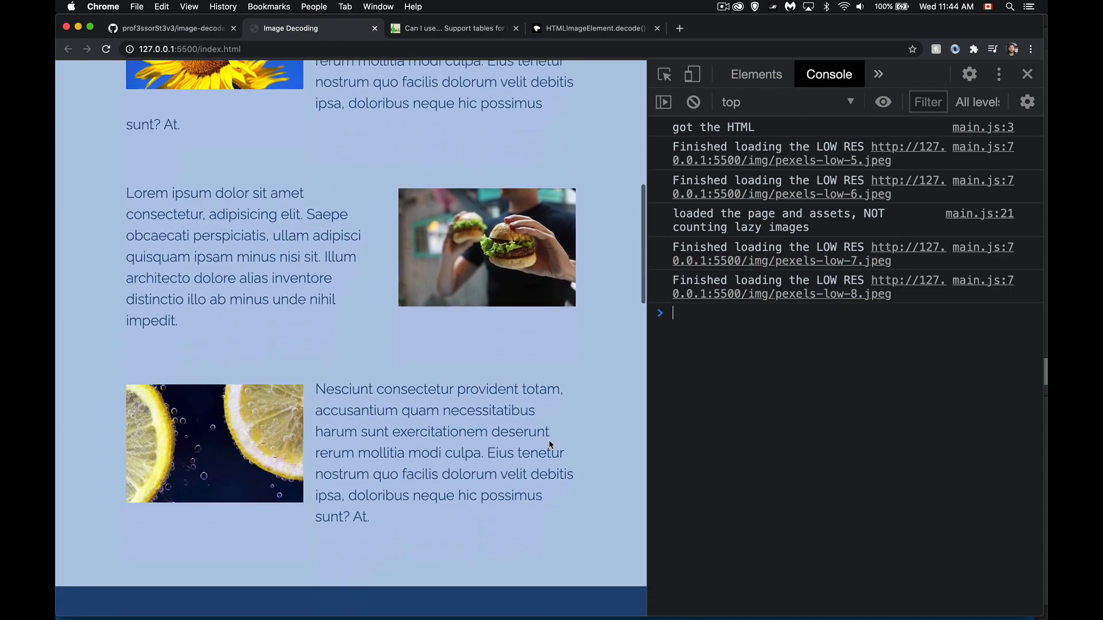
scroll(down, 3)
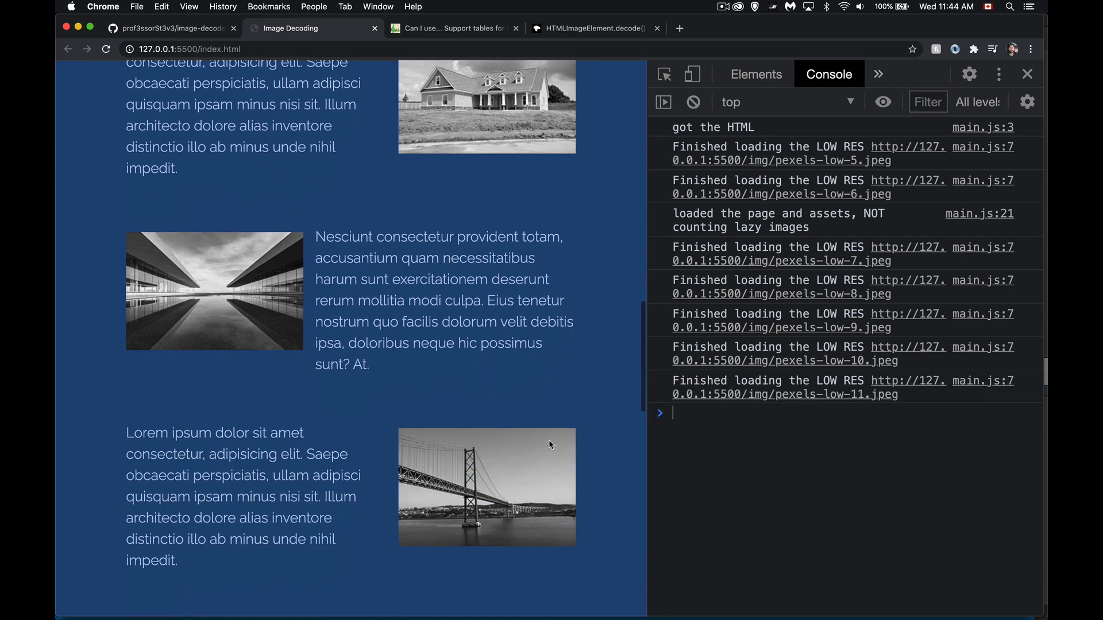
scroll(down, 3)
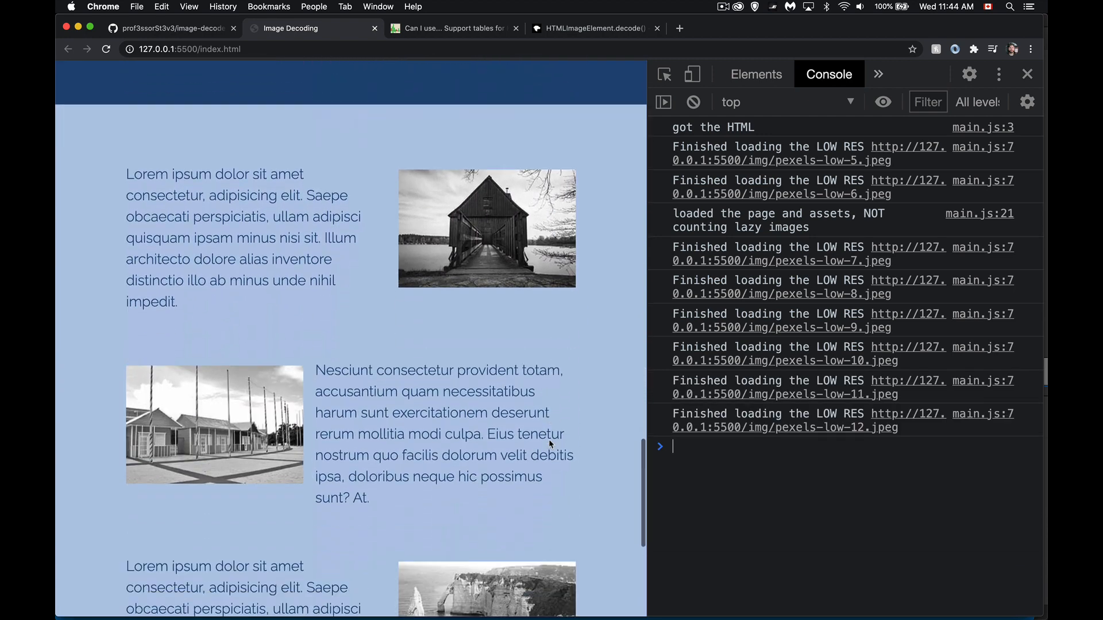
scroll(down, 3)
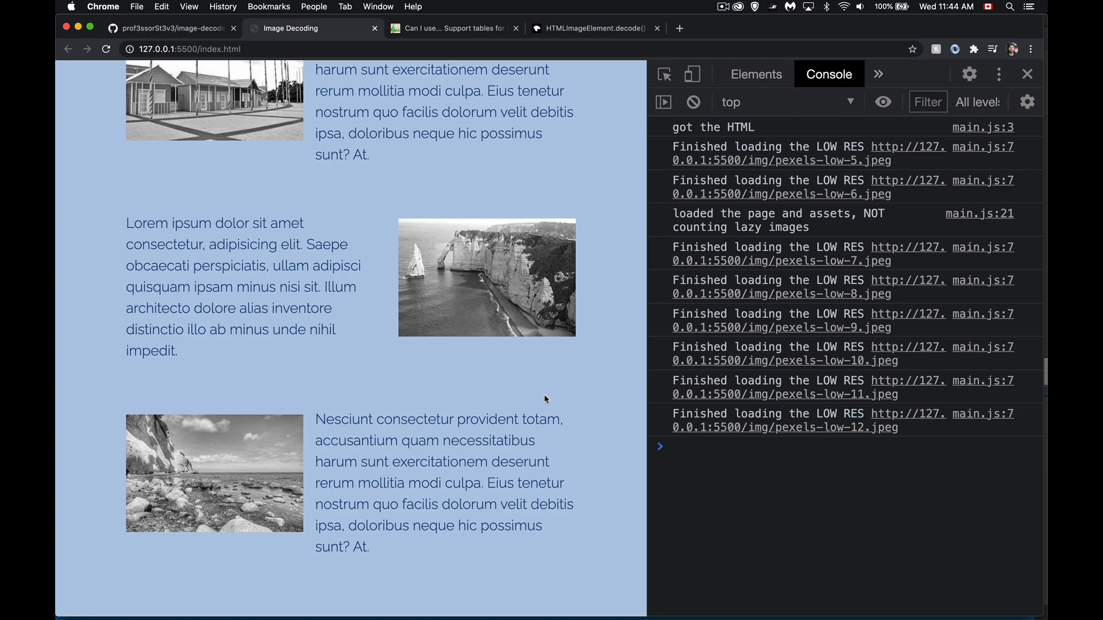
scroll(down, 3)
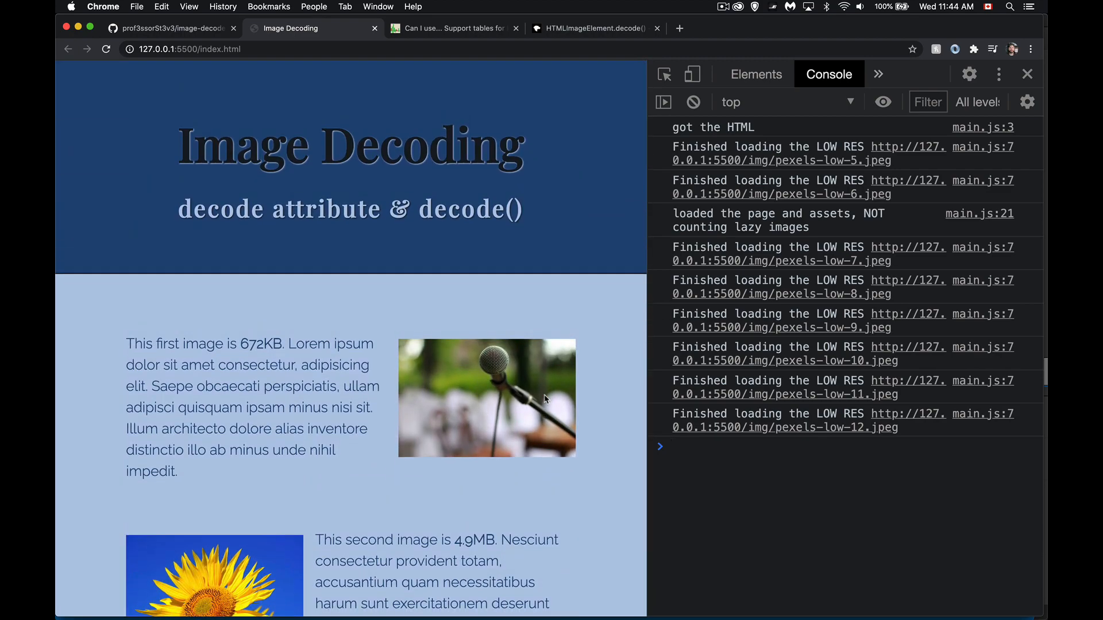
mouse_move(495, 239)
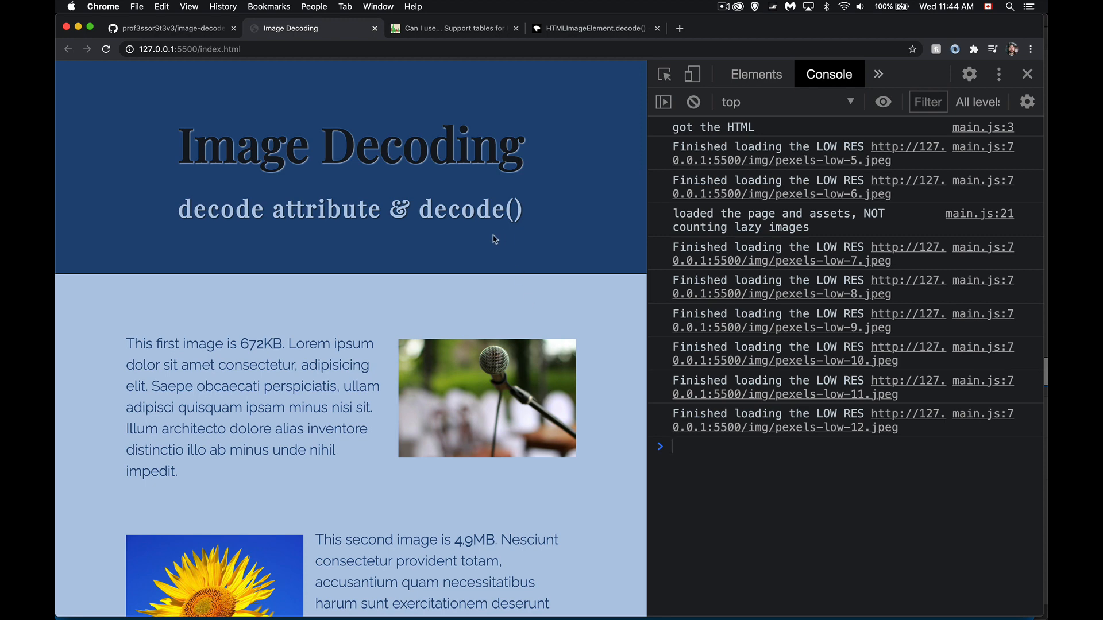
scroll(down, 3)
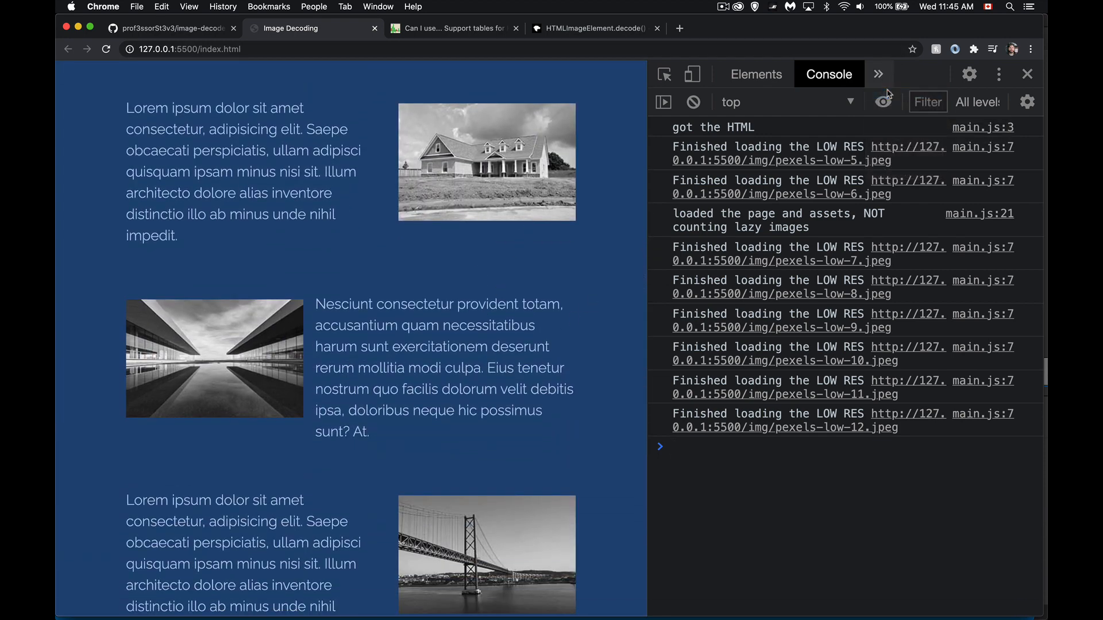
Open the Network panel and apply Fast 3G throttling to the image requests
click(878, 73)
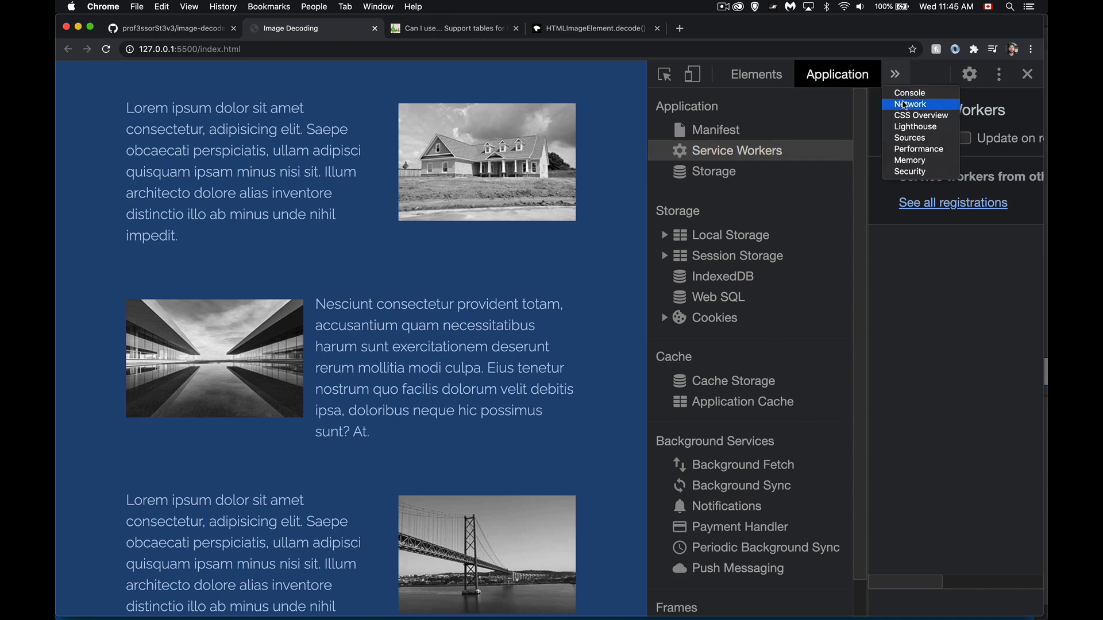
click(912, 104)
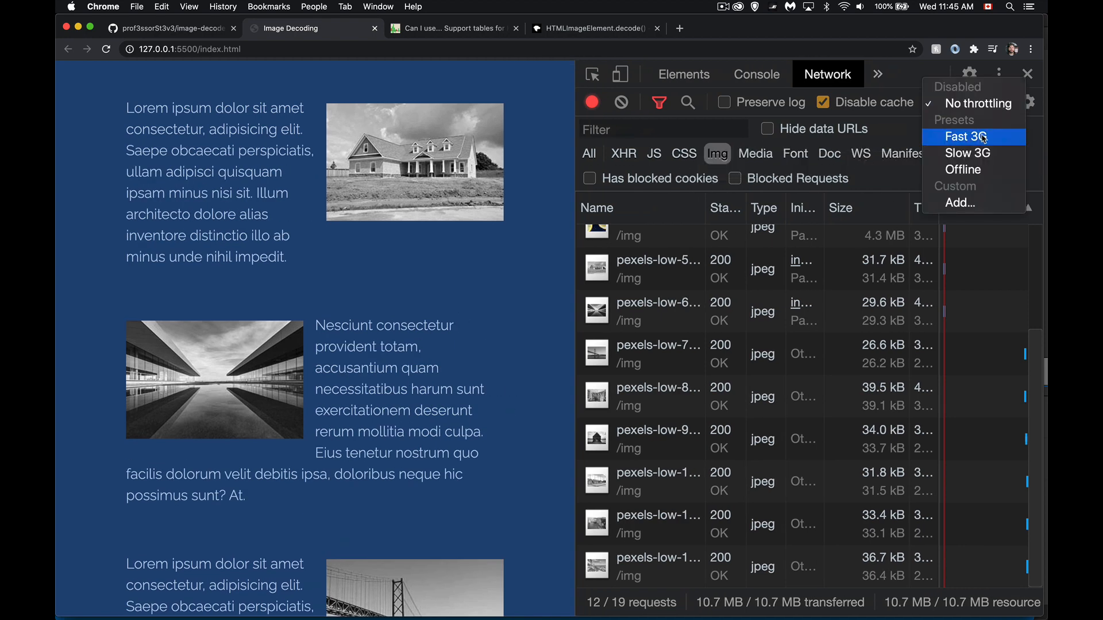
click(967, 136)
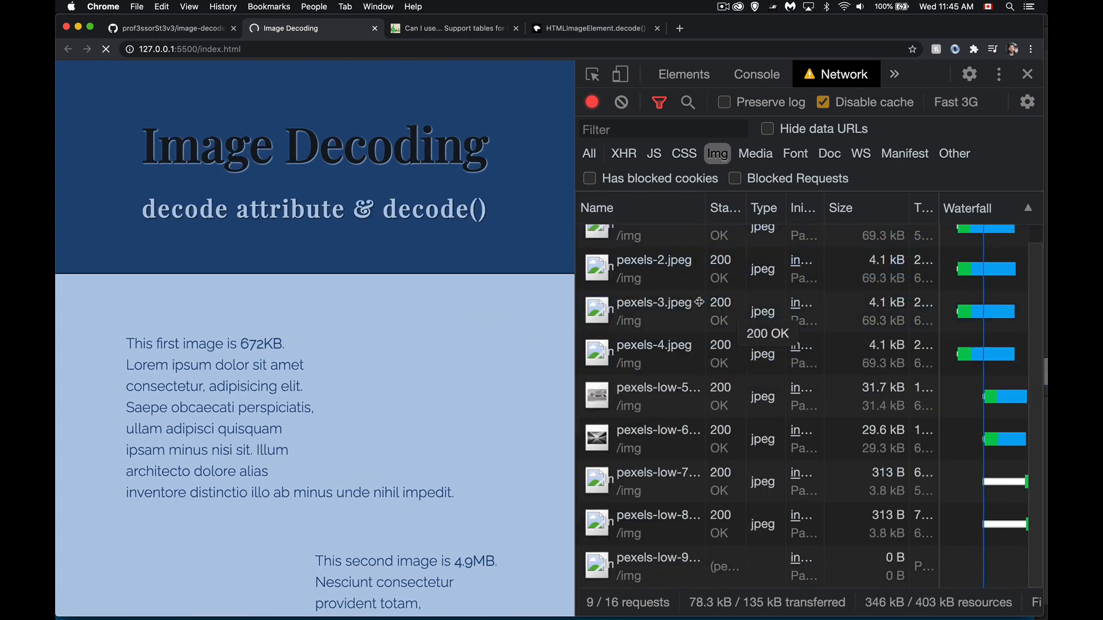
scroll(down, 3)
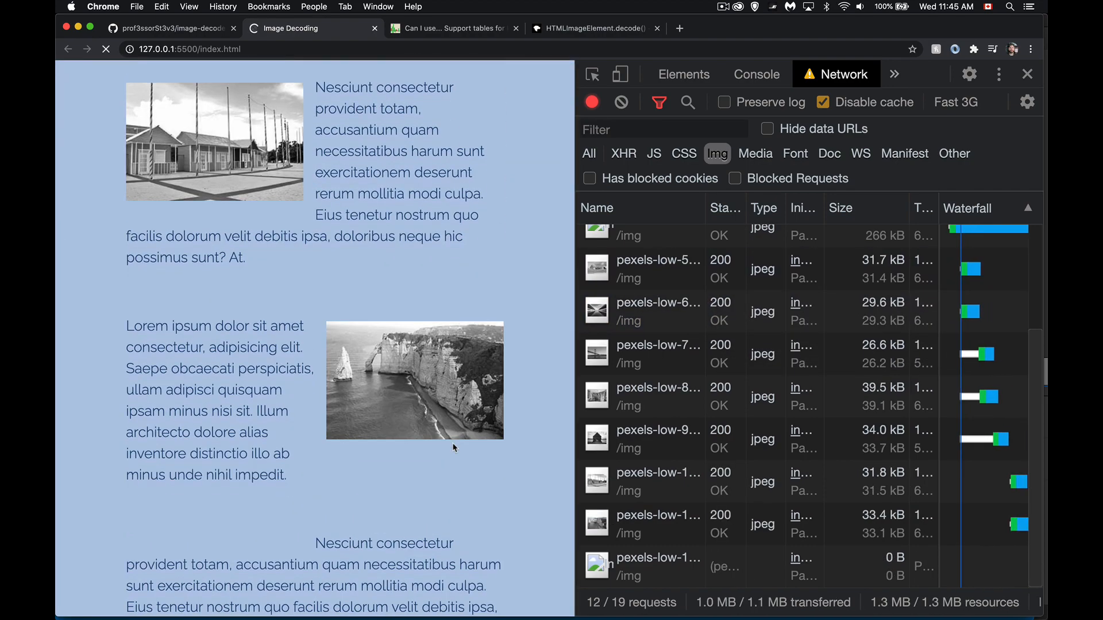
scroll(down, 3)
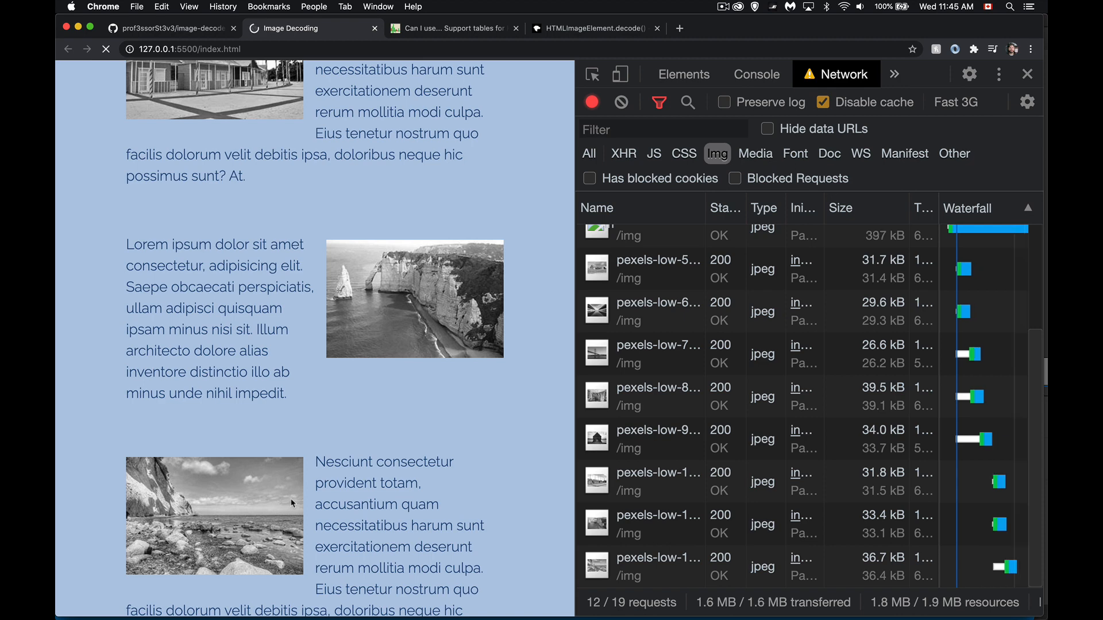
Reload with No throttling, then return to Fast 3G and scroll through the requests
click(955, 102)
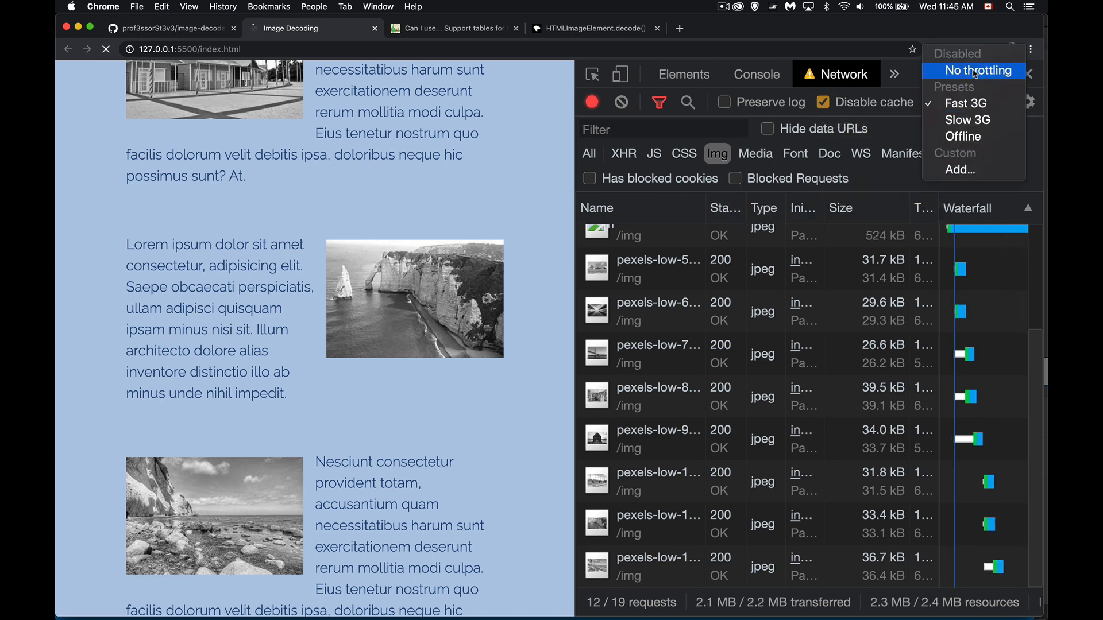
click(979, 70)
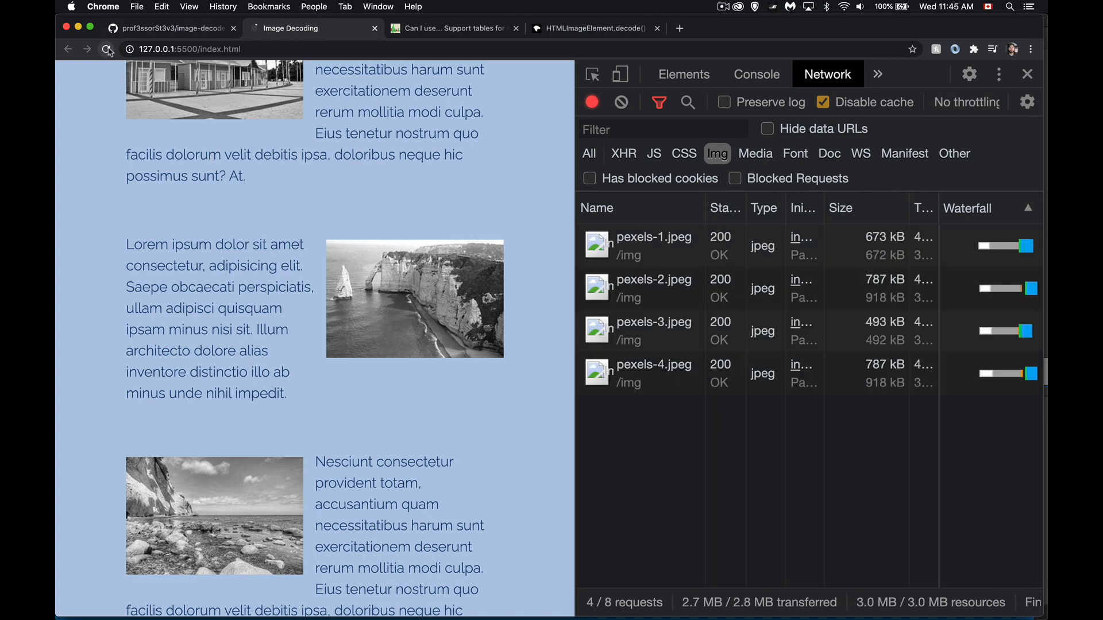
click(106, 49)
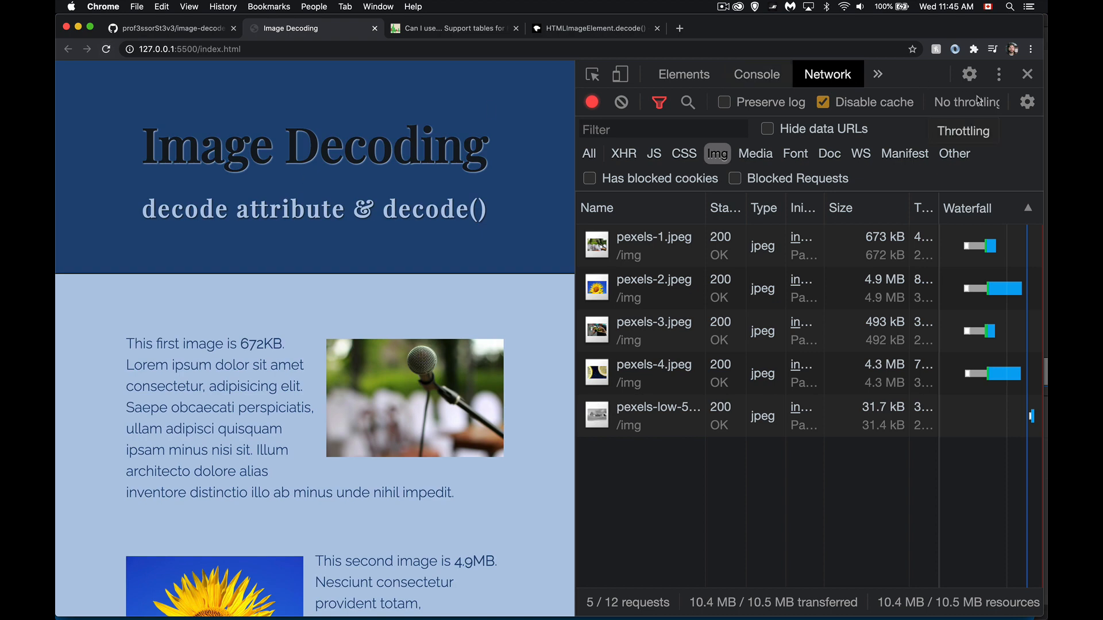
click(963, 102)
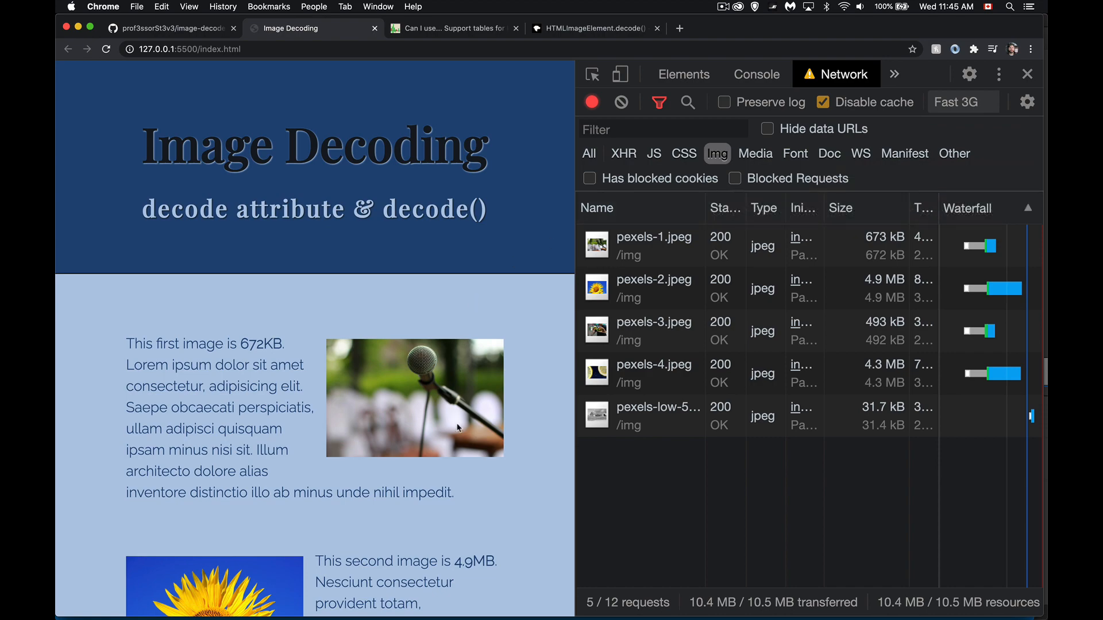
scroll(down, 3)
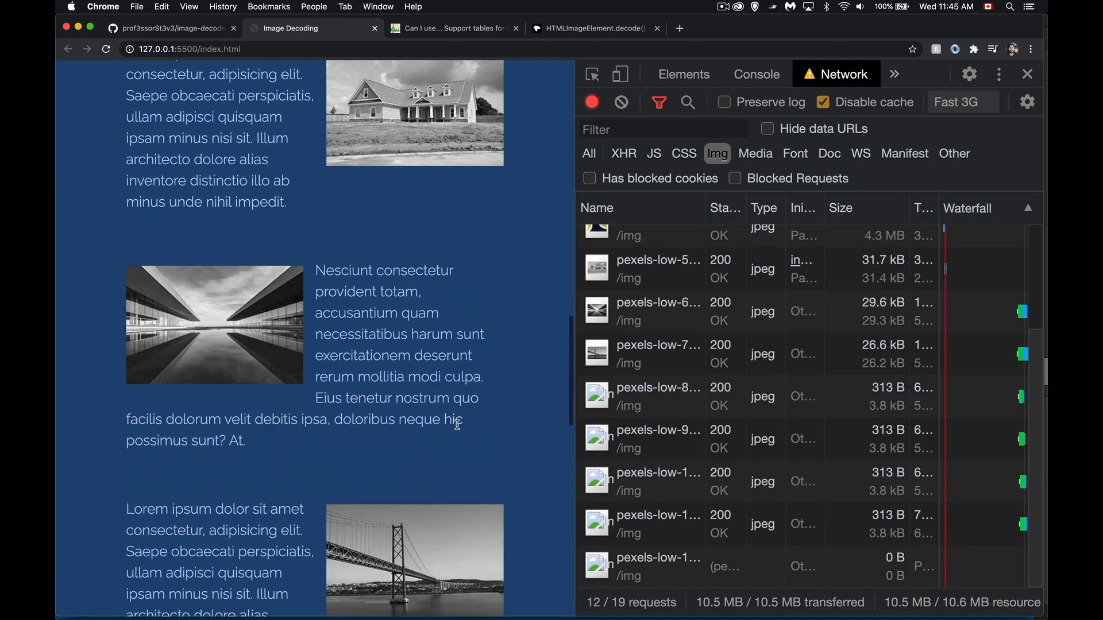
scroll(down, 3)
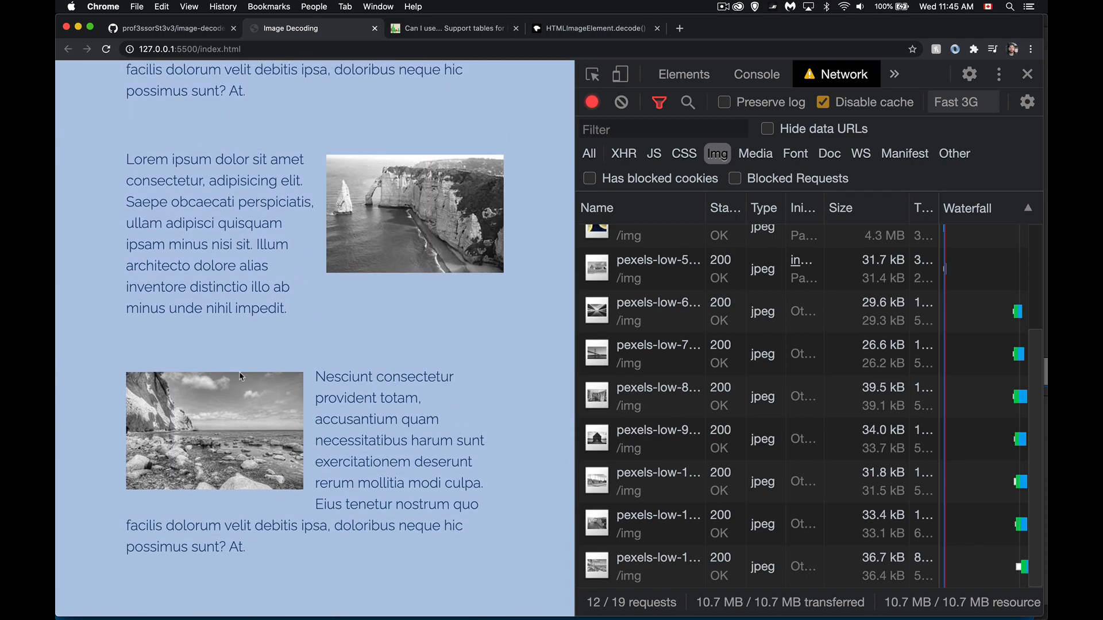
mouse_move(229, 464)
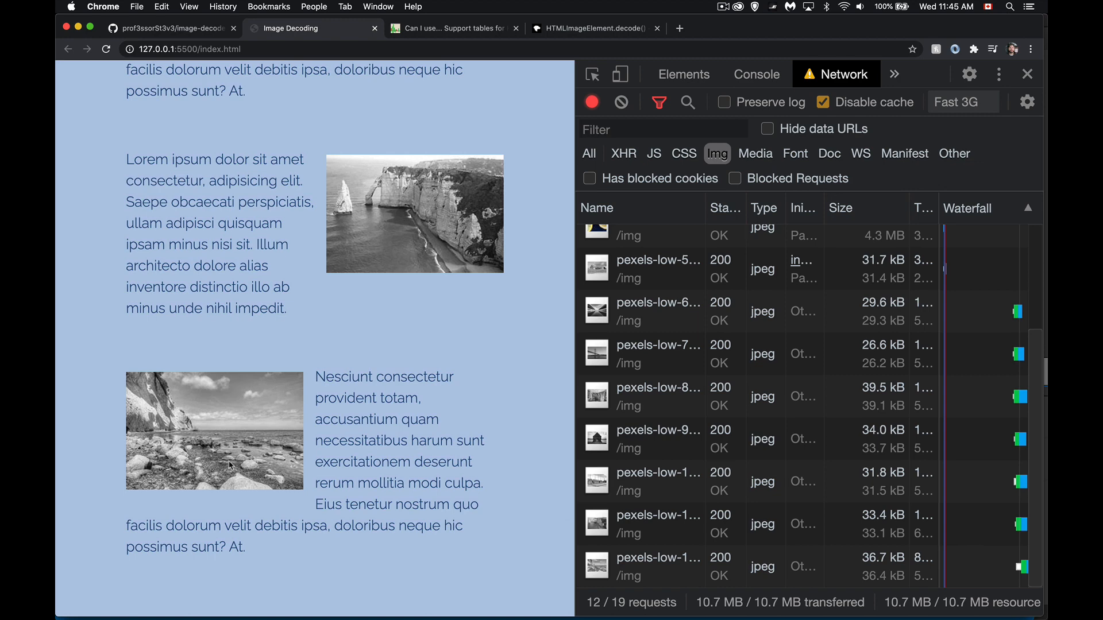
mouse_move(221, 440)
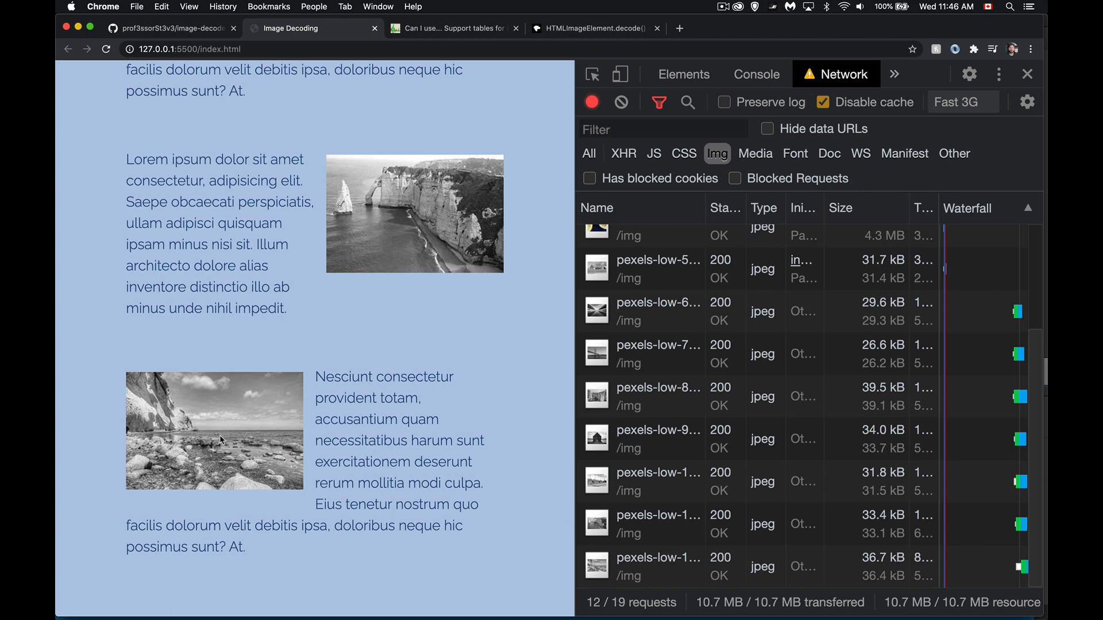
mouse_move(222, 436)
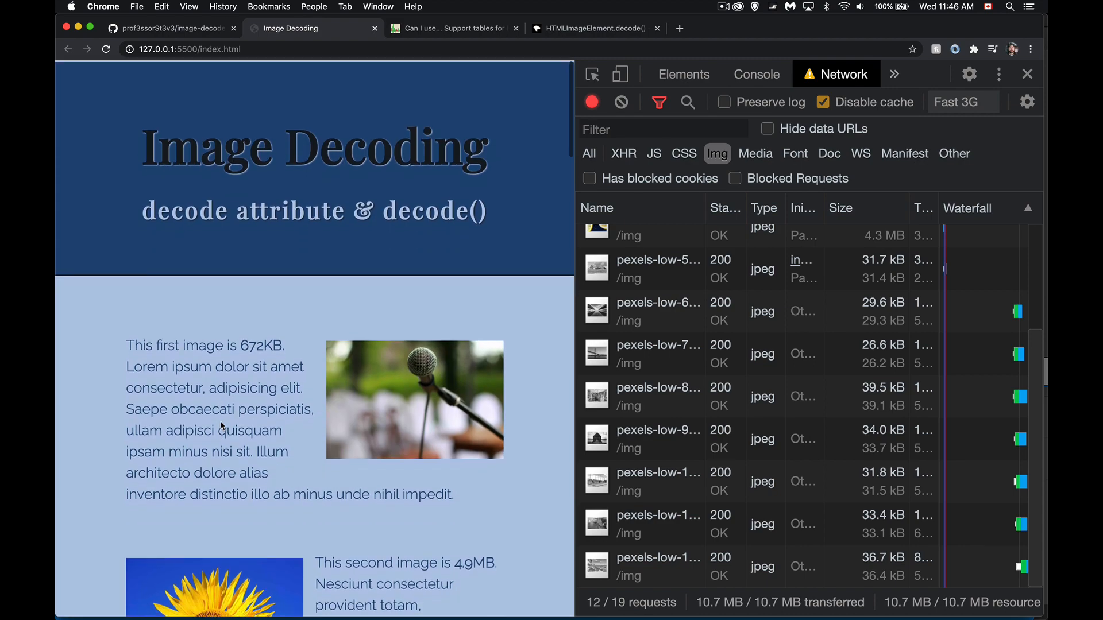
double_click(432, 209)
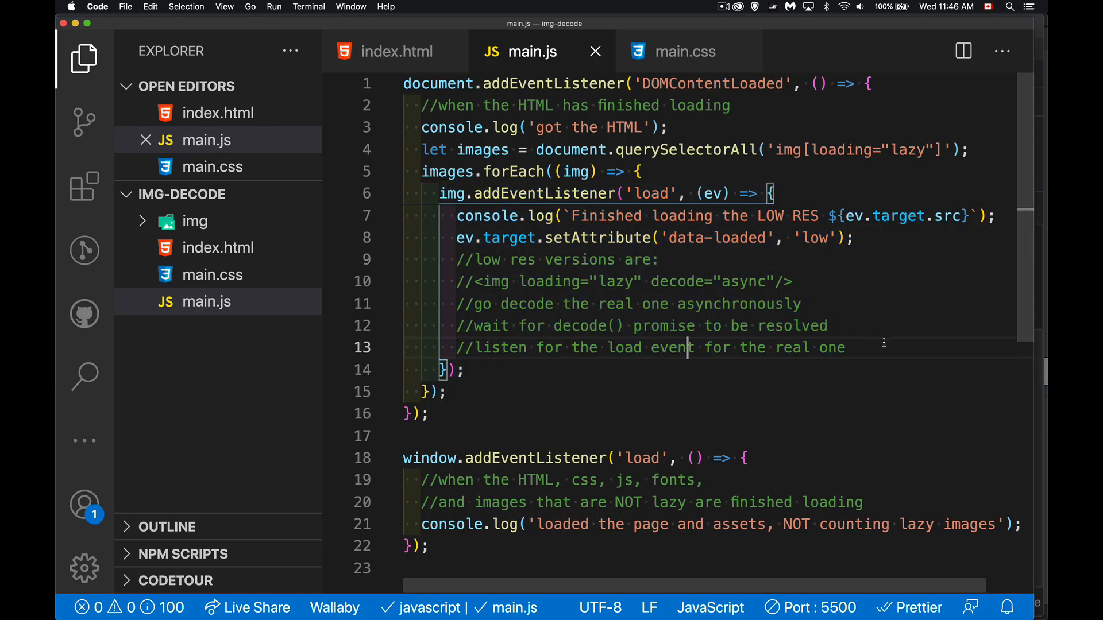
In the load handler, add let i = new Image() with a createElement comment and begin i.src
key(enter)
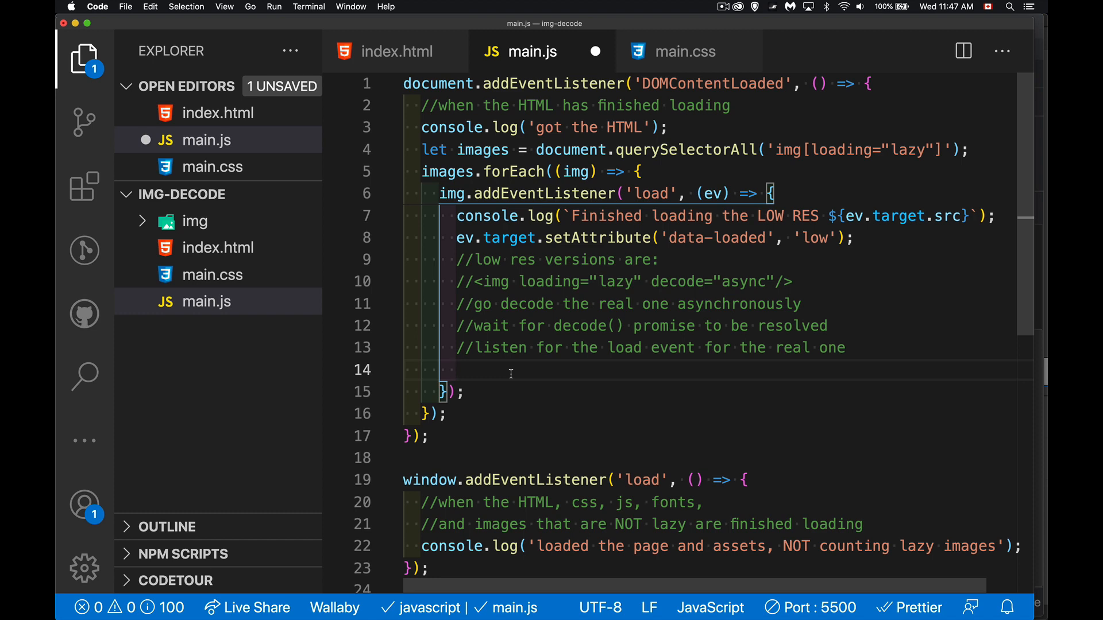
text(let i =)
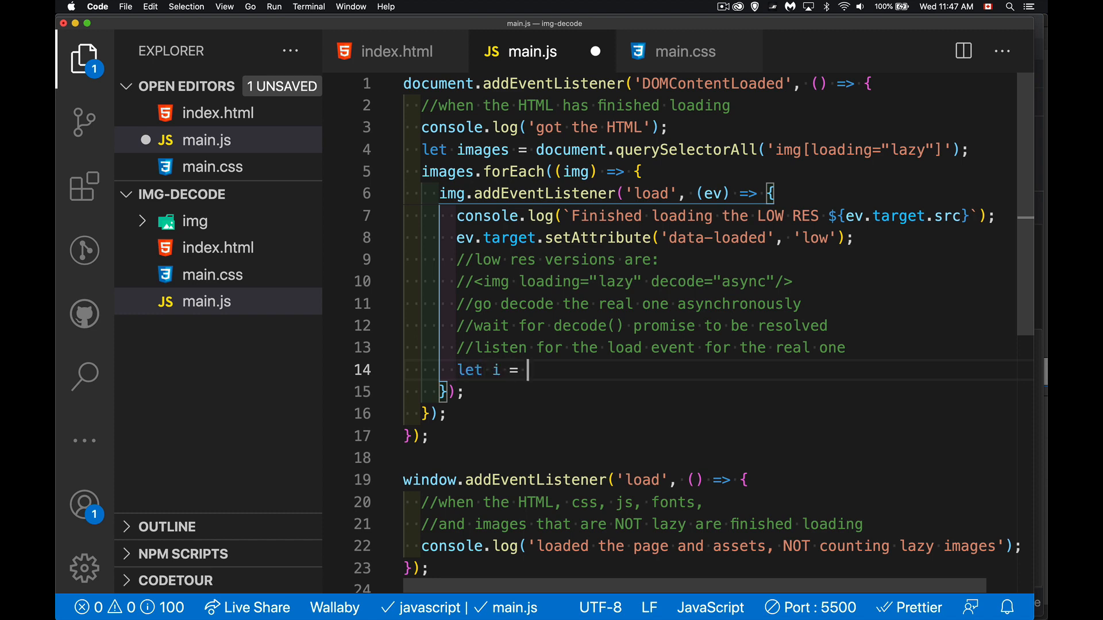
text(new Image(); //d)
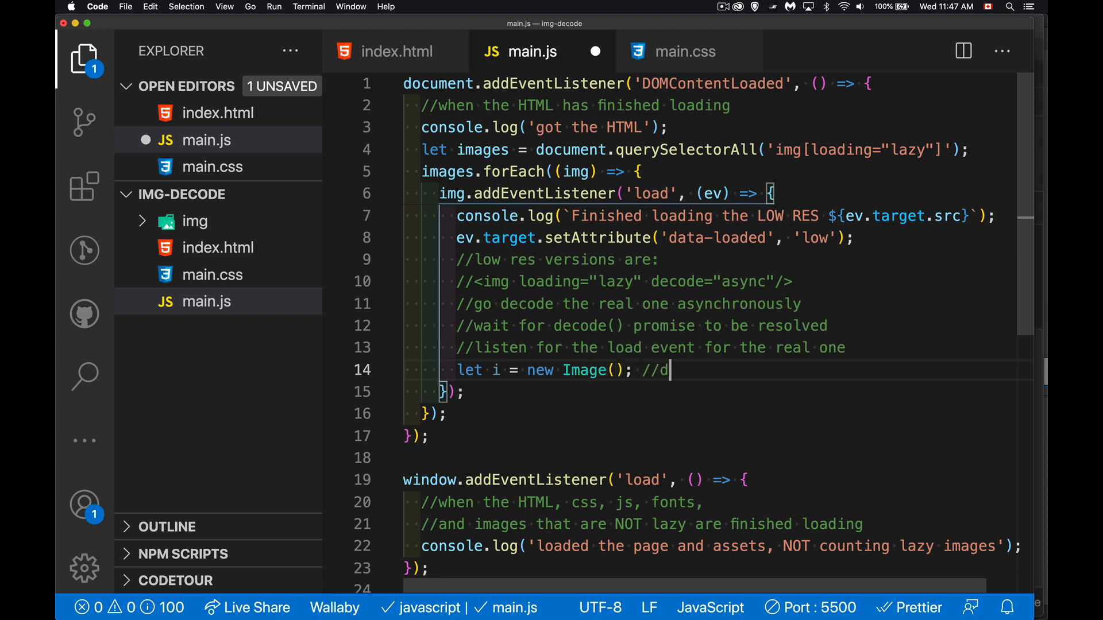
text(ocument.create)
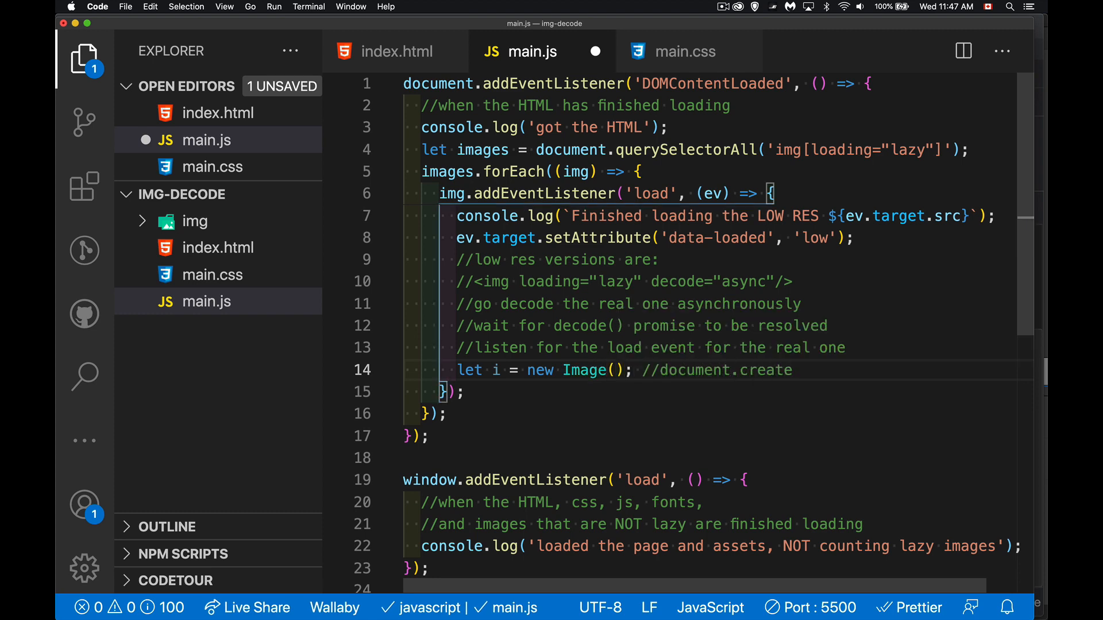
text(Element('img)
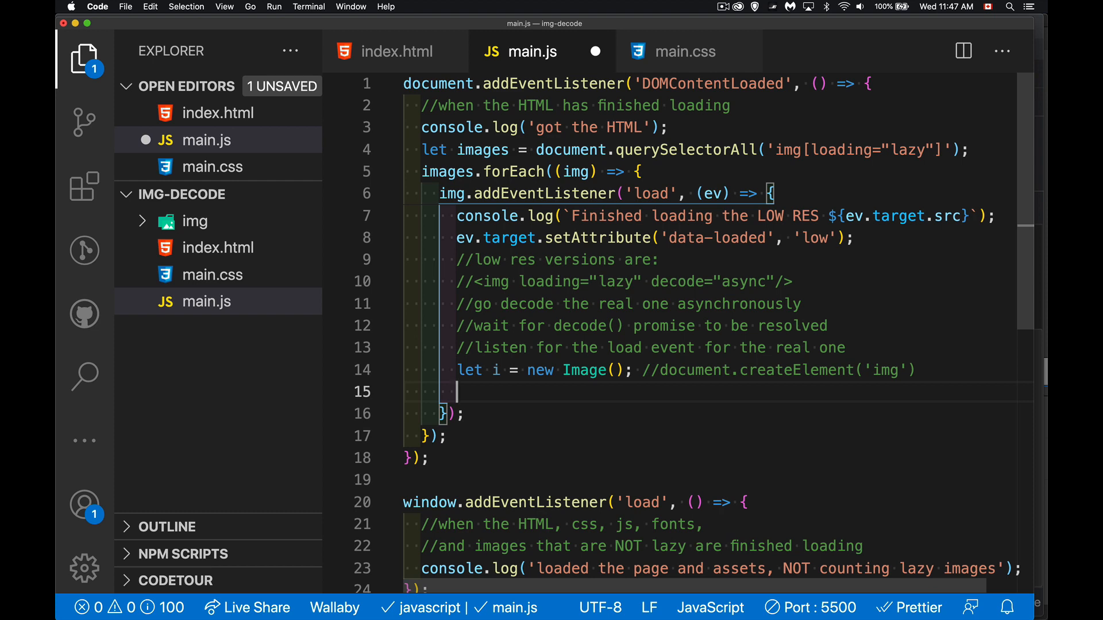
text(.src)
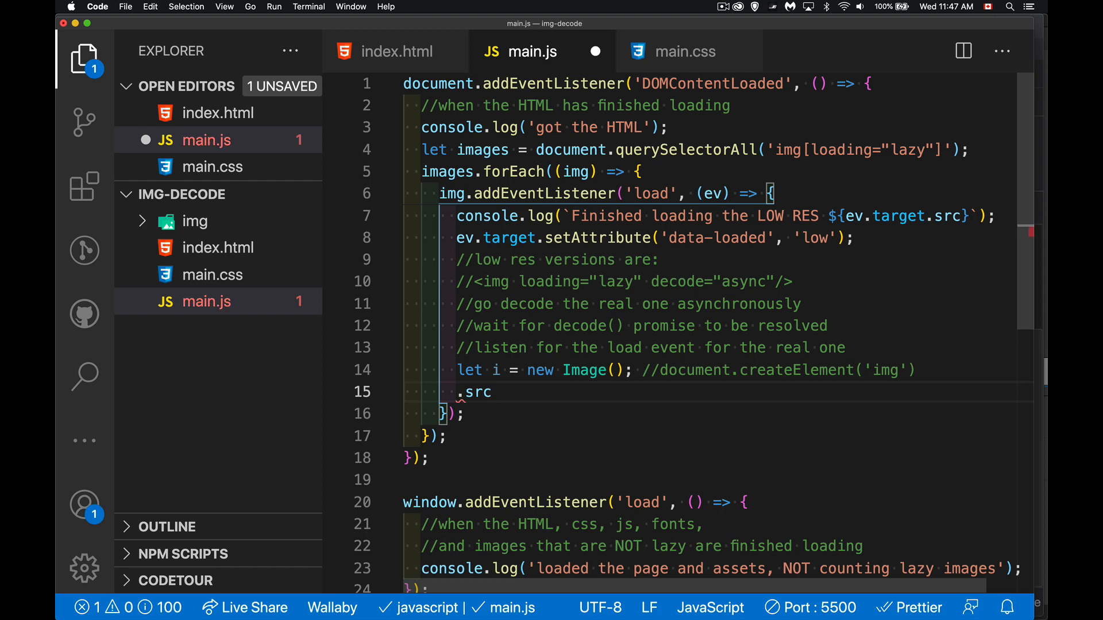
text(i)
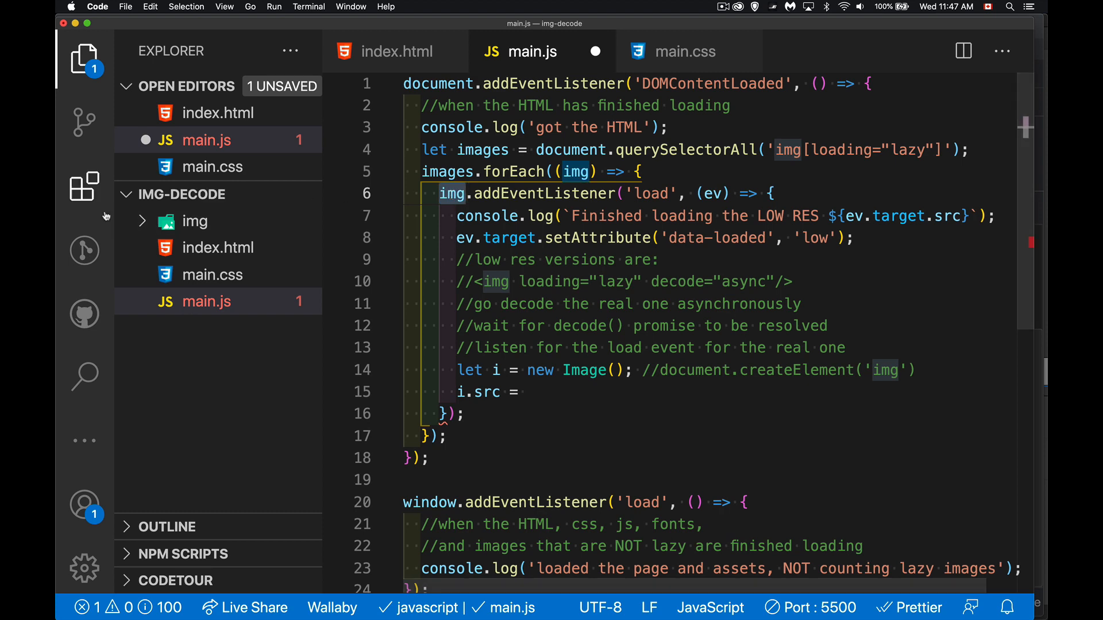
Expand the img folder and scroll through the pexels full-size and low-res files
click(194, 221)
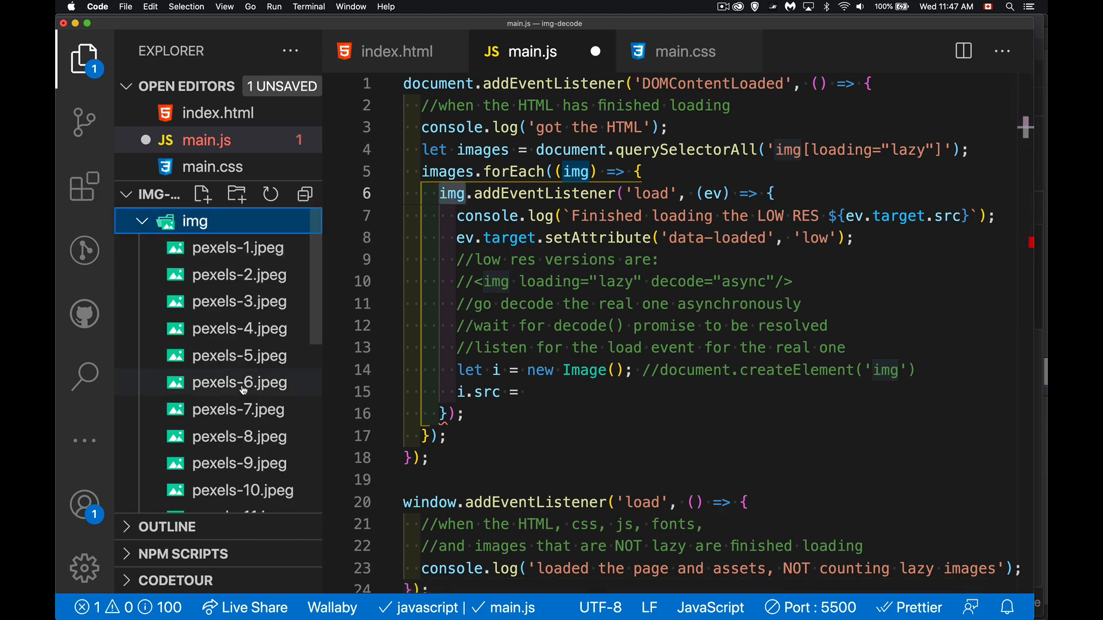
scroll(down, 3)
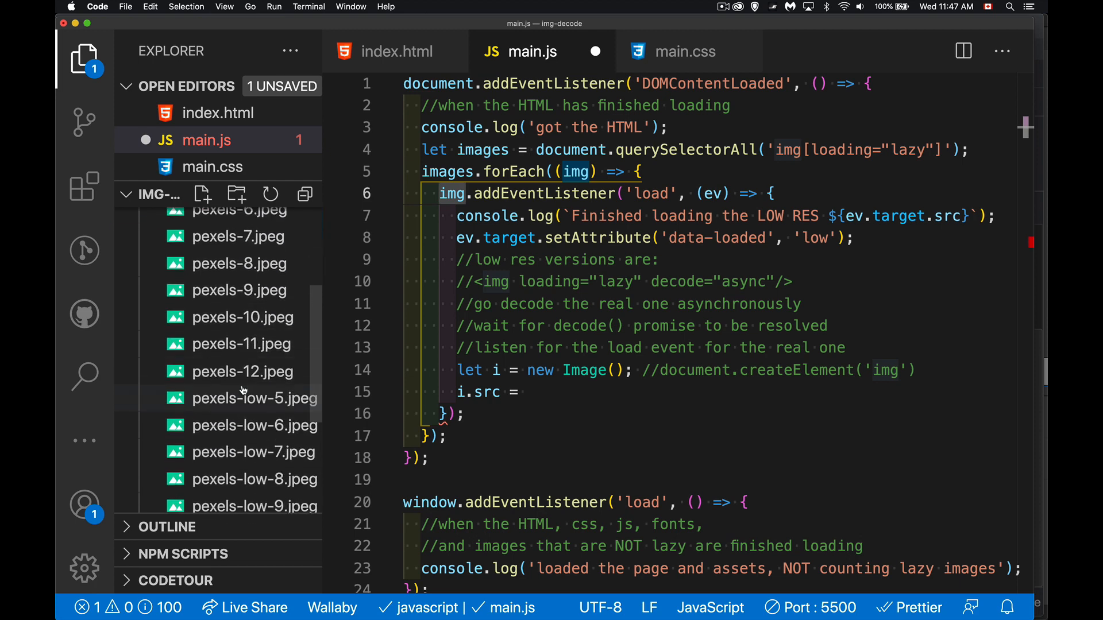
scroll(down, 3)
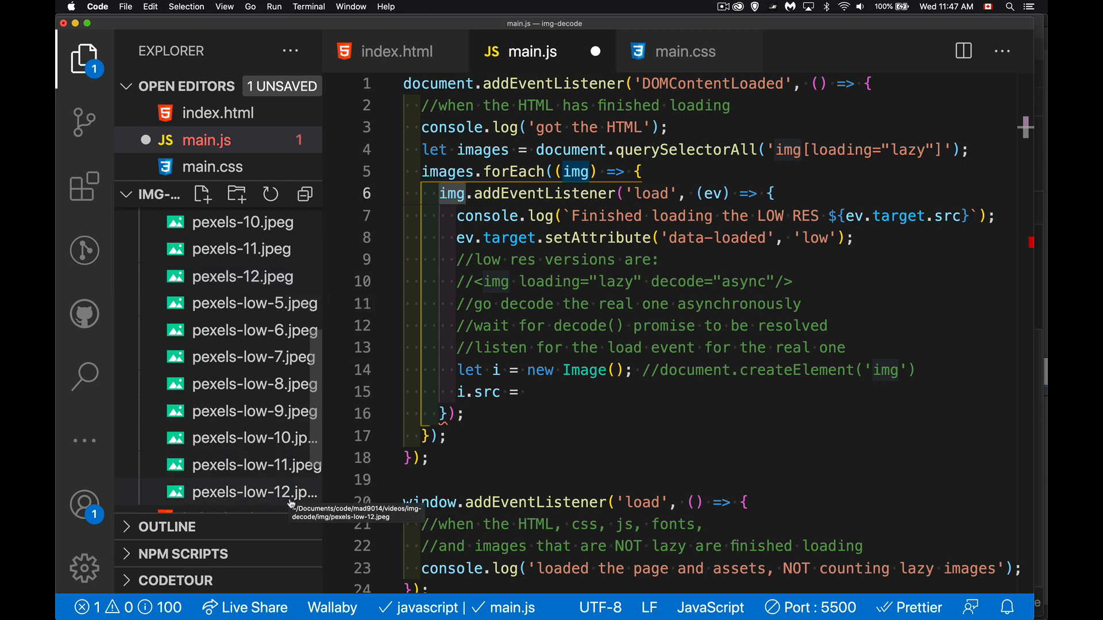
mouse_move(250, 506)
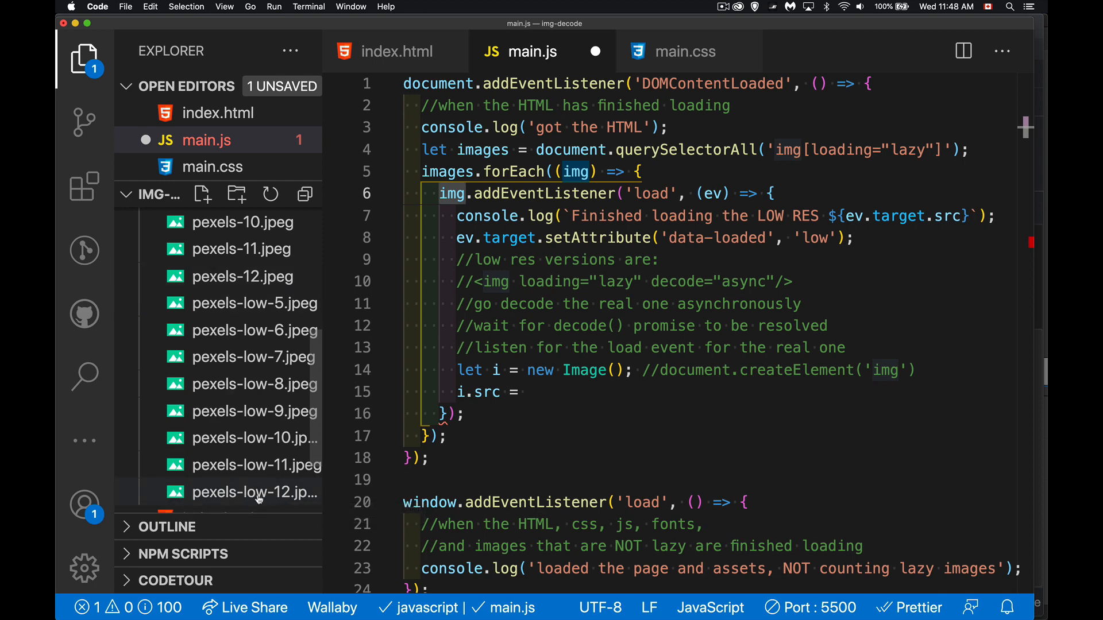
mouse_move(255, 493)
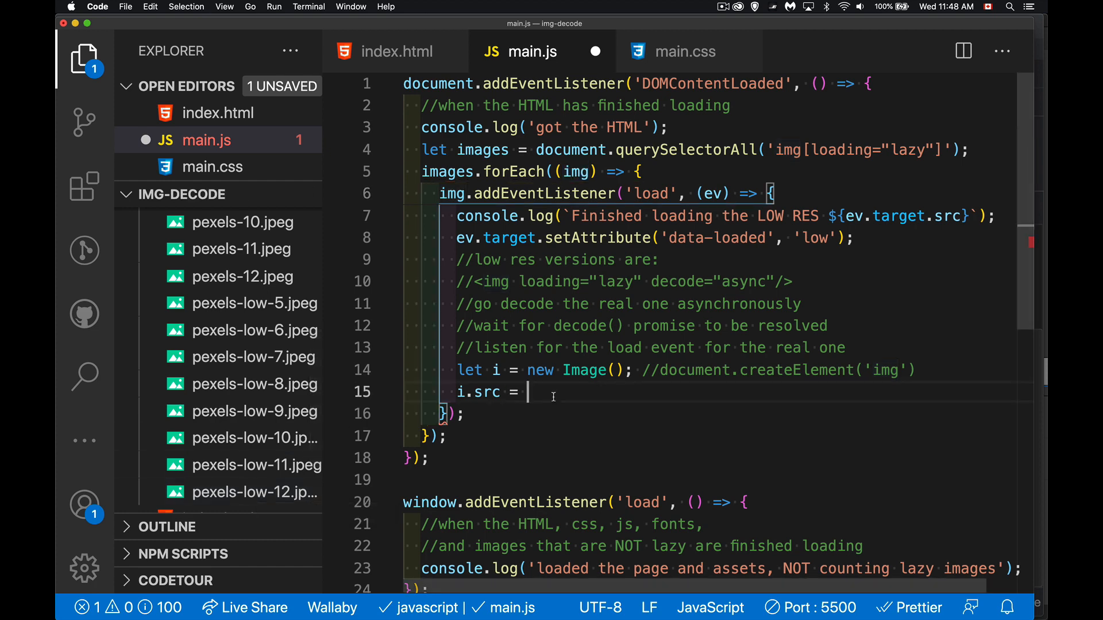
Set i.src to img.src.replace('-low-', '-') to point at the high-res image
text(img.src)
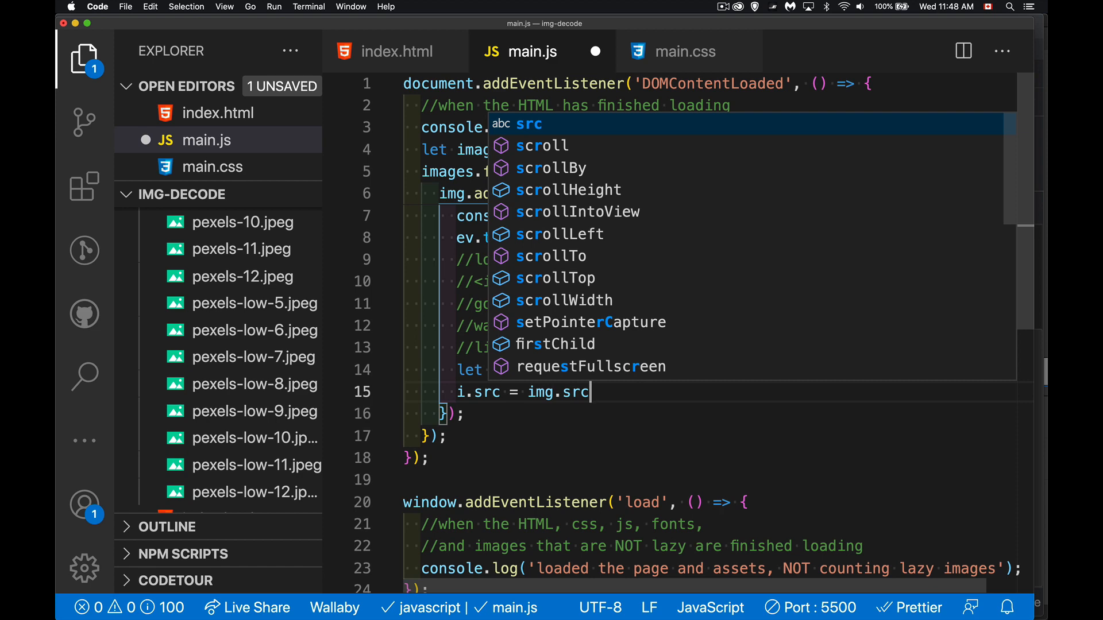
text(.replace()
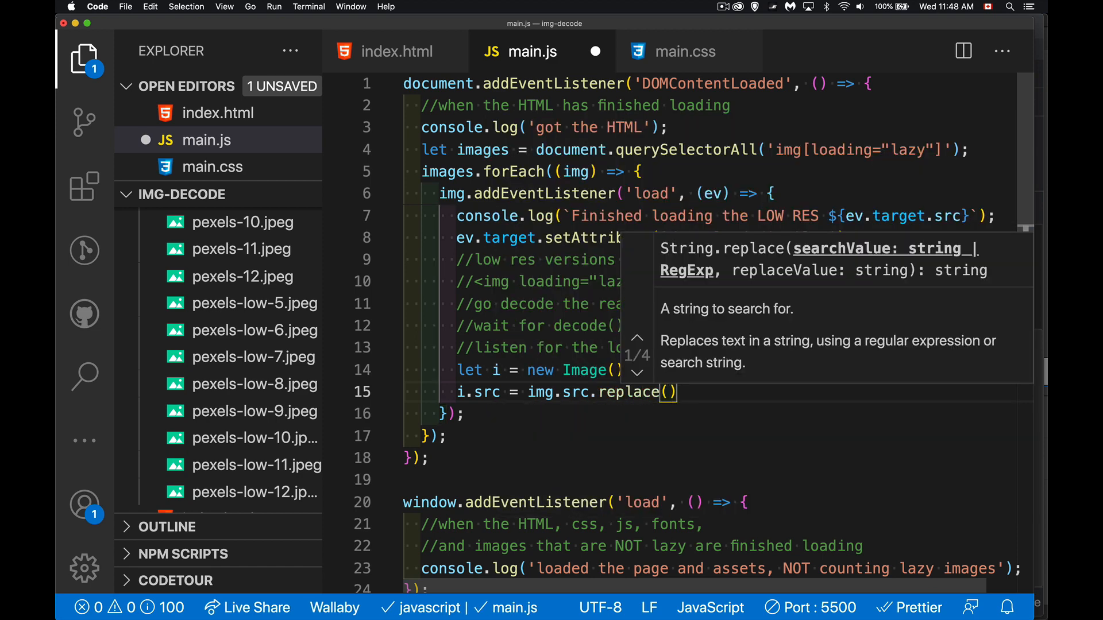
text('-lo')
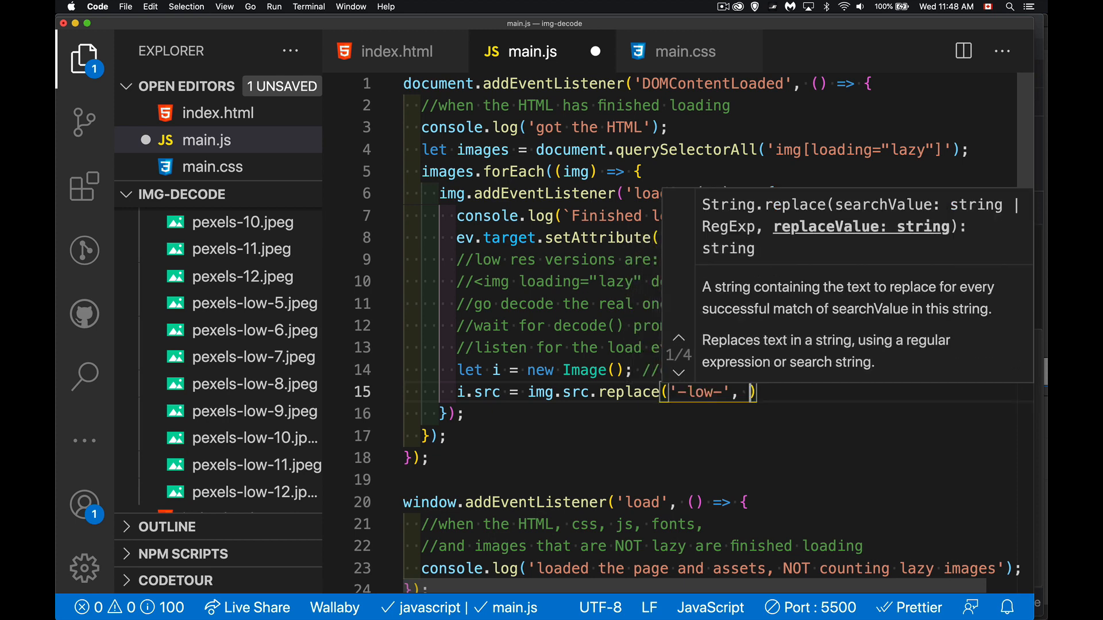
text('-')
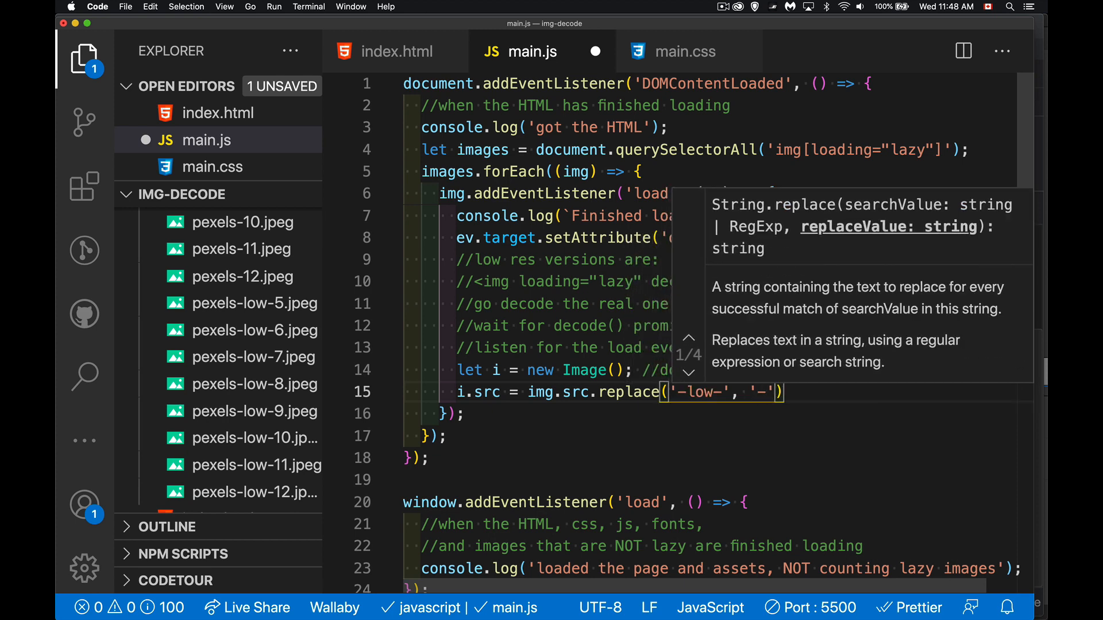
text(;)
key(enter)
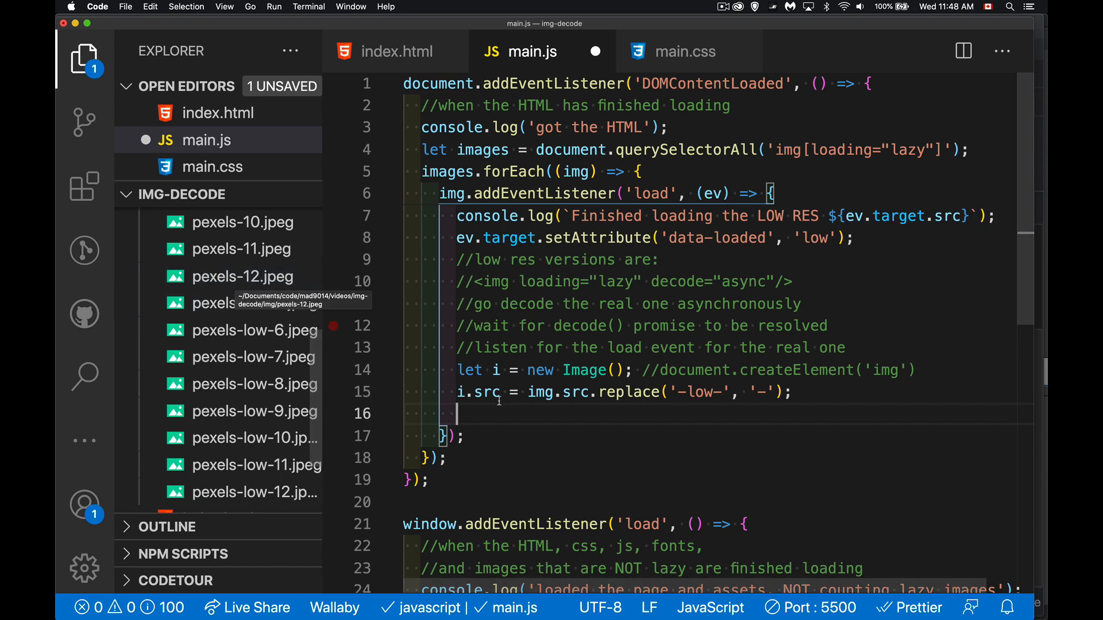
Add i.decode().then() that logs the decoded image's URL pathname, and save main.js
text(i)
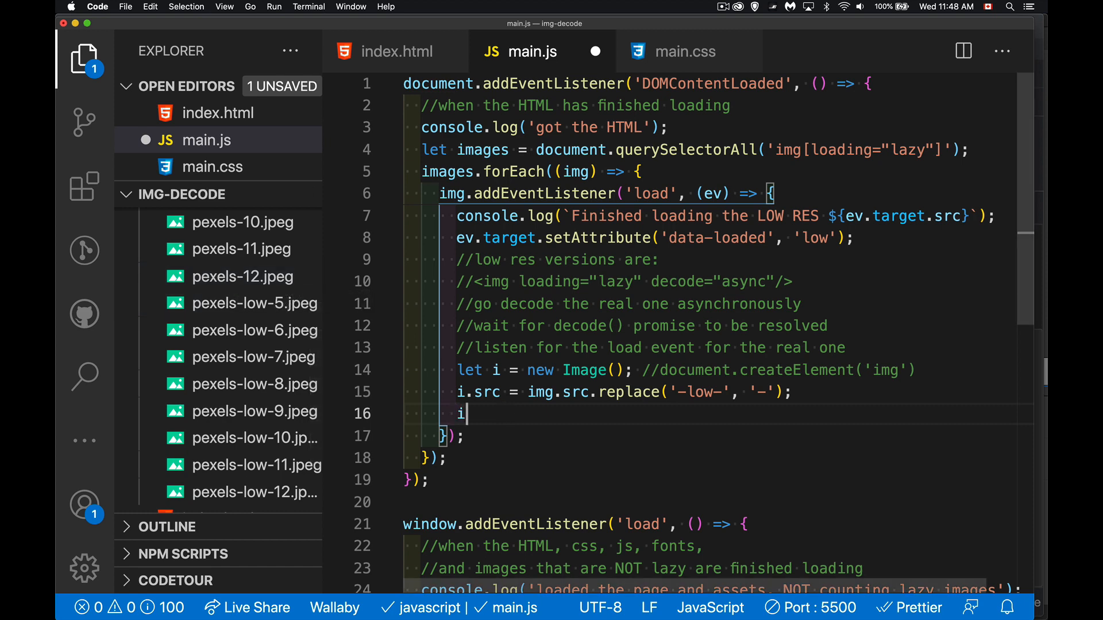
text(.decode)
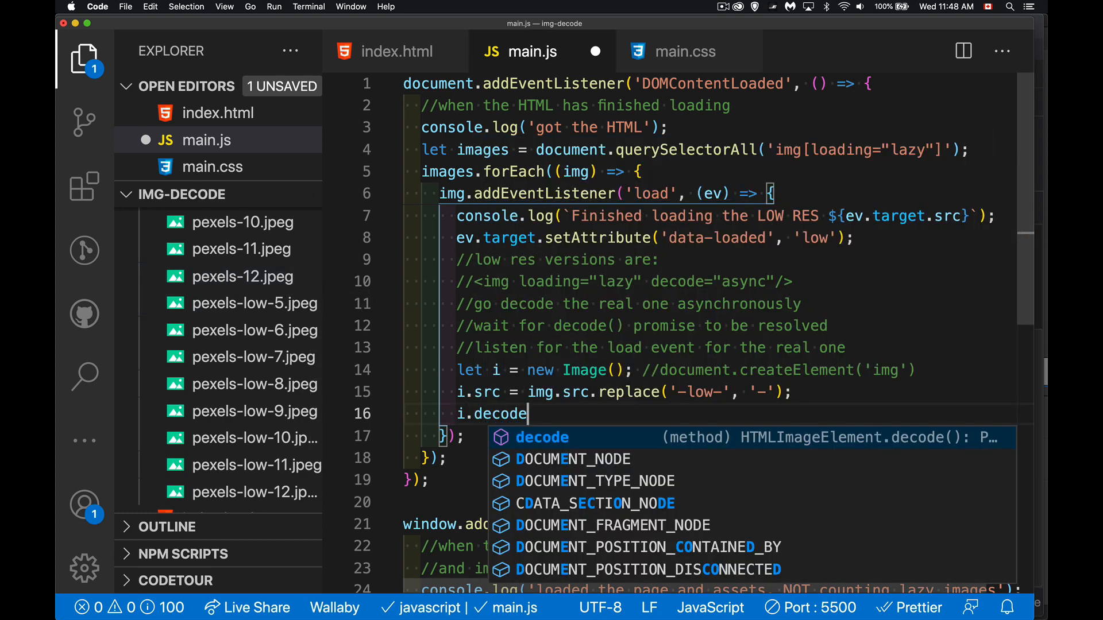
text(().then)
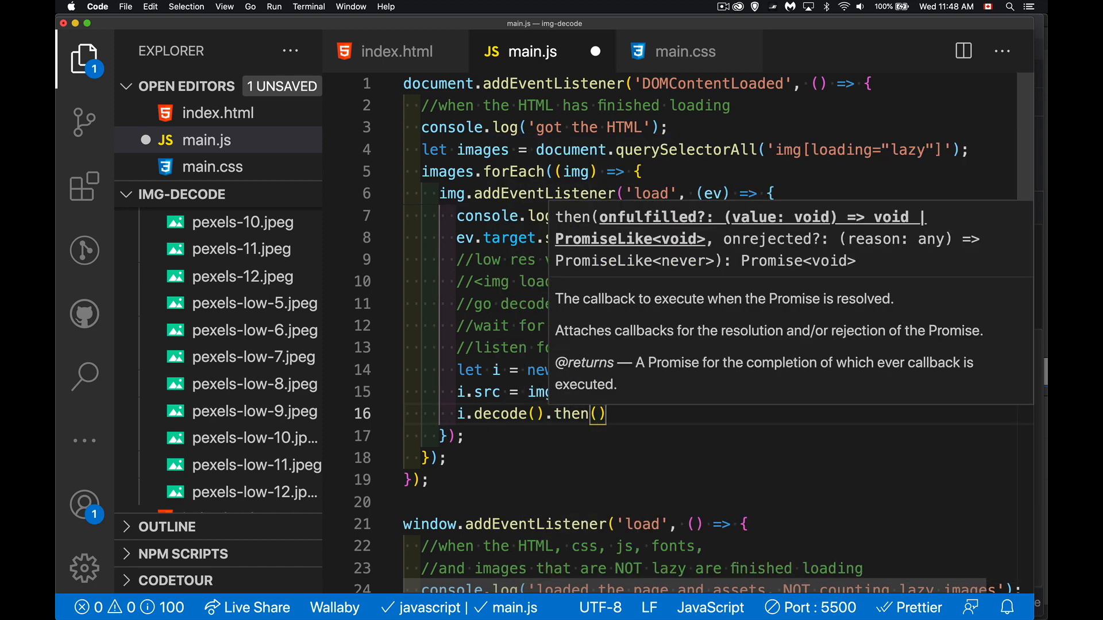
text(()=>{)
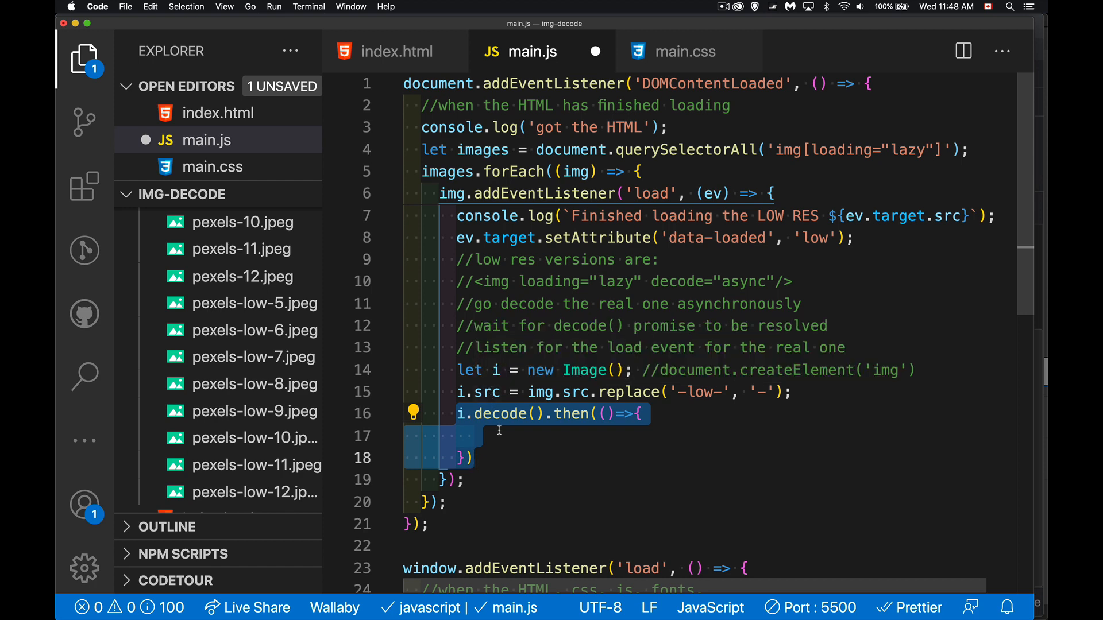
mouse_move(505, 435)
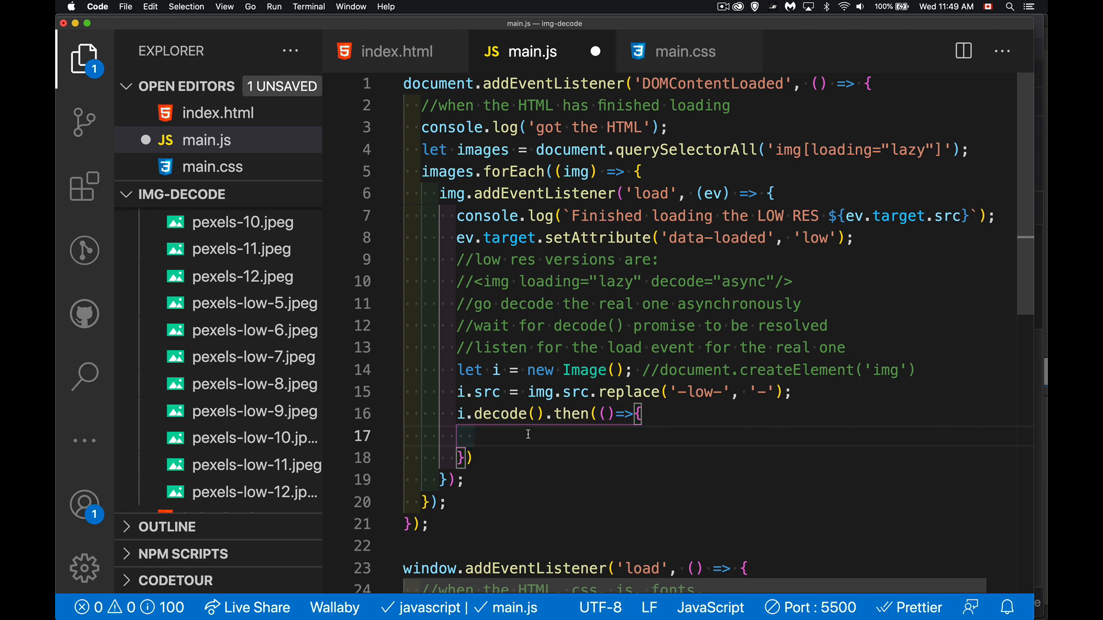
text(let)
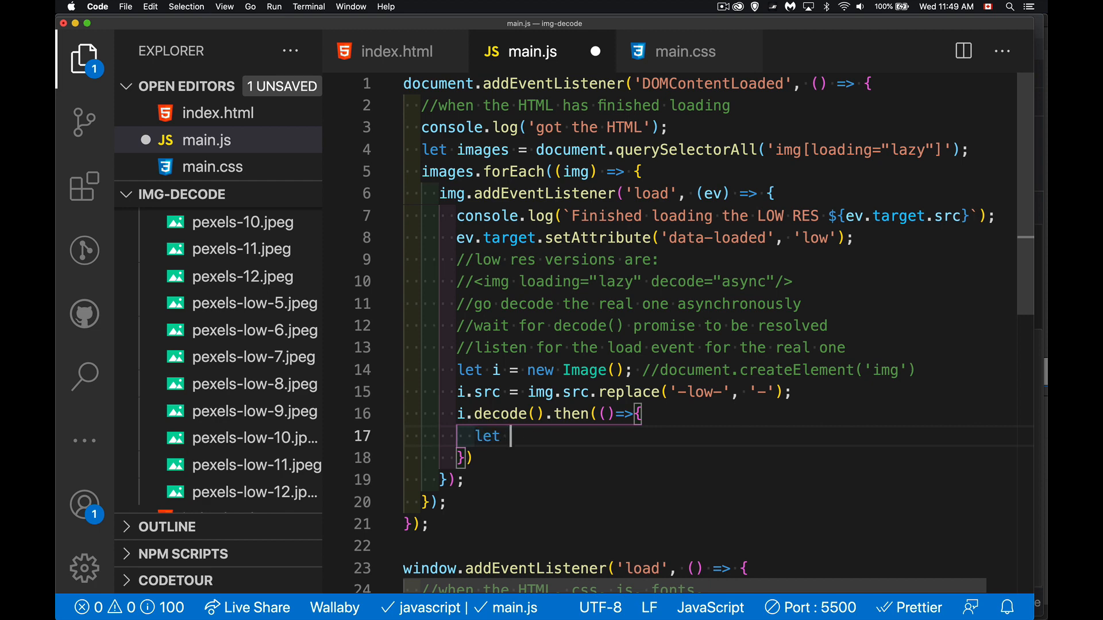
text(url = new)
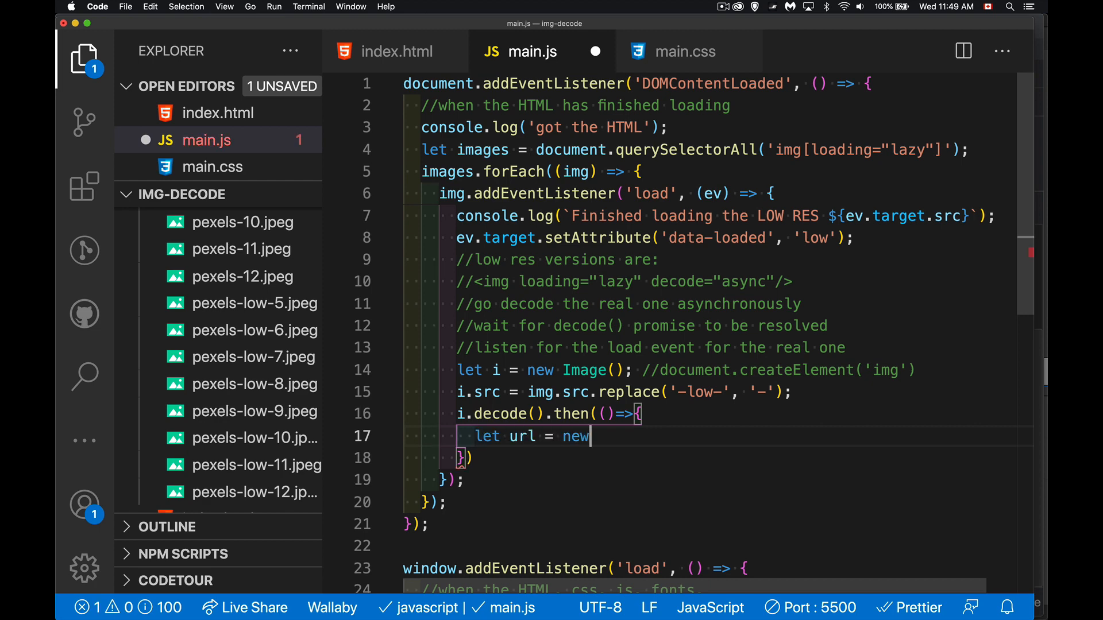
text(URL()
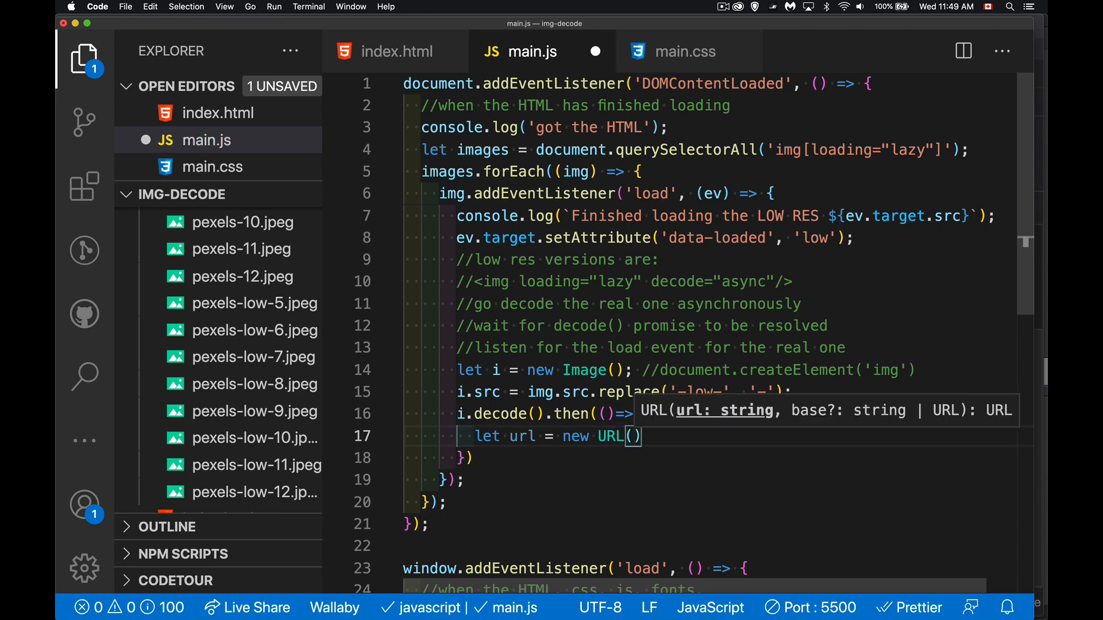
text(i.src)
text(console.log(`ASYNC: Finished decoding REAL ${url.pathname}`);)
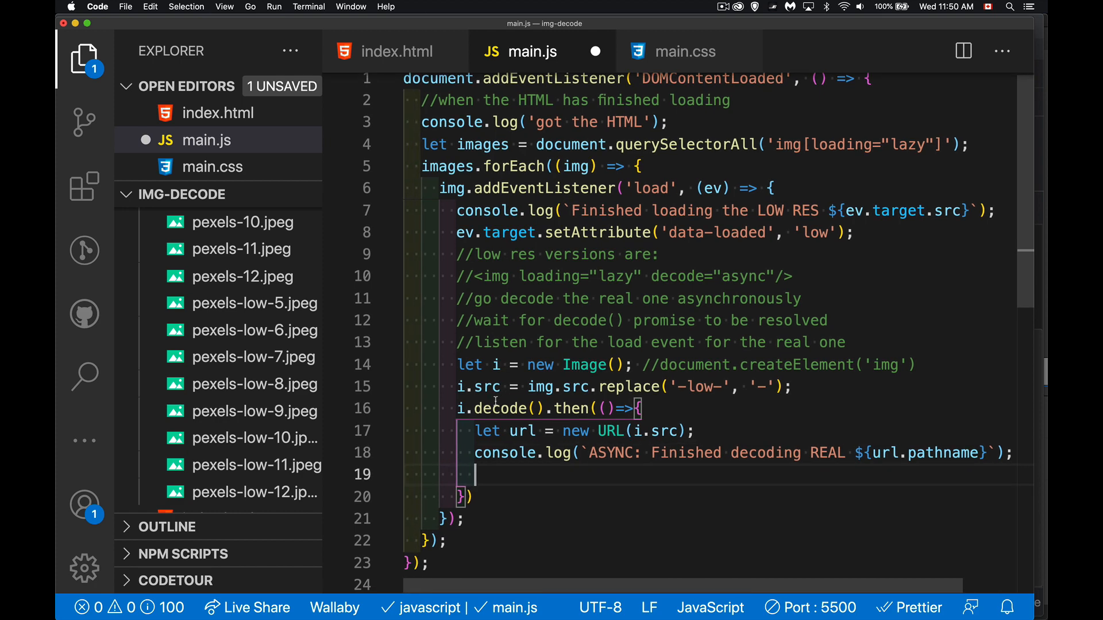
scroll(down, 3)
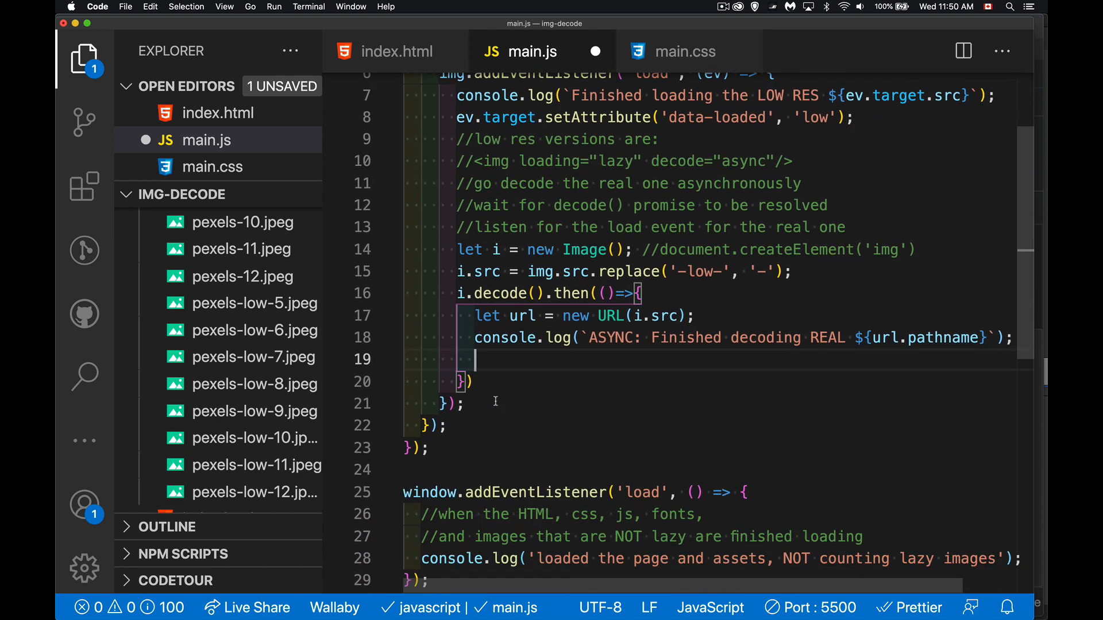
mouse_move(510, 363)
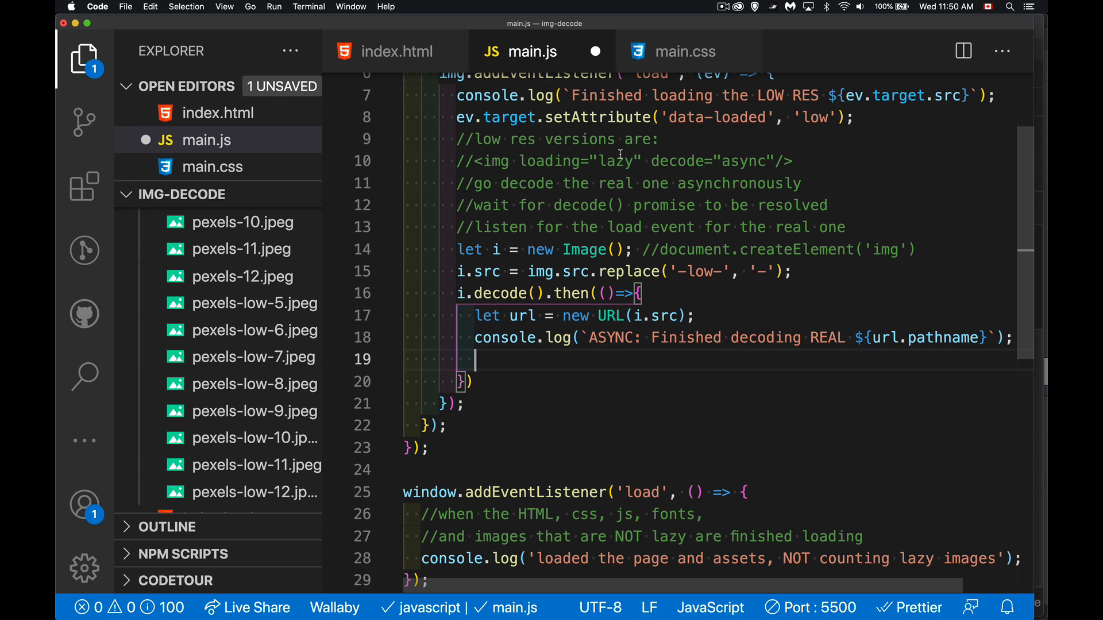
key(cmd+tab)
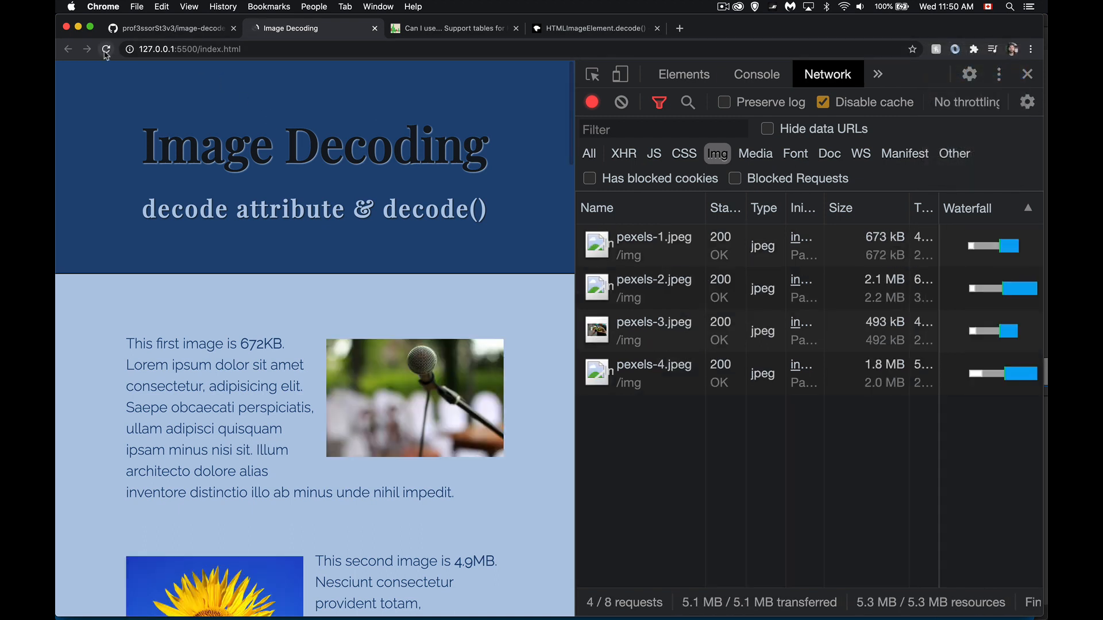
Reload under Fast 3G throttling and scroll the page while watching the console
click(106, 49)
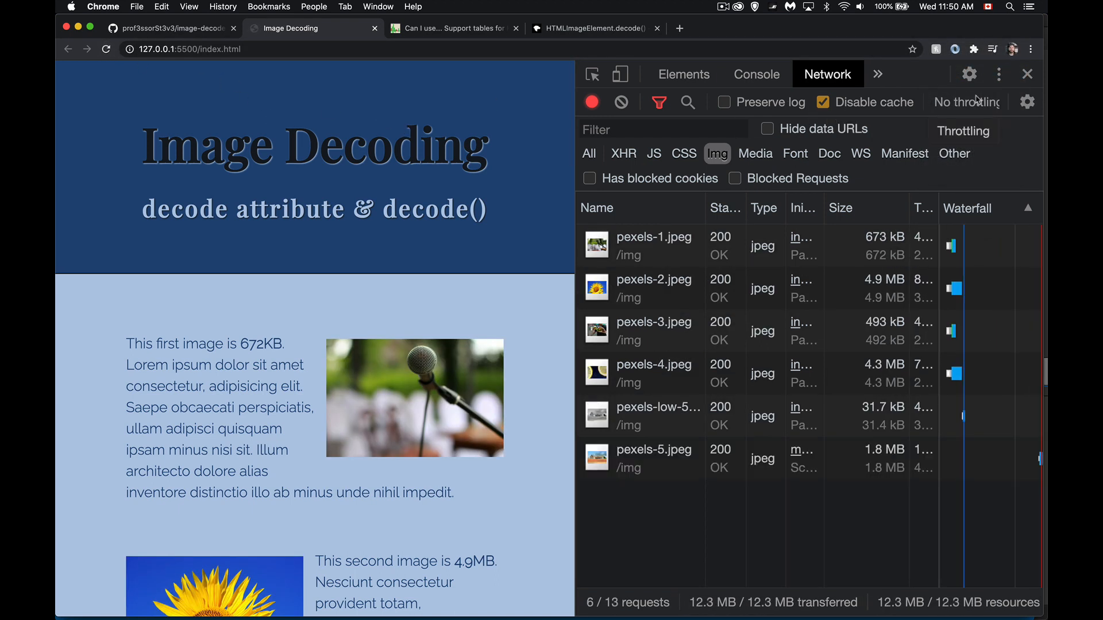
click(962, 102)
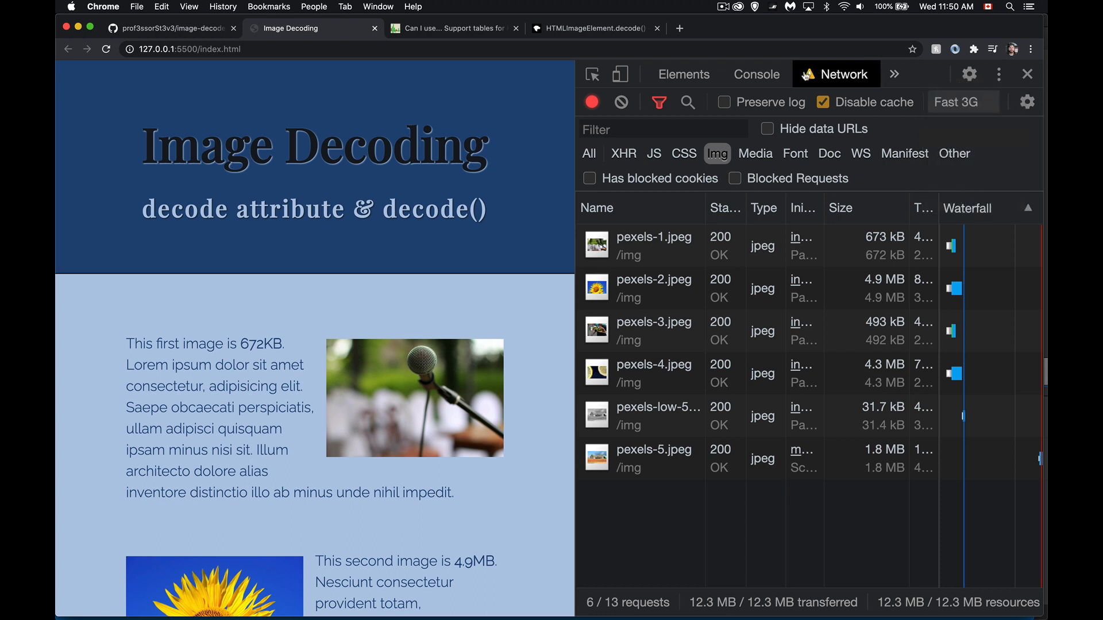
click(756, 74)
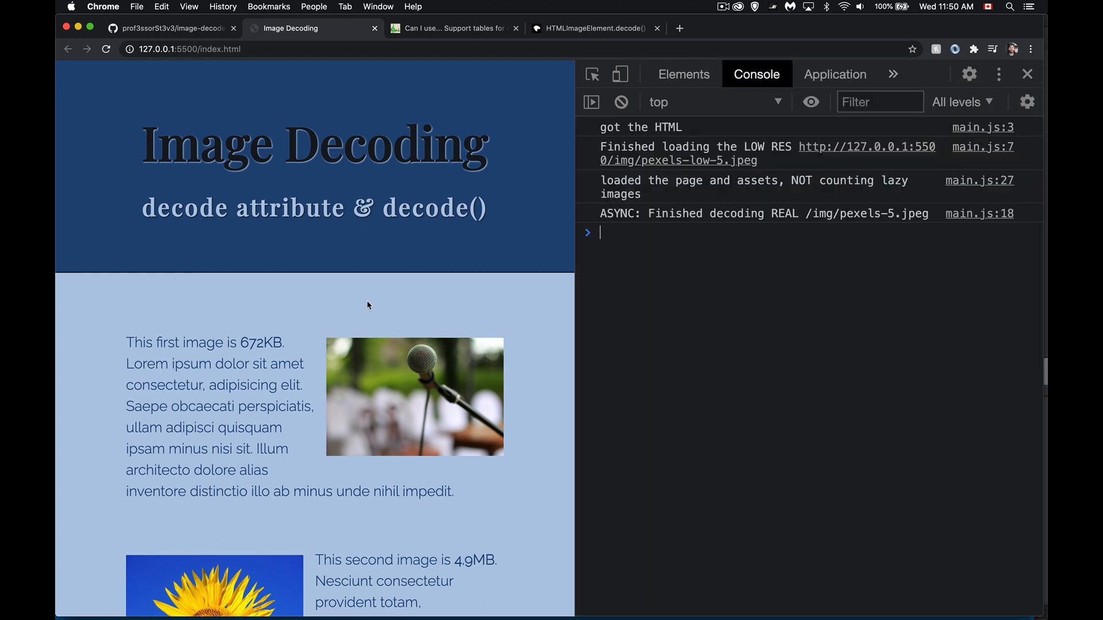
scroll(down, 3)
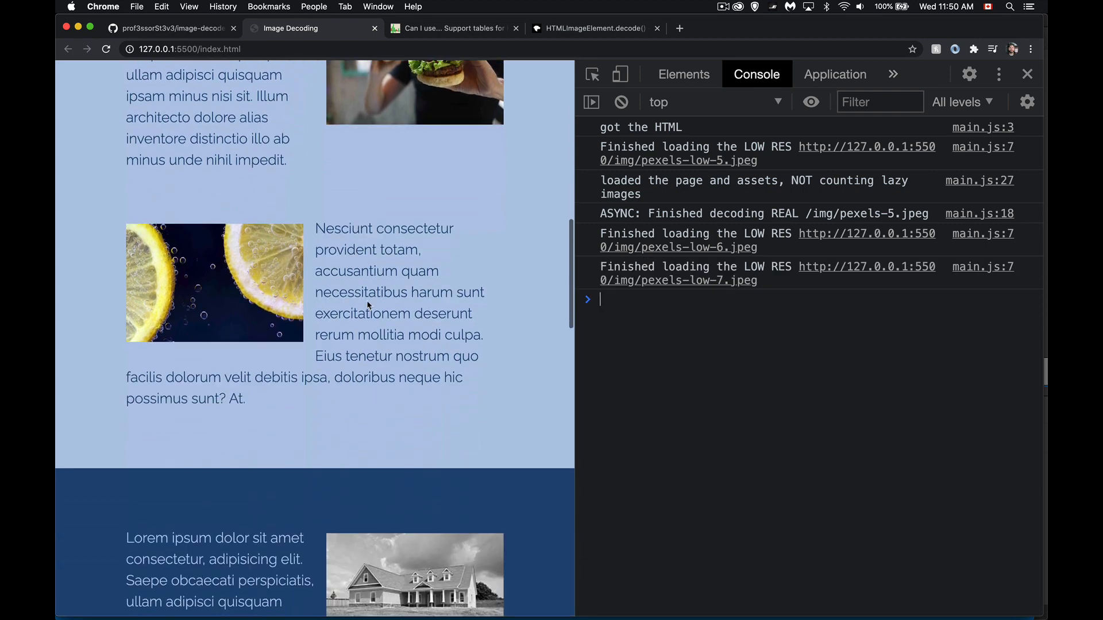
scroll(down, 3)
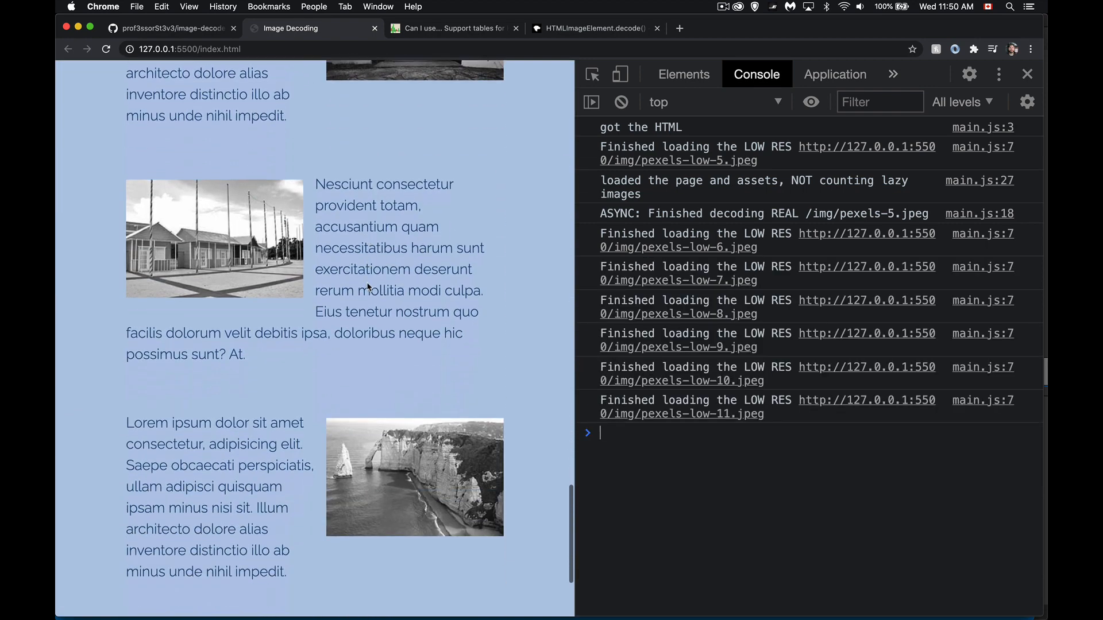
scroll(down, 3)
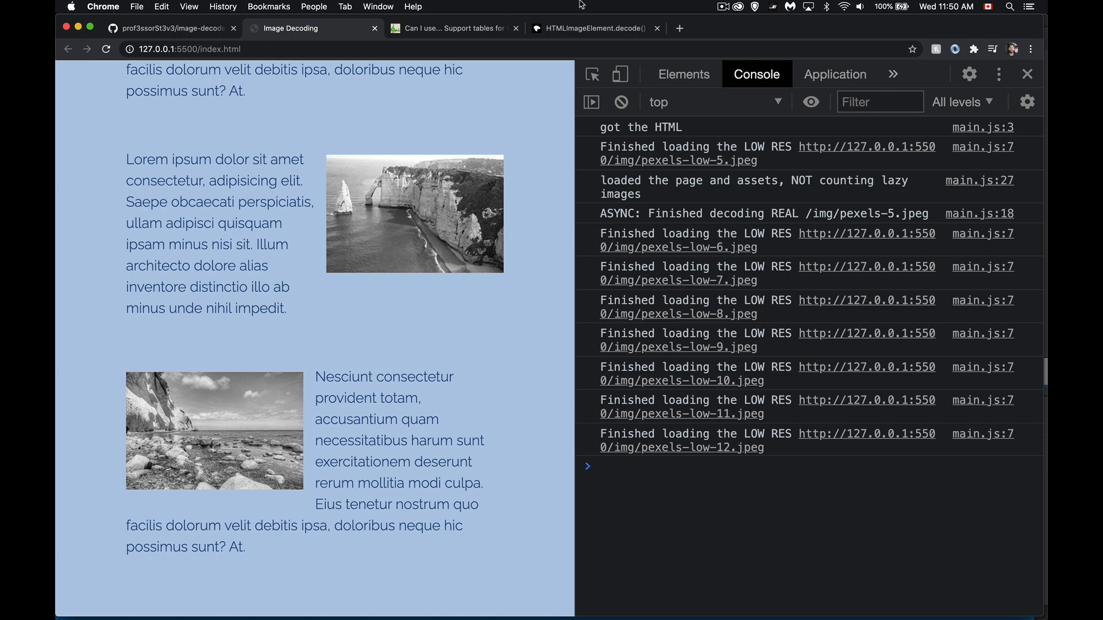
Check image network requests, then confirm ASYNC decode messages for pexels-5, 6 and 8
click(893, 75)
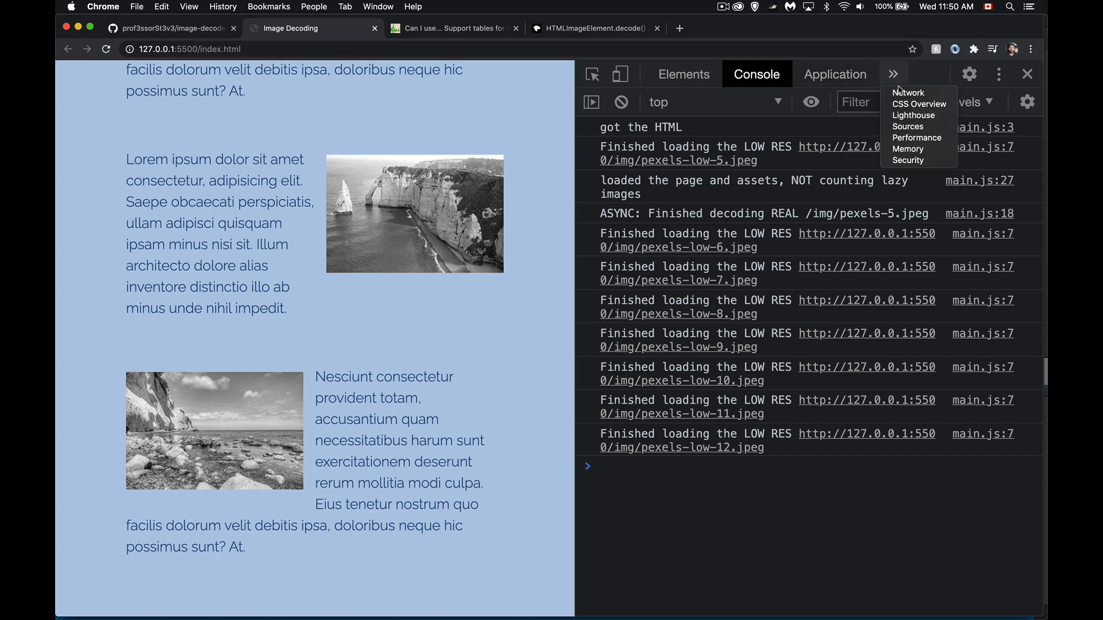
click(908, 92)
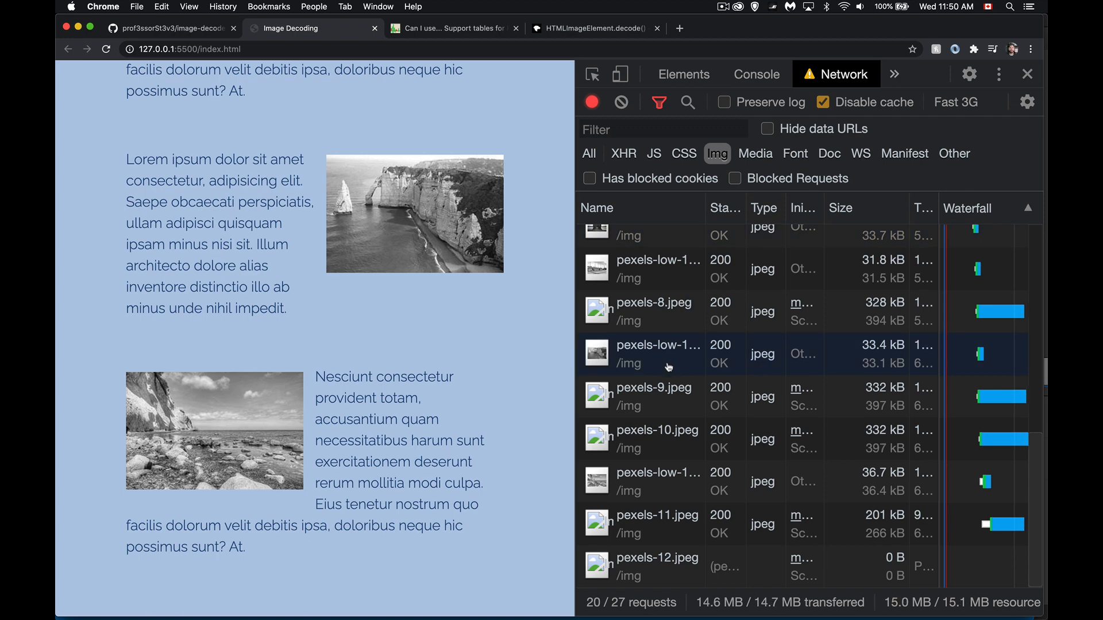
mouse_move(640, 388)
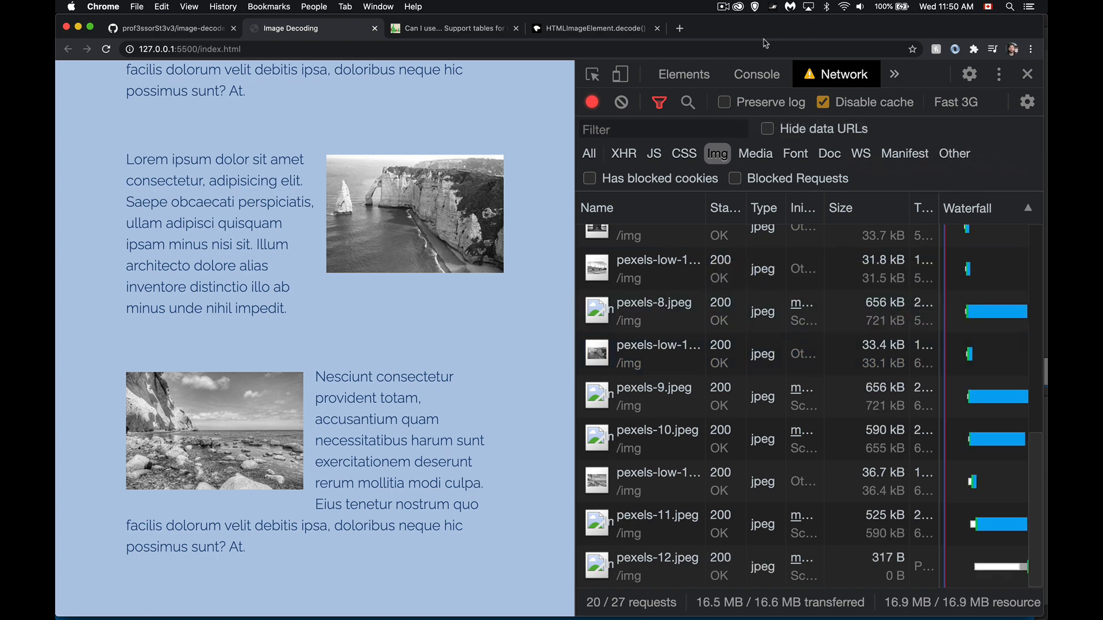
click(756, 74)
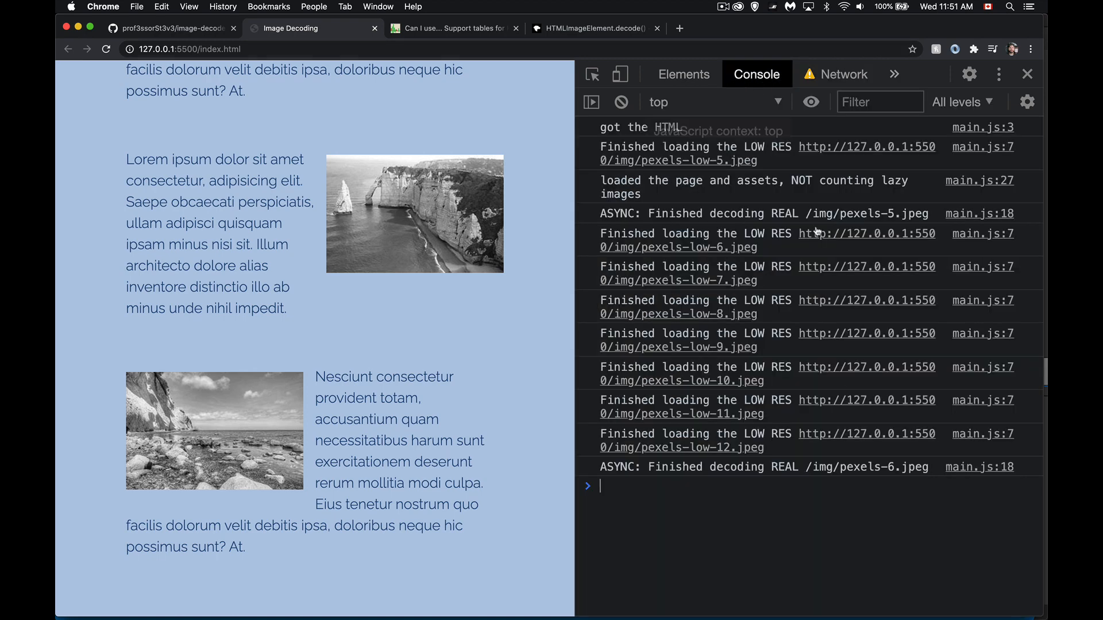
mouse_move(823, 476)
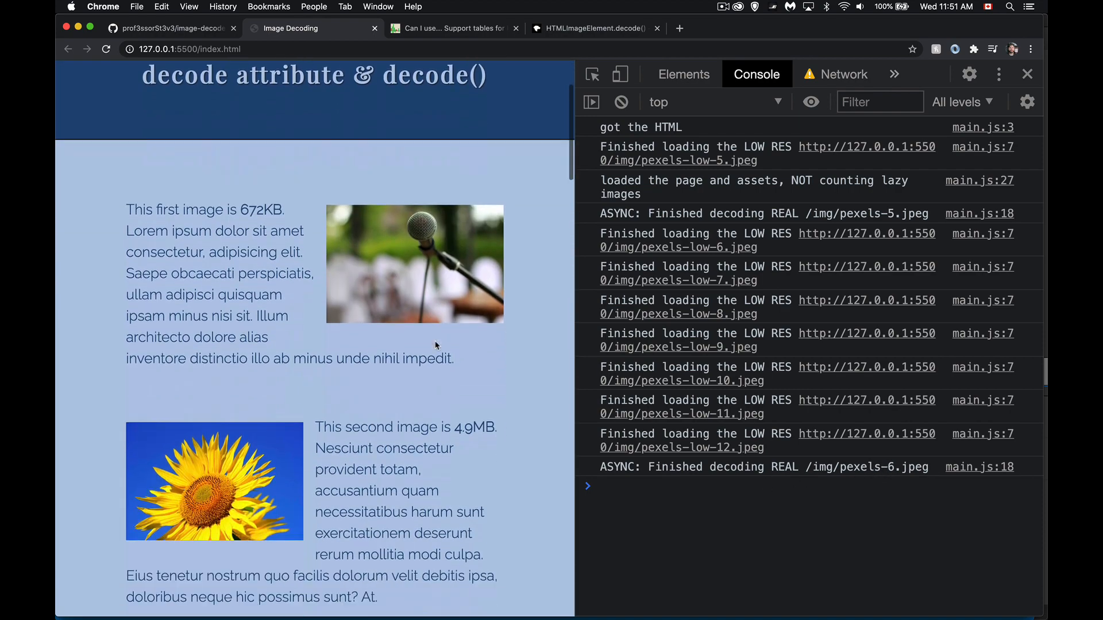
scroll(down, 3)
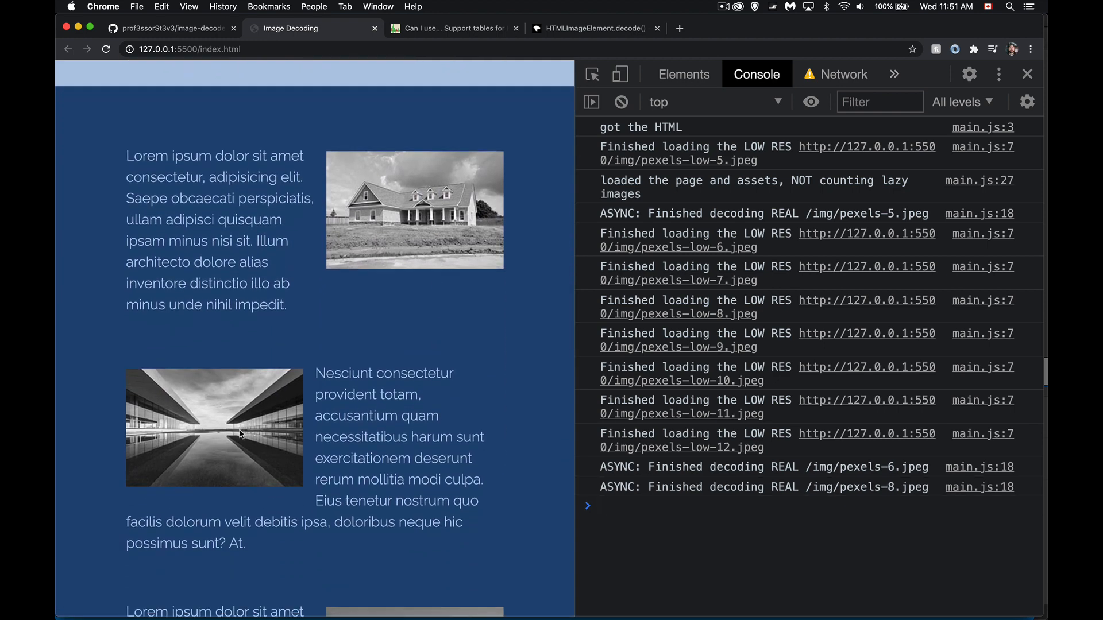
scroll(down, 3)
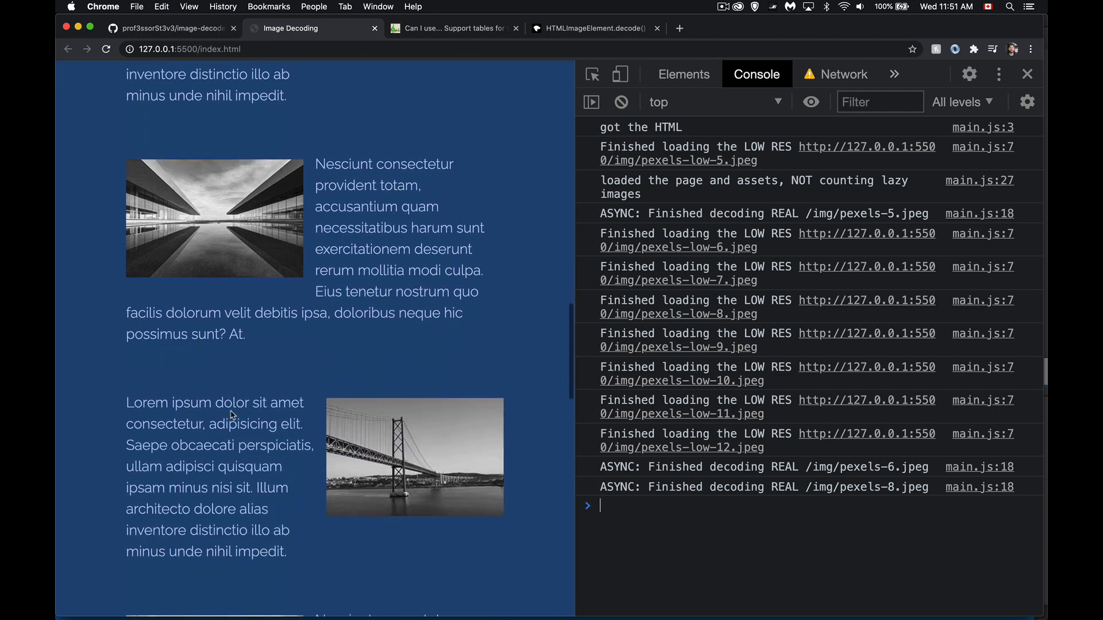
scroll(down, 3)
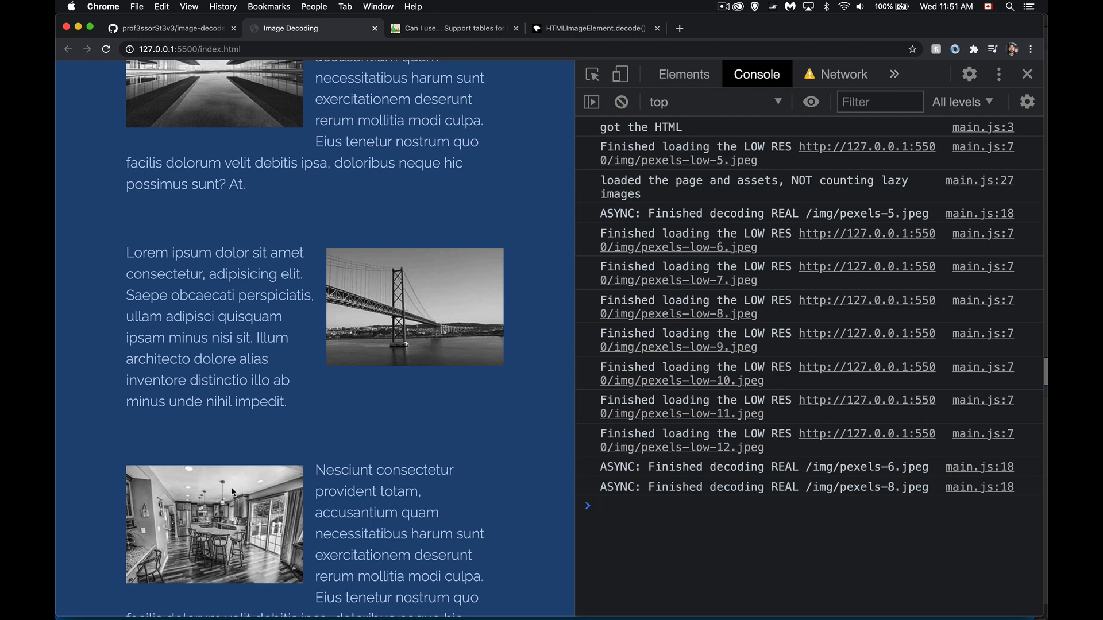
mouse_move(207, 505)
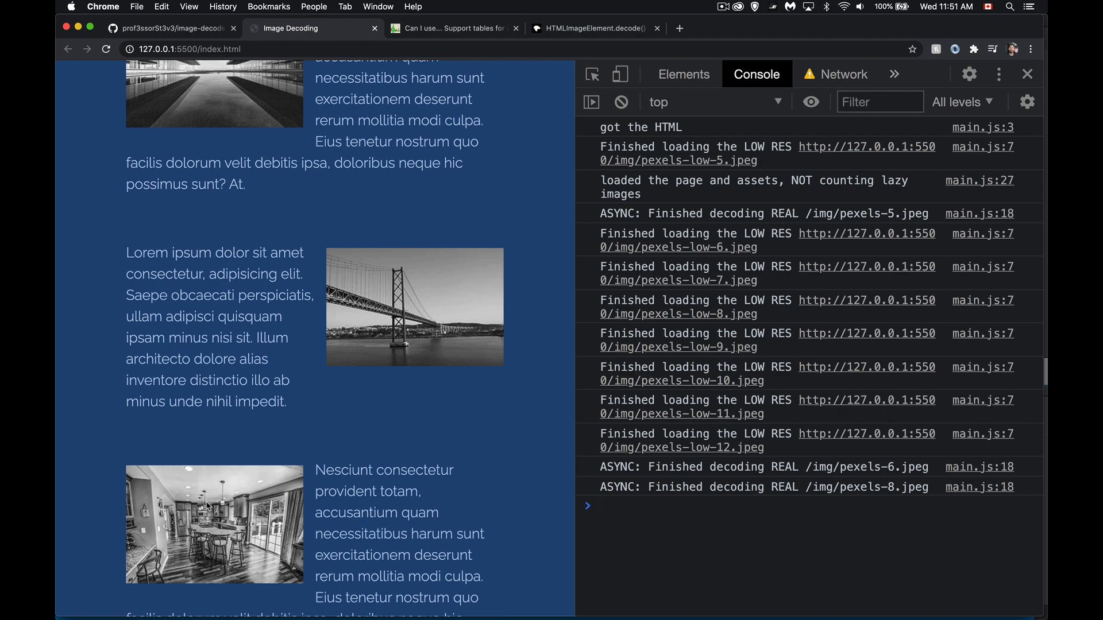
click(703, 506)
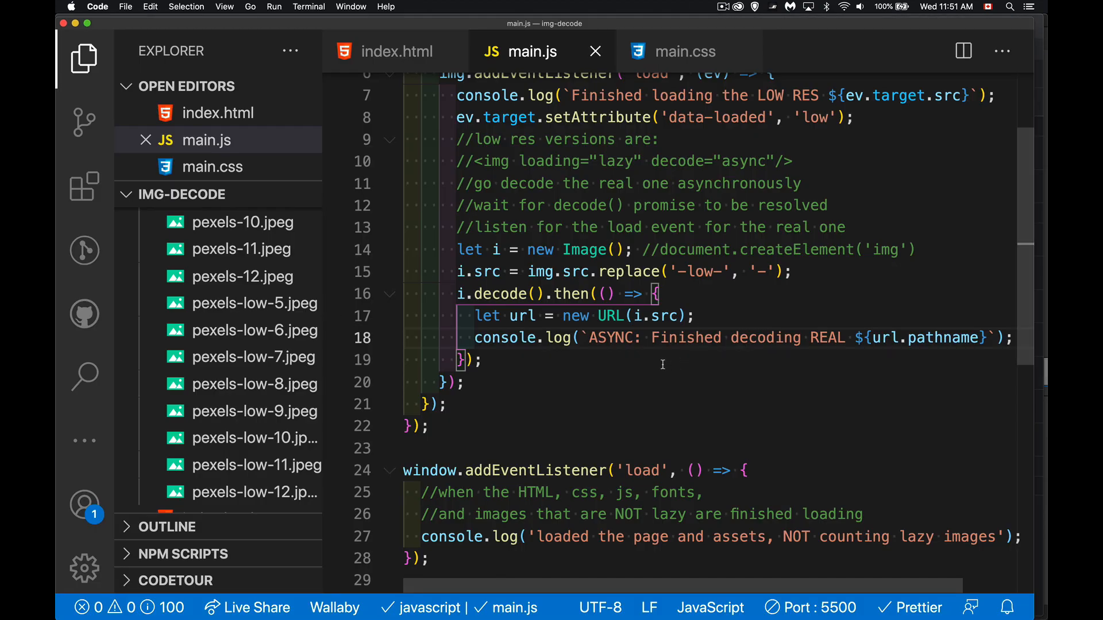
Inside the decode callback, add img.replaceWith(i) to swap in the new image
key(enter)
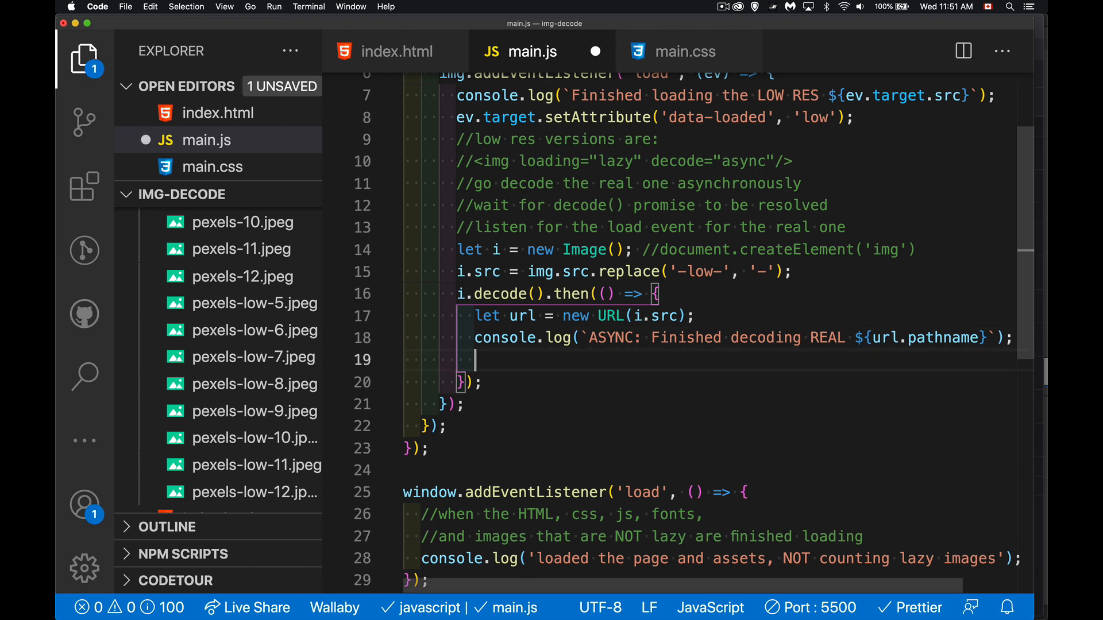
text(img)
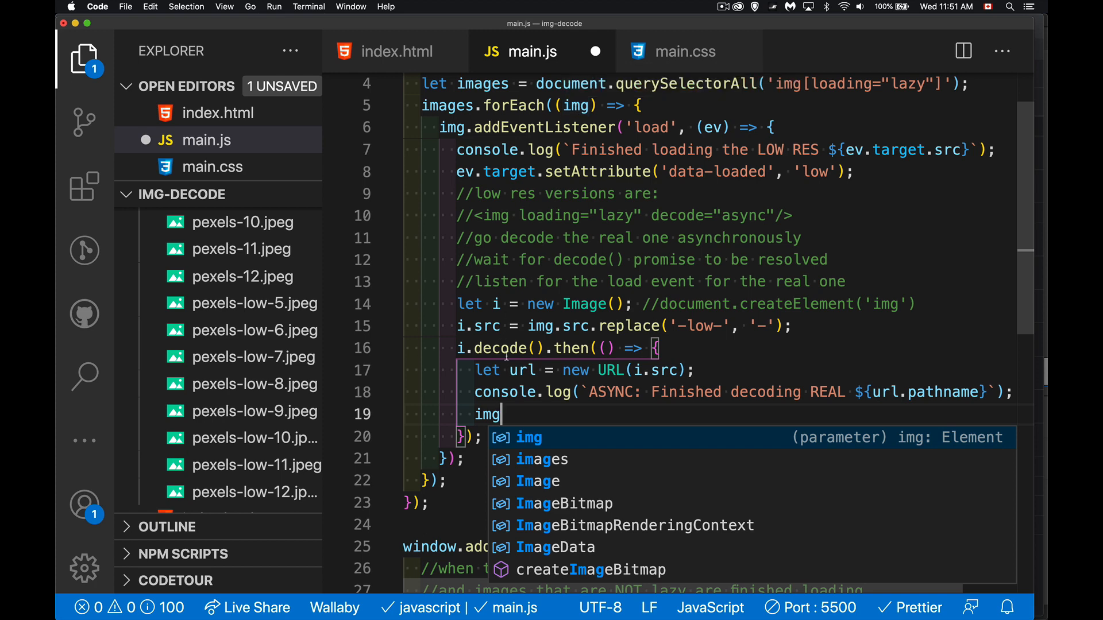
text(.re)
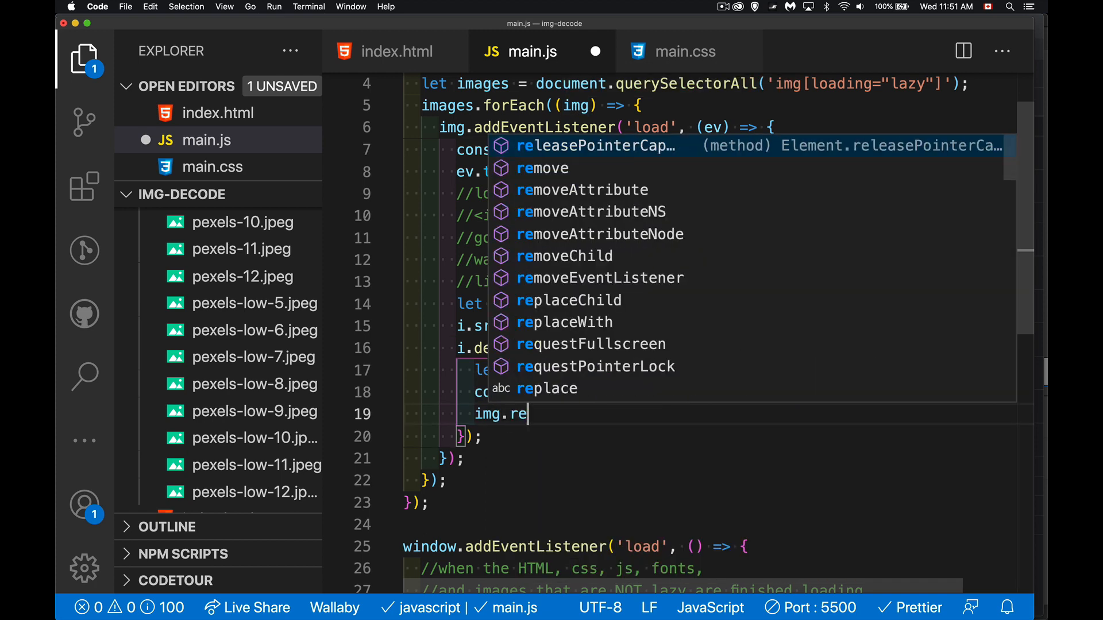
text(placeWith)
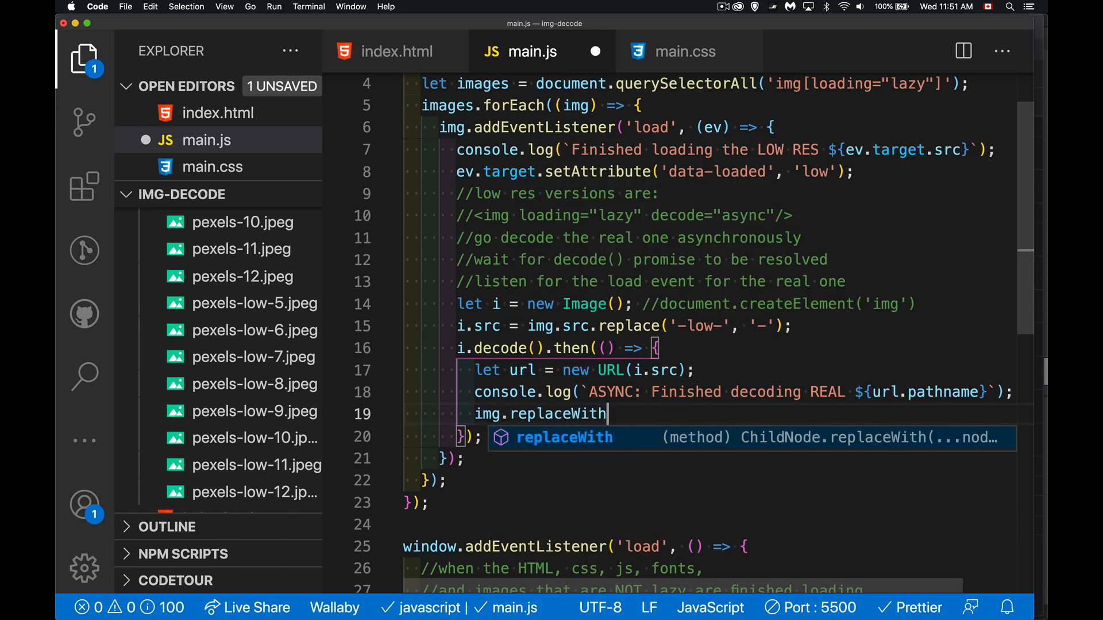
text(())
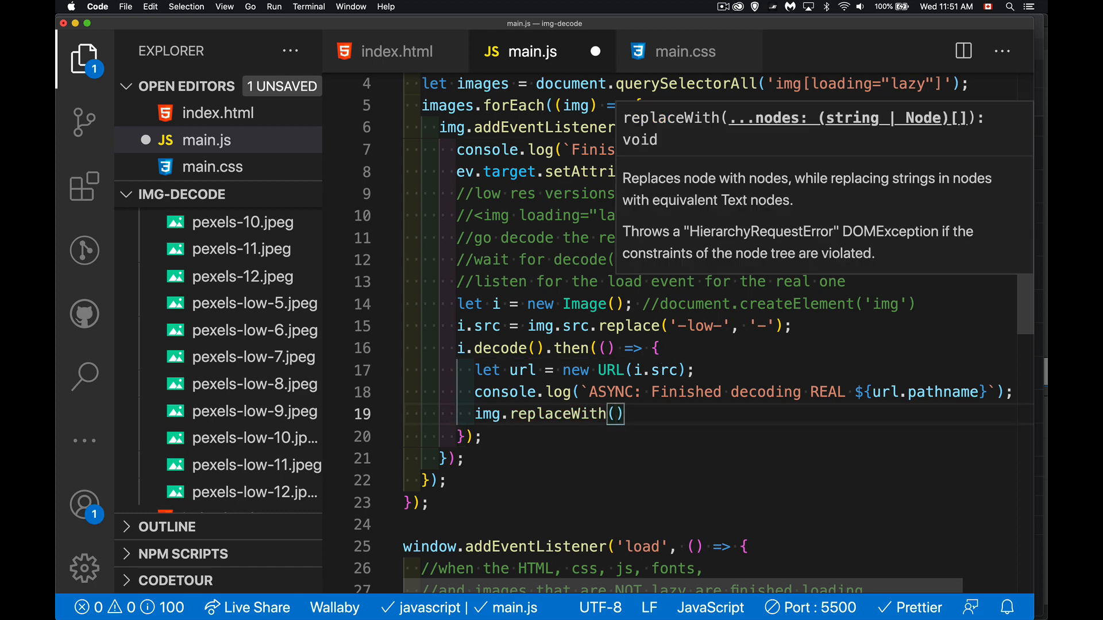
text(i)
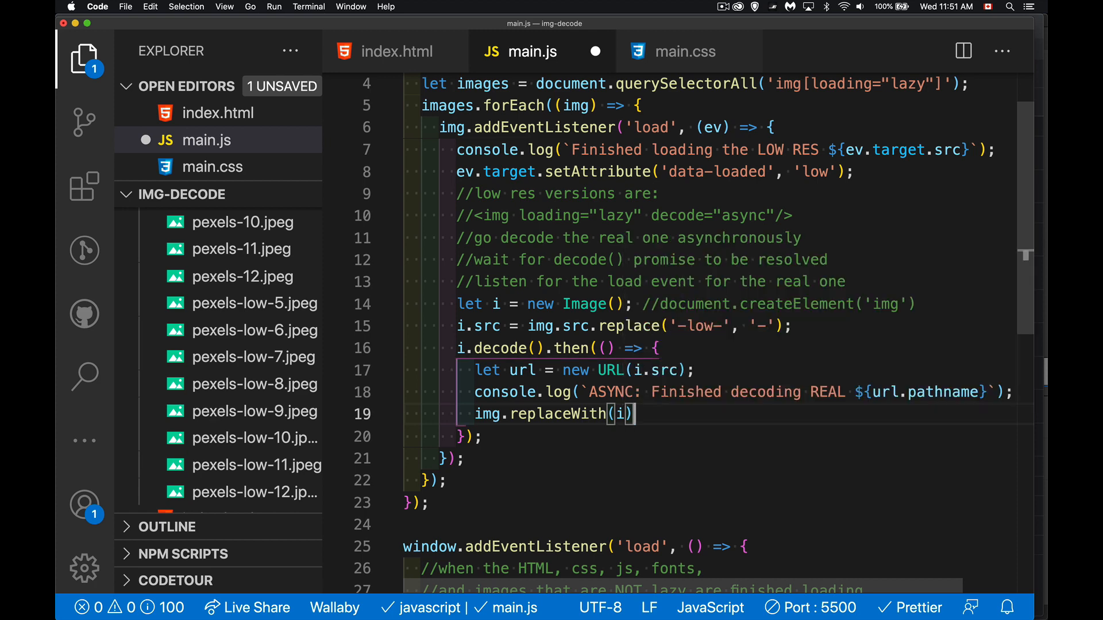
Add i.setAttribute('data-loaded', 'high-decoded') on the next line
key(enter)
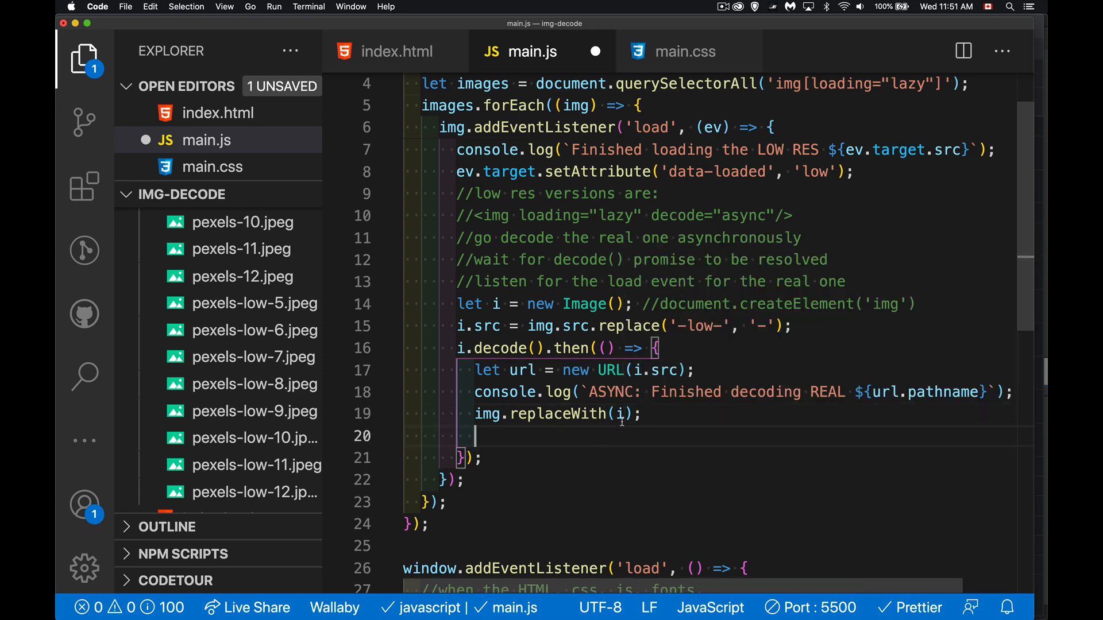
mouse_move(497, 304)
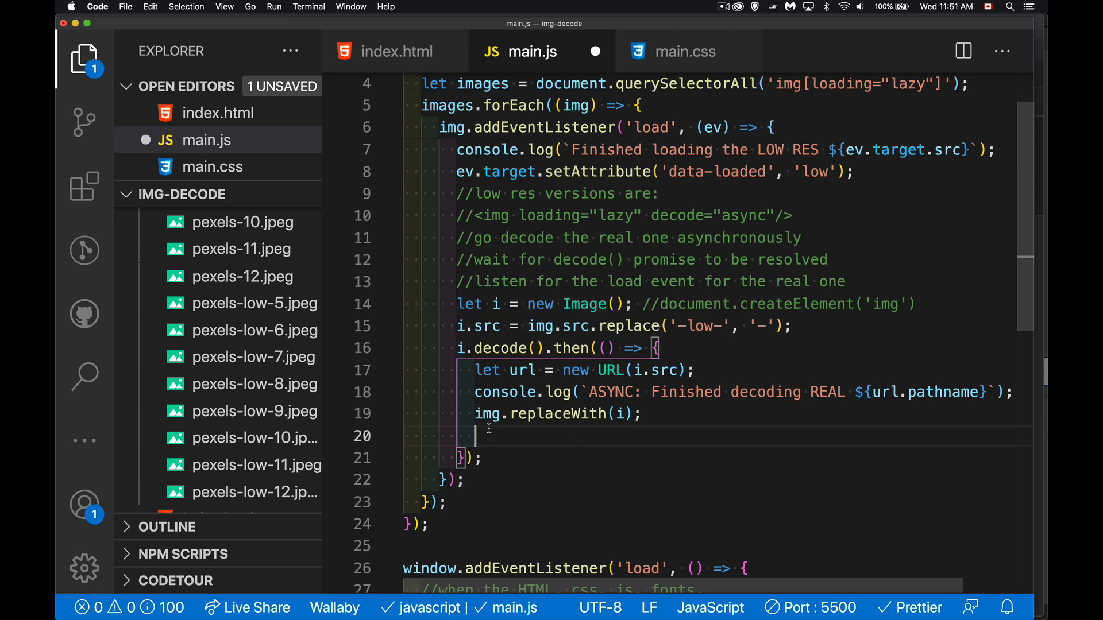
mouse_move(610, 436)
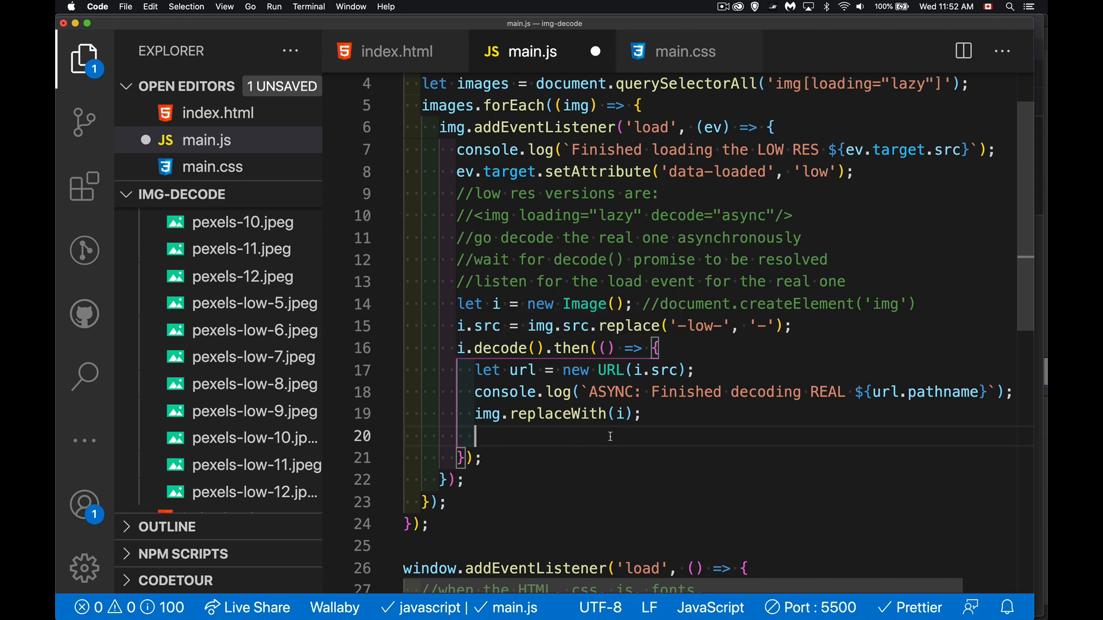
text(i.setAttribute()
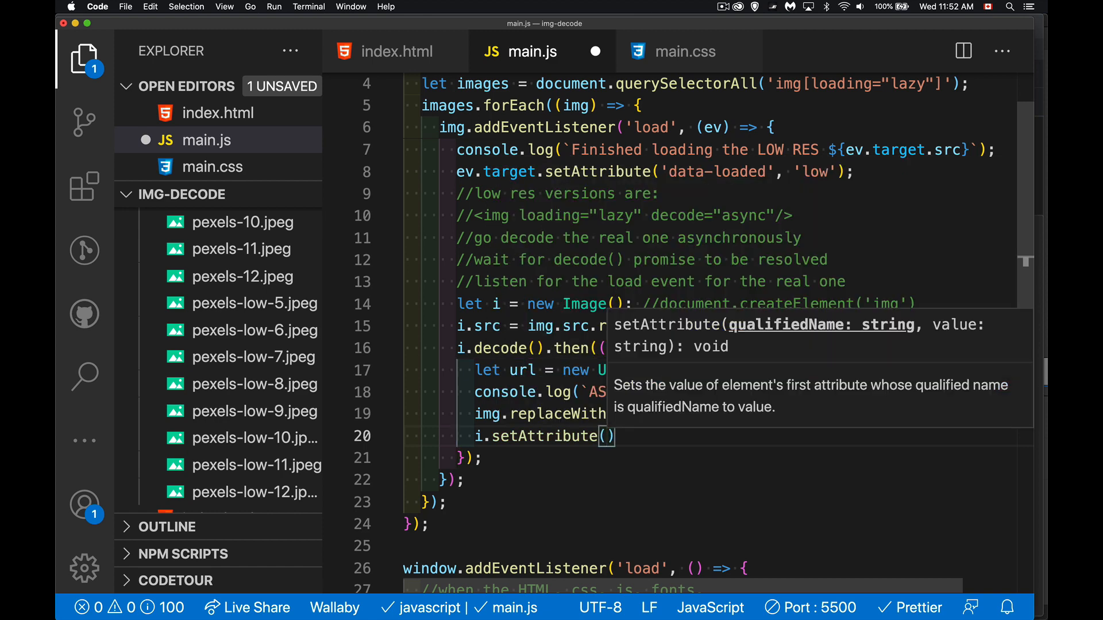
text('data-')
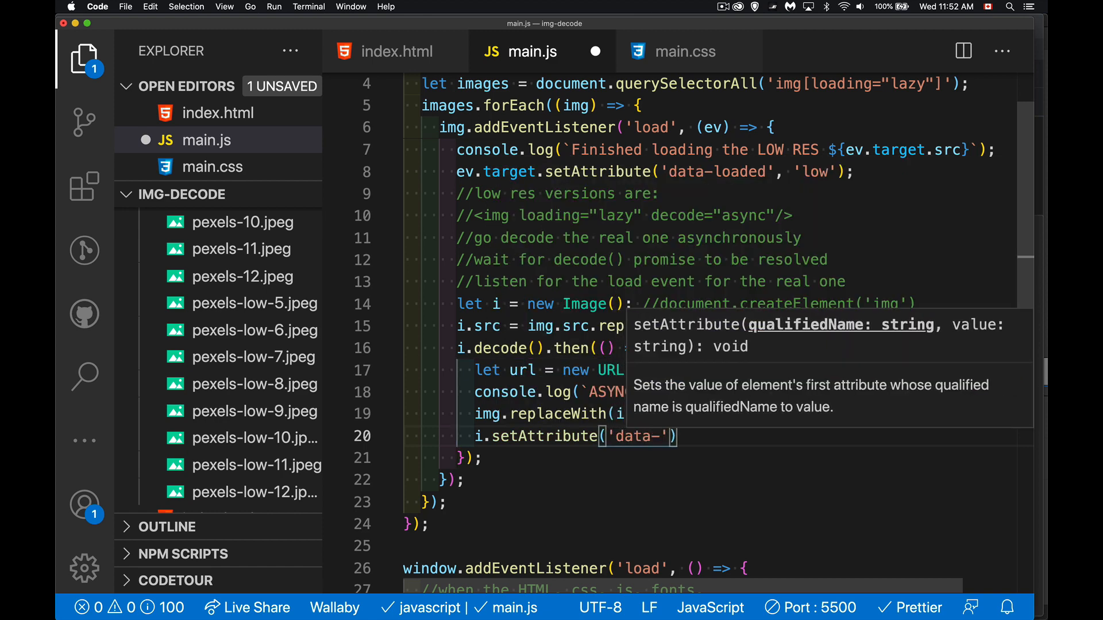
text(loaded)
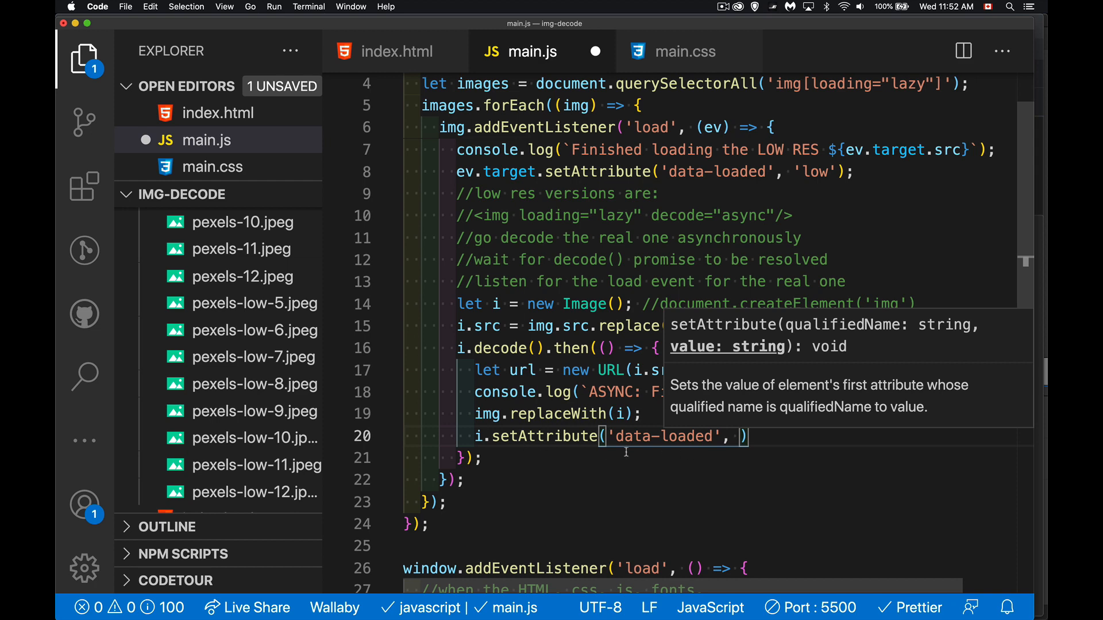
mouse_move(688, 444)
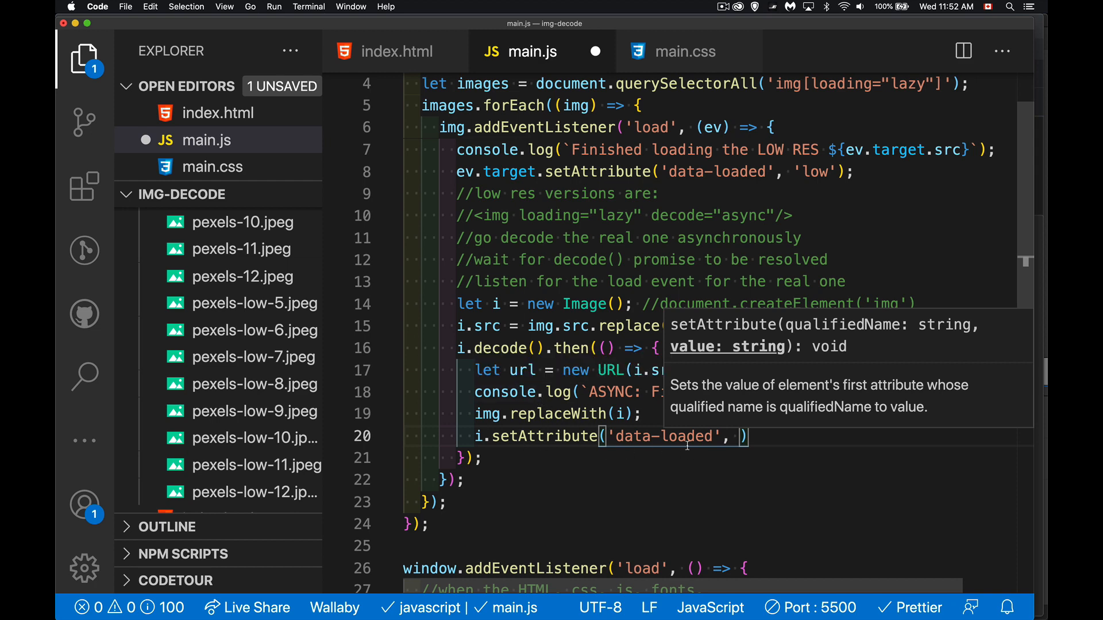
text(h')
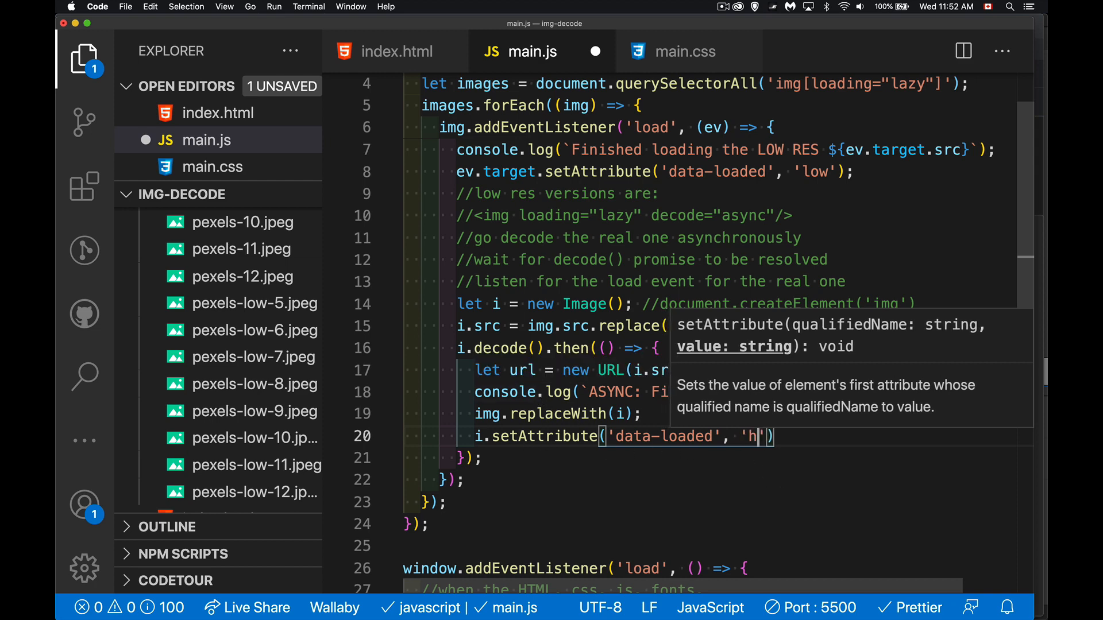
text(igh-decoded)
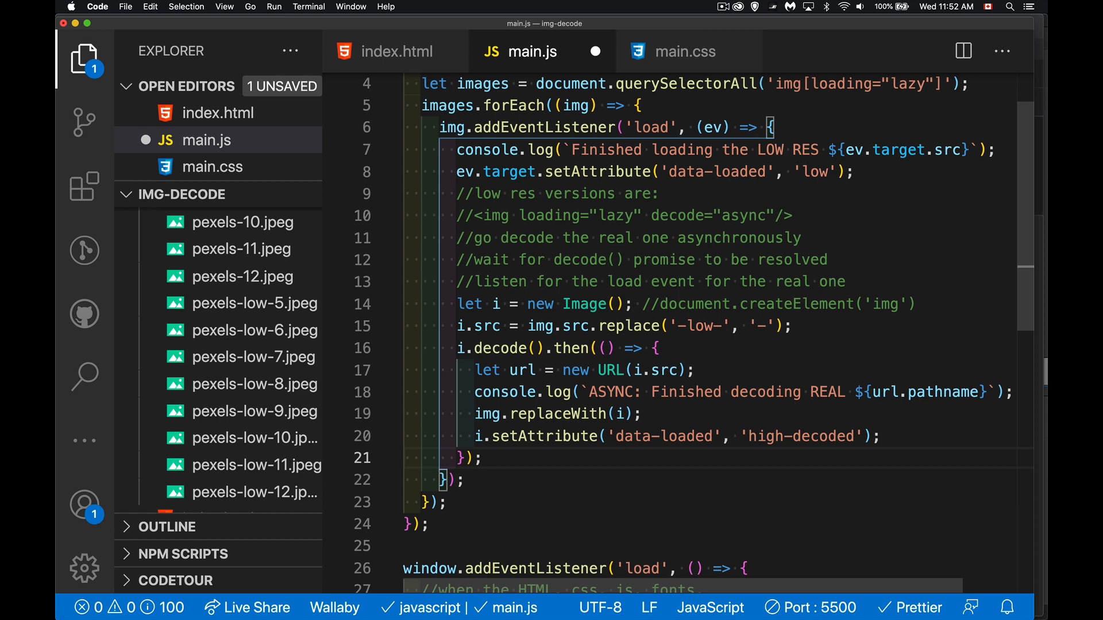
mouse_move(488, 455)
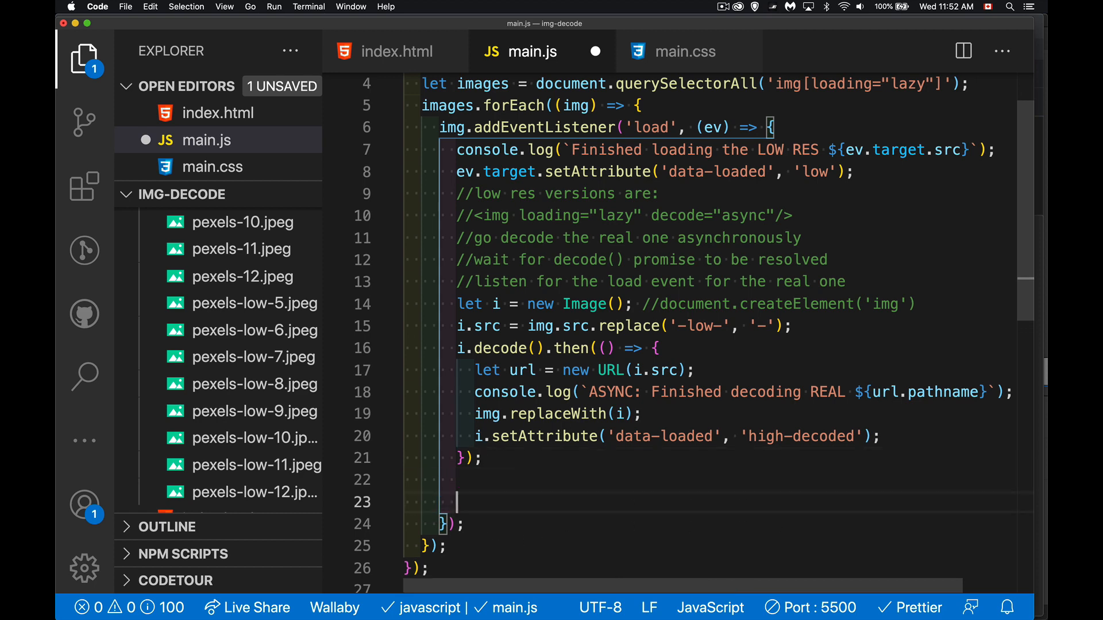
Start an i.addEventListener('load') block setting data-loaded 'high' and logging Finished loading REAL
text(i.)
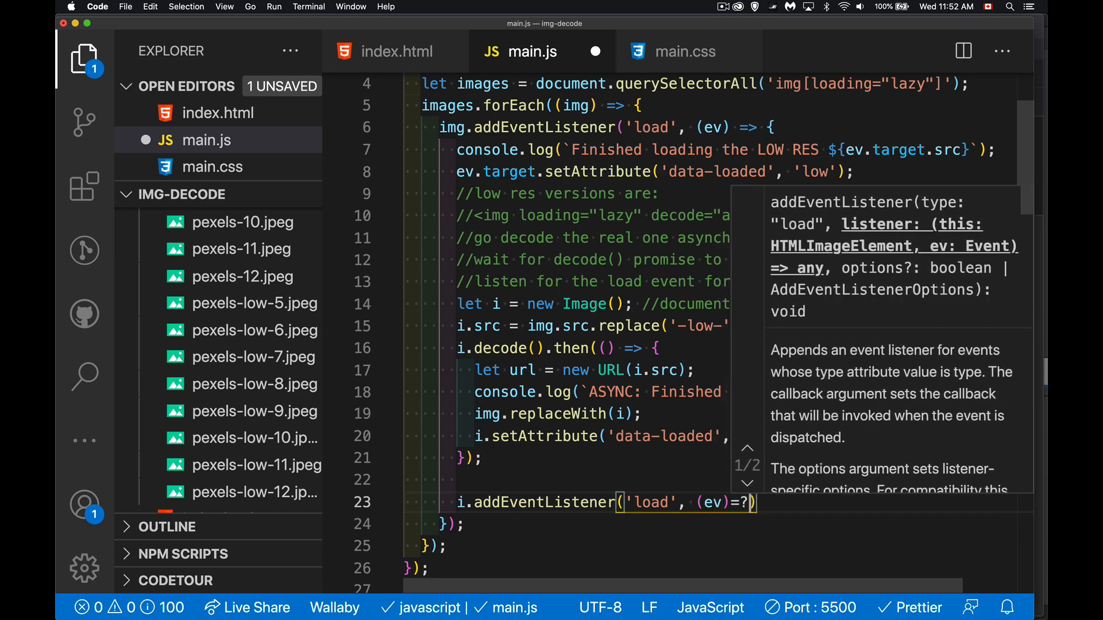
text({)
text(ev.target.setAttribute('data-loaded', 'high');)
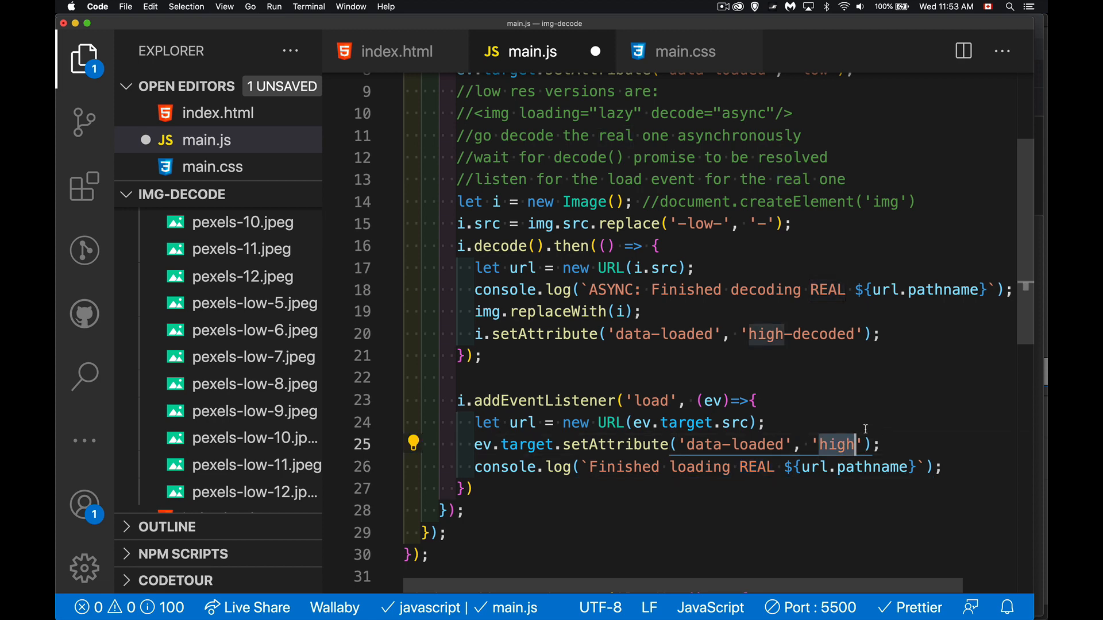
mouse_move(890, 438)
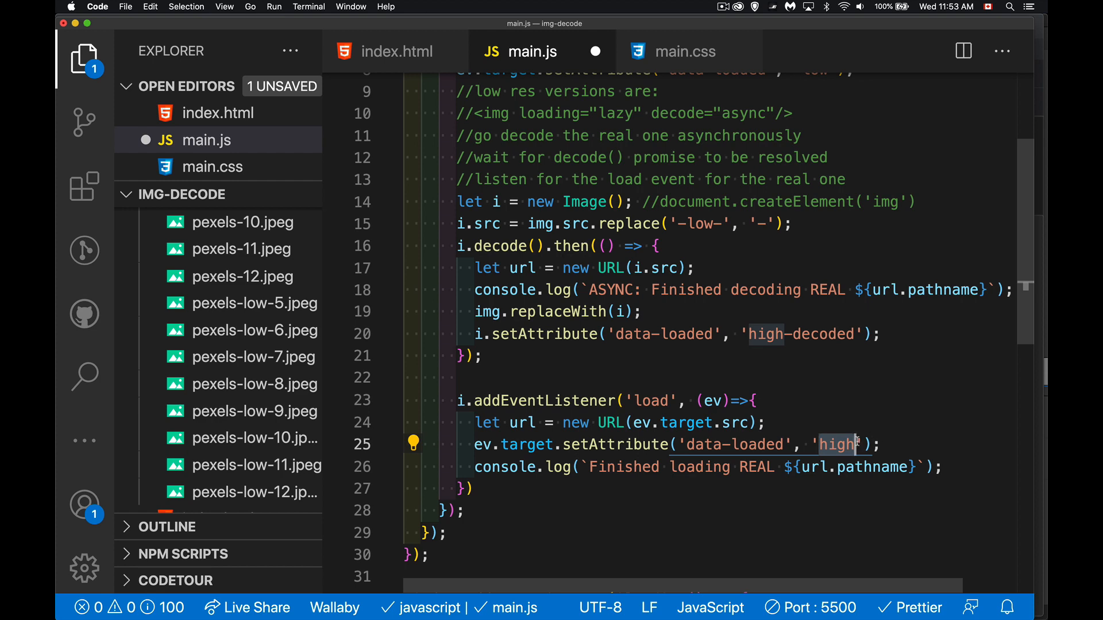
mouse_move(835, 375)
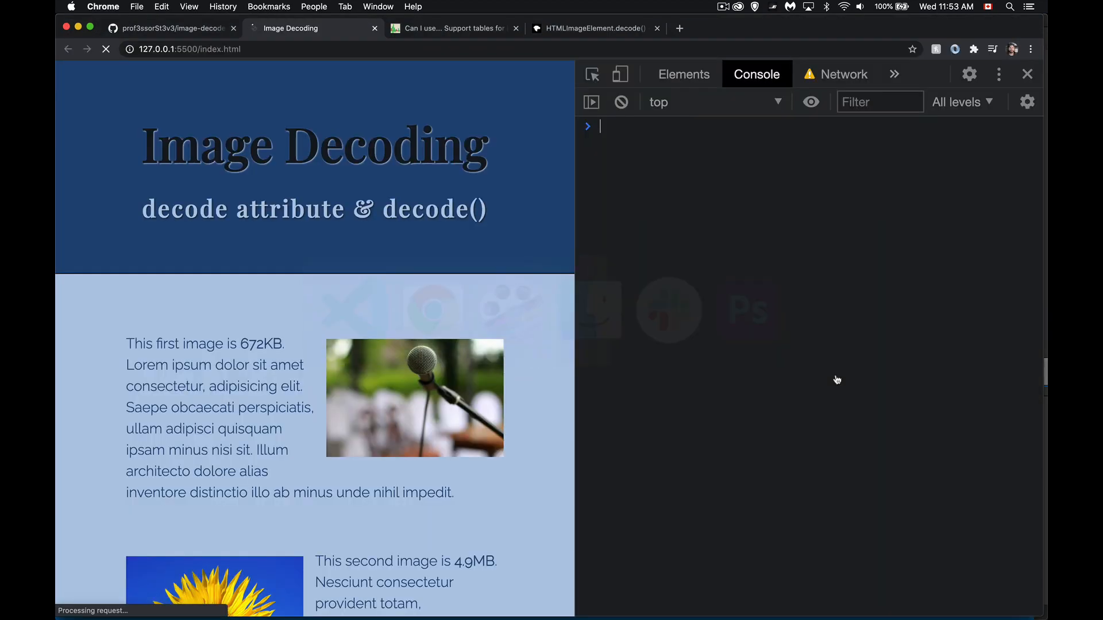
Show the reloaded page's image requests: pexels-1 to pexels-5 and pexels-low-5
click(843, 74)
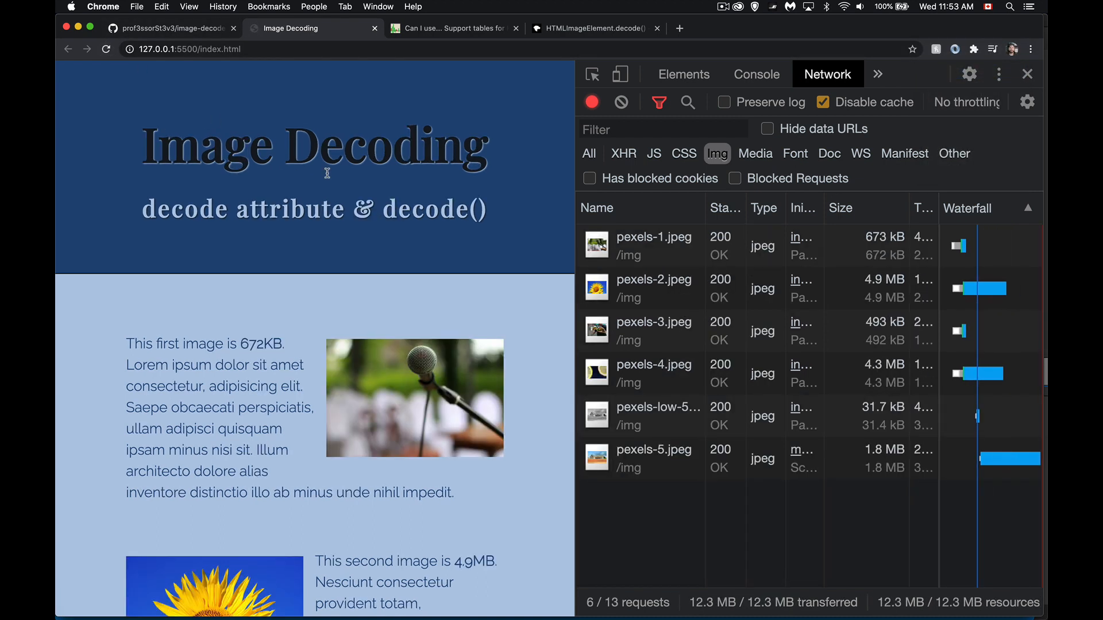
mouse_move(638, 237)
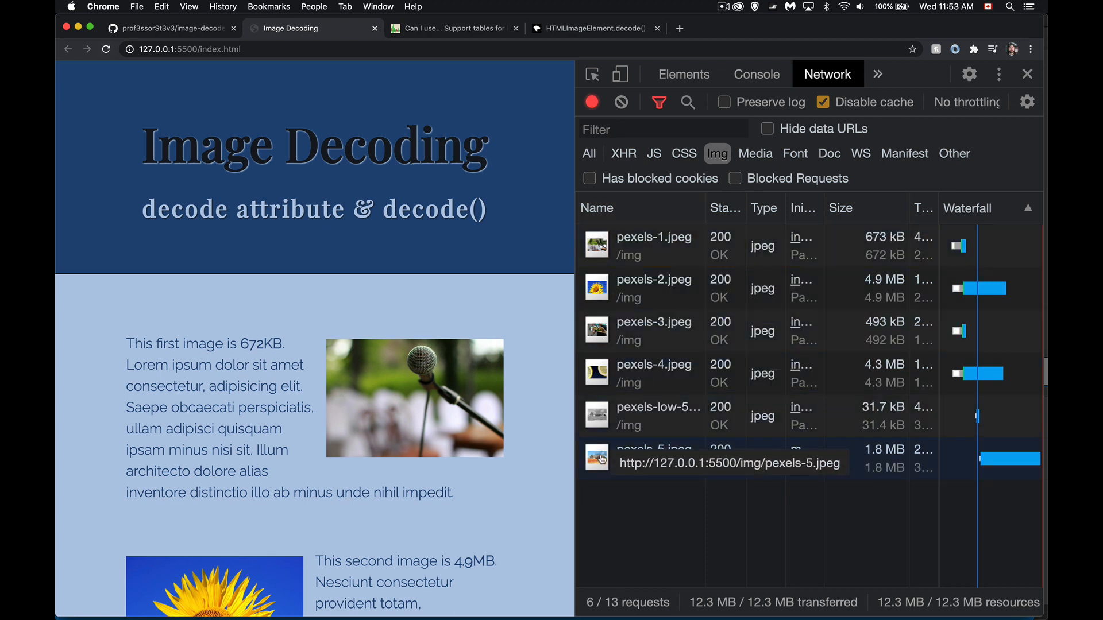
mouse_move(677, 408)
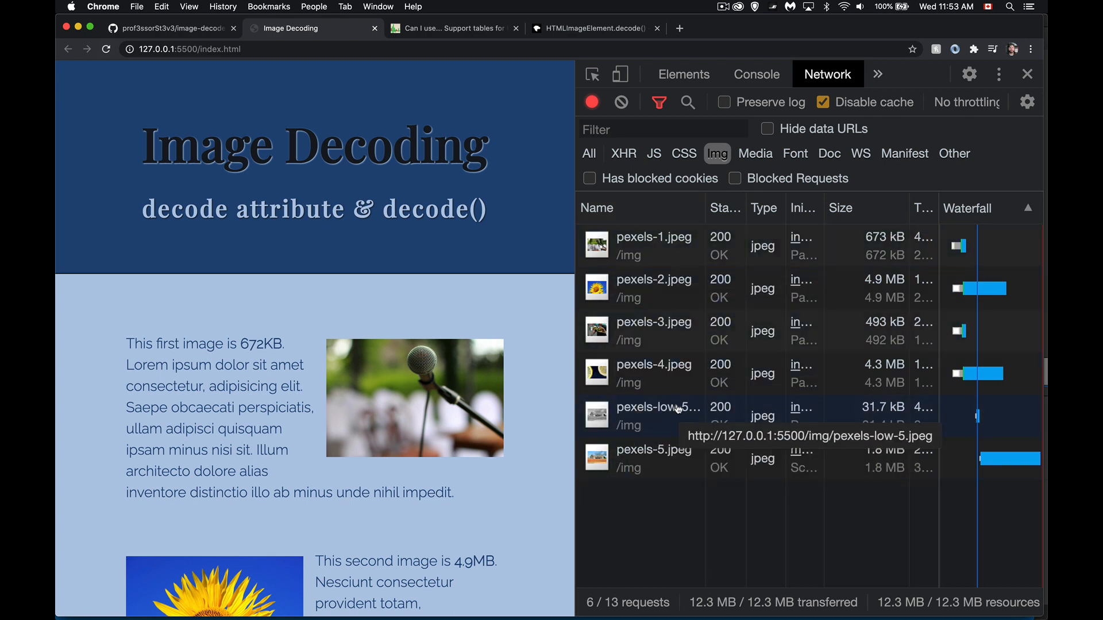
mouse_move(673, 463)
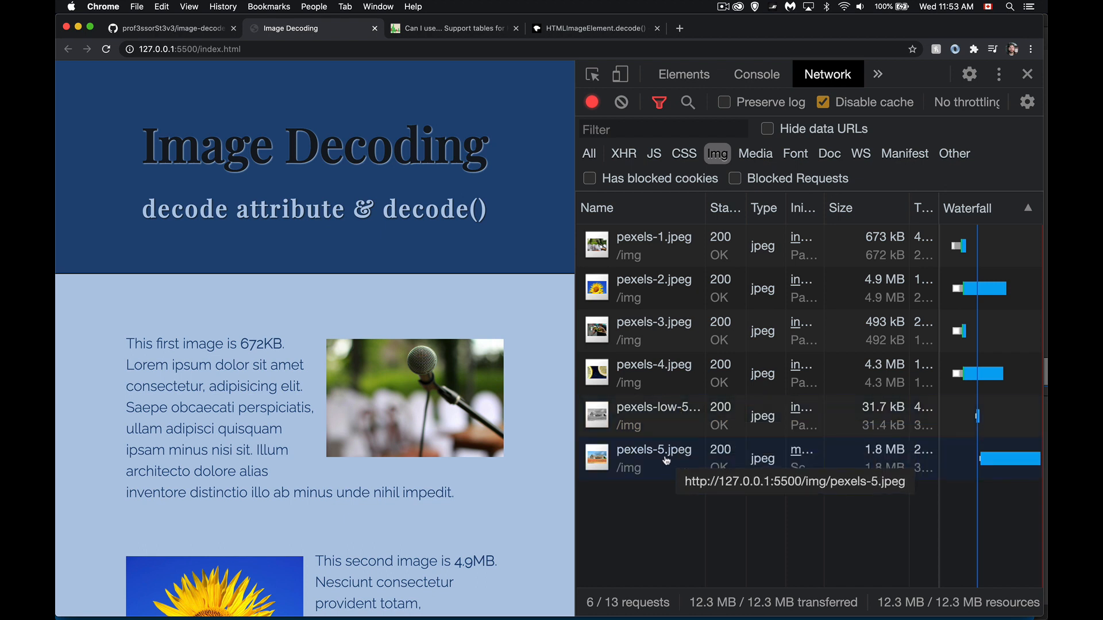
mouse_move(642, 415)
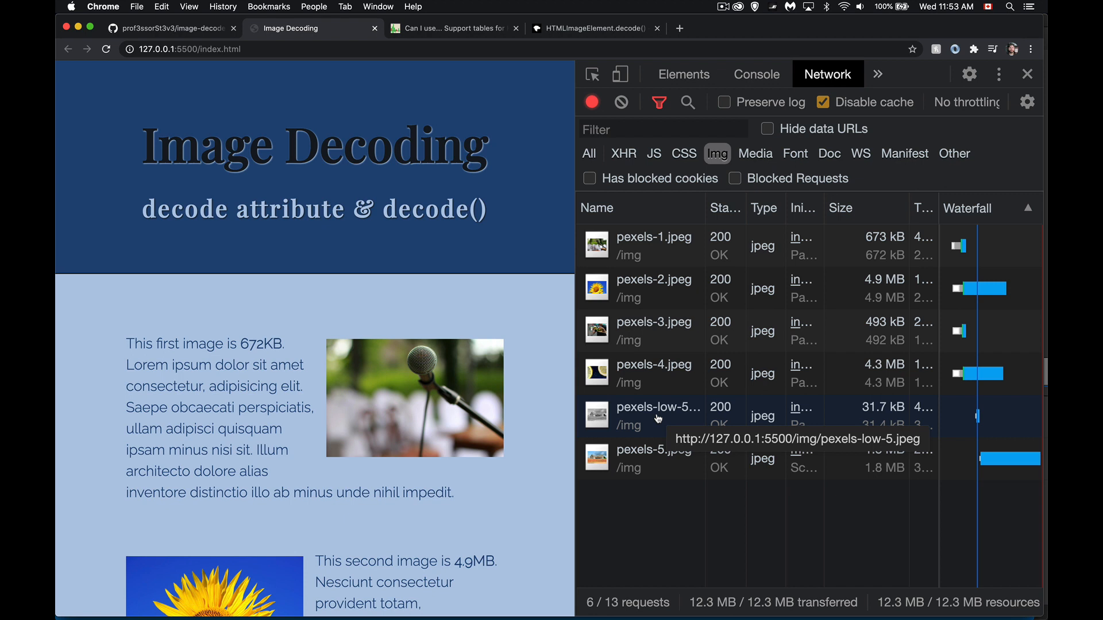
mouse_move(655, 424)
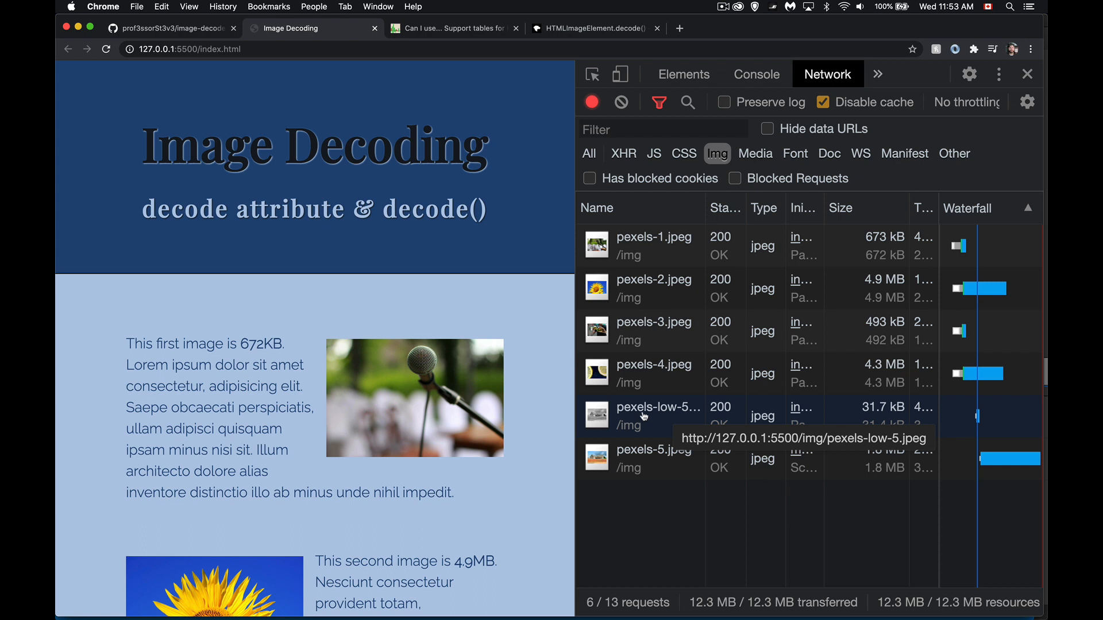
mouse_move(641, 417)
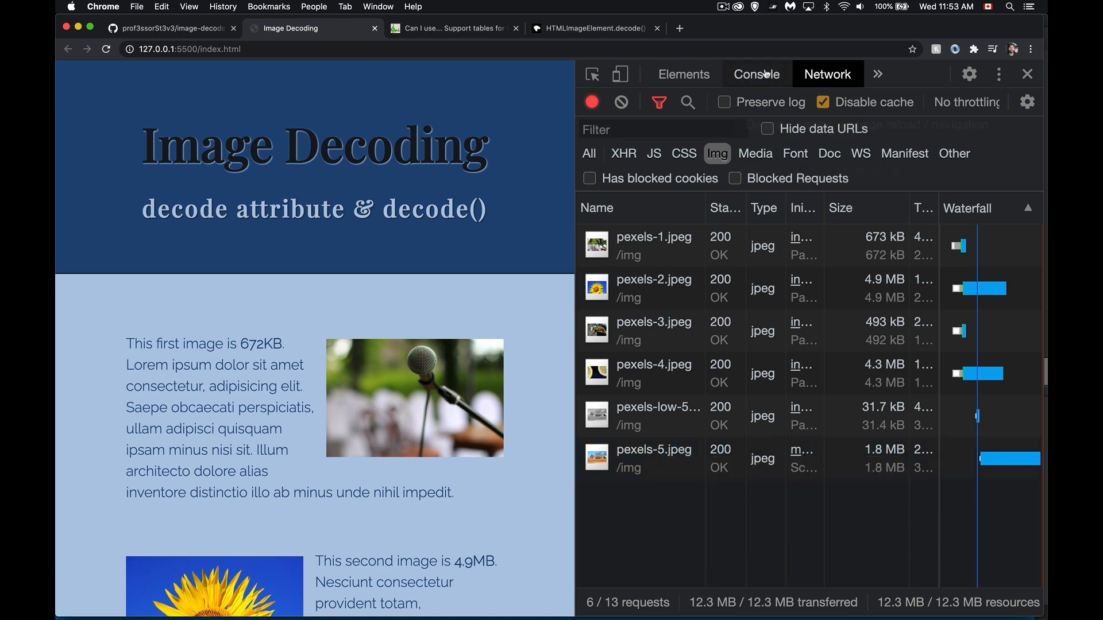
Check the console's pexels-5 load and decode messages, then return to the 6-of-13 network list
click(755, 74)
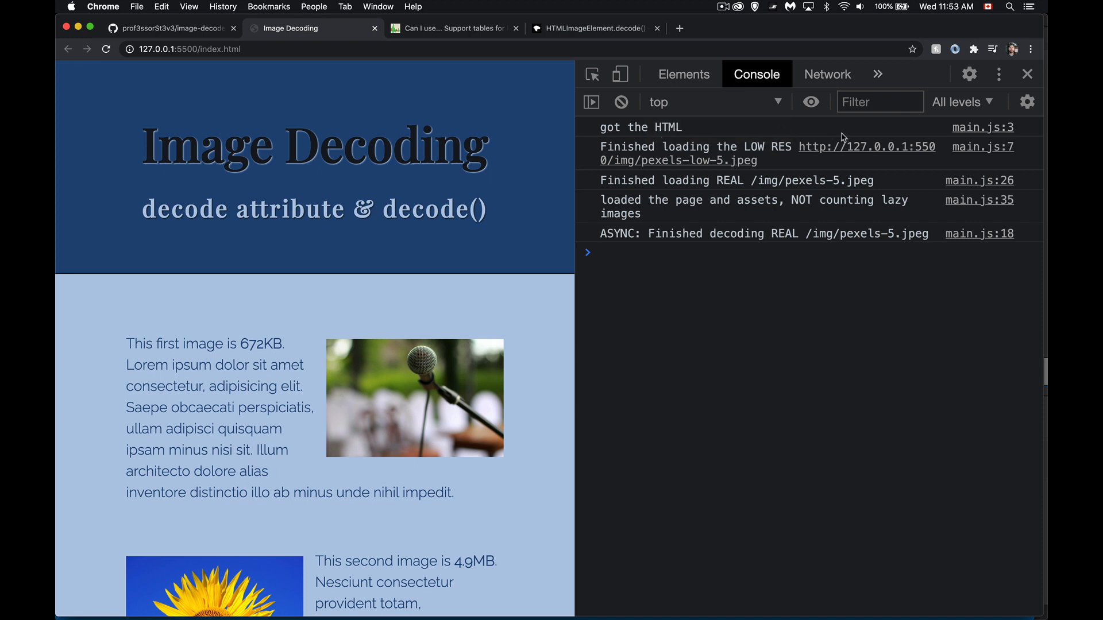
mouse_move(784, 156)
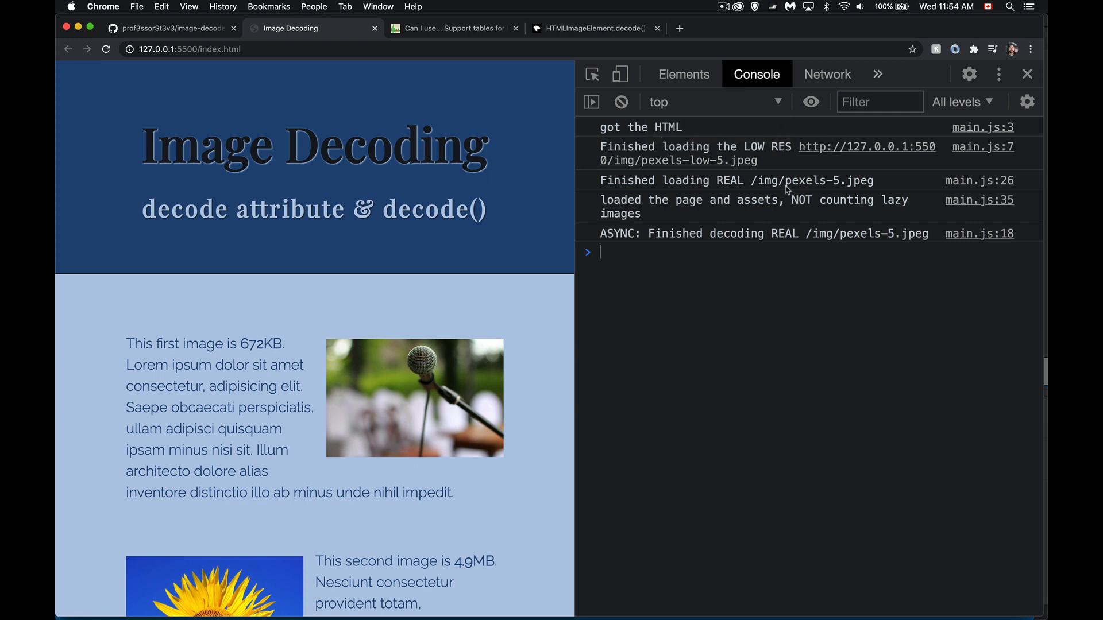
mouse_move(810, 218)
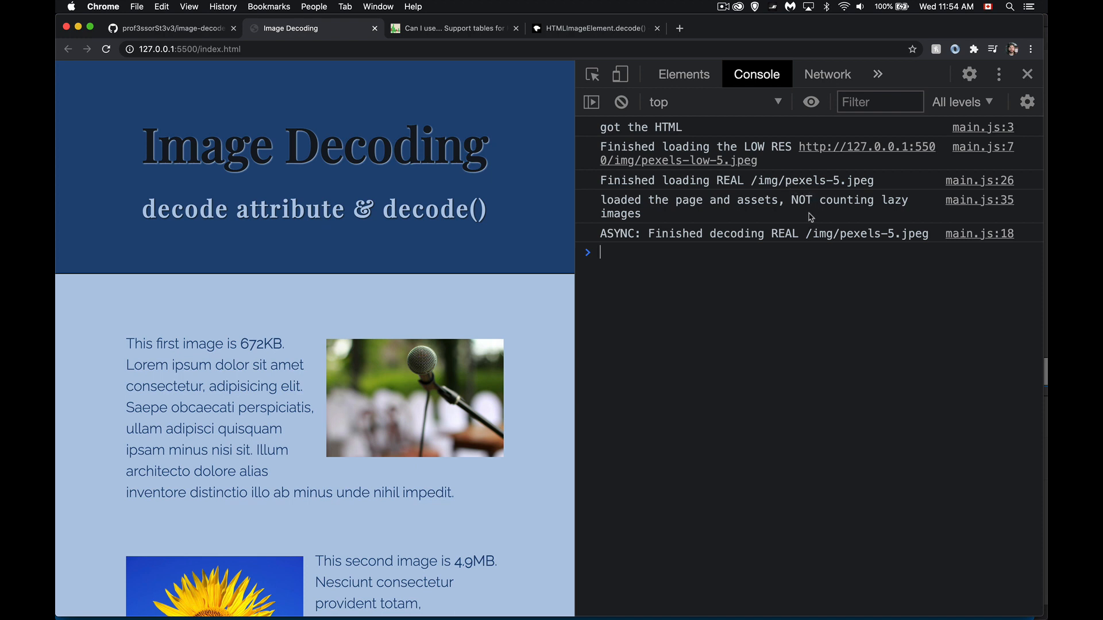
mouse_move(719, 214)
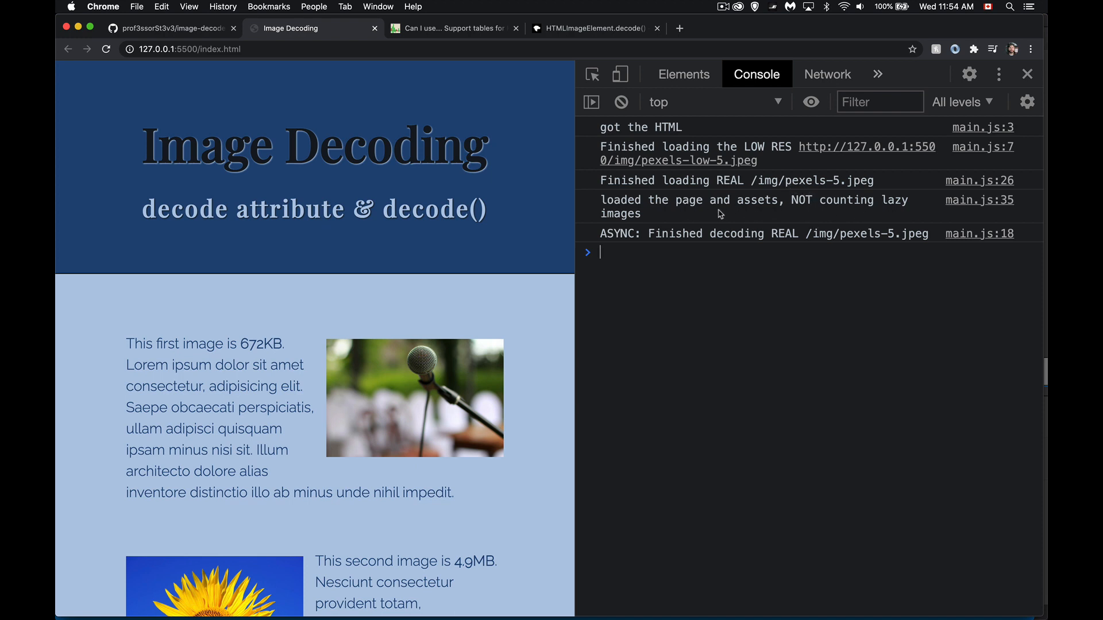
mouse_move(830, 210)
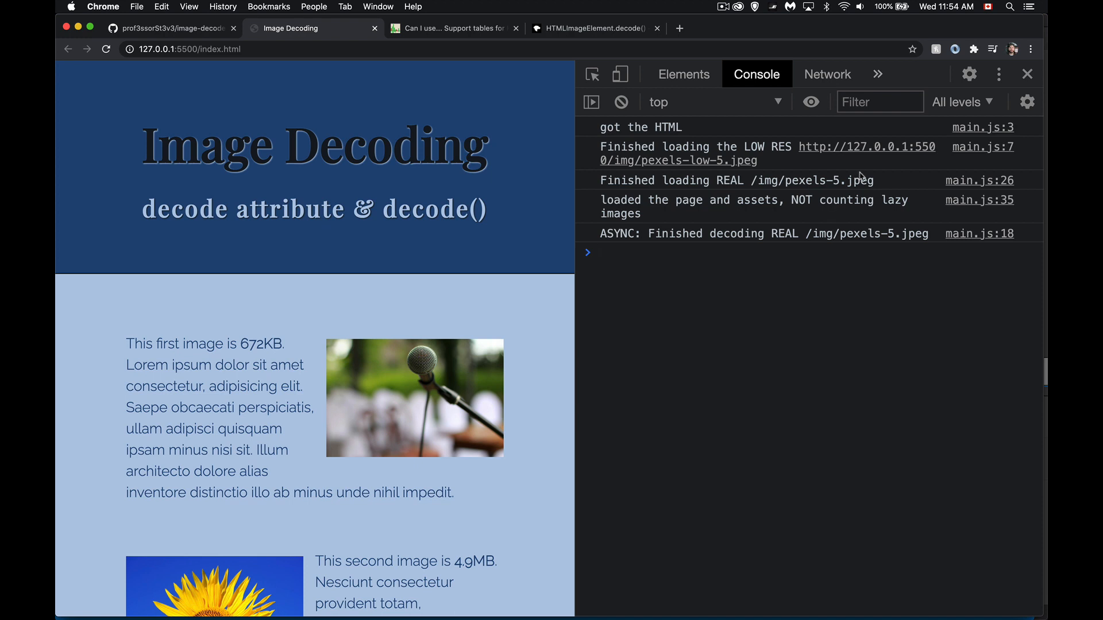
mouse_move(774, 219)
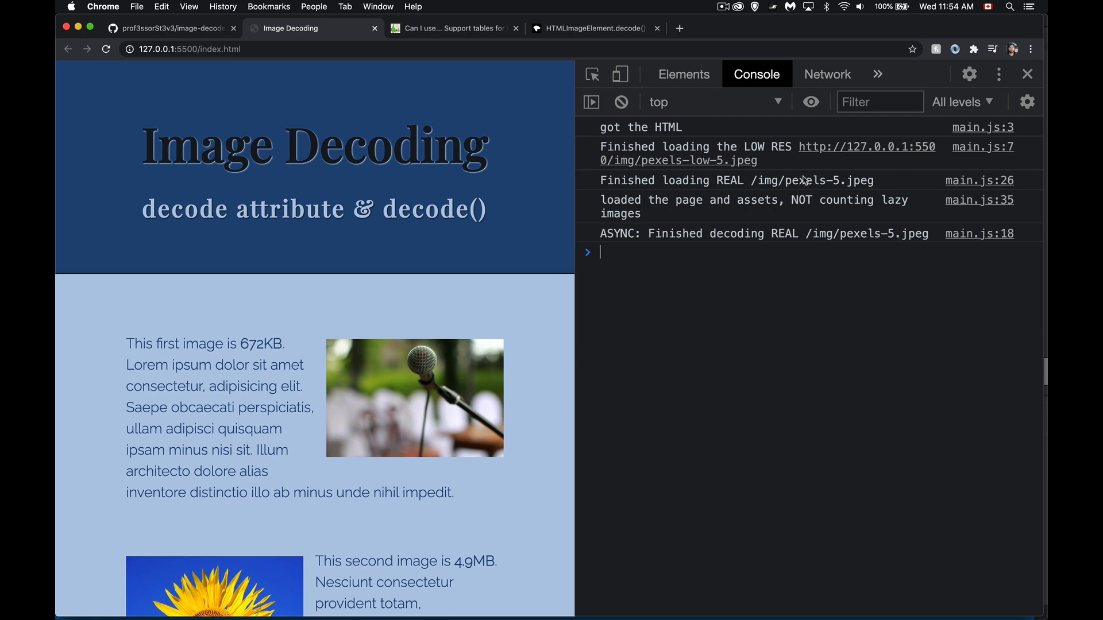
mouse_move(753, 337)
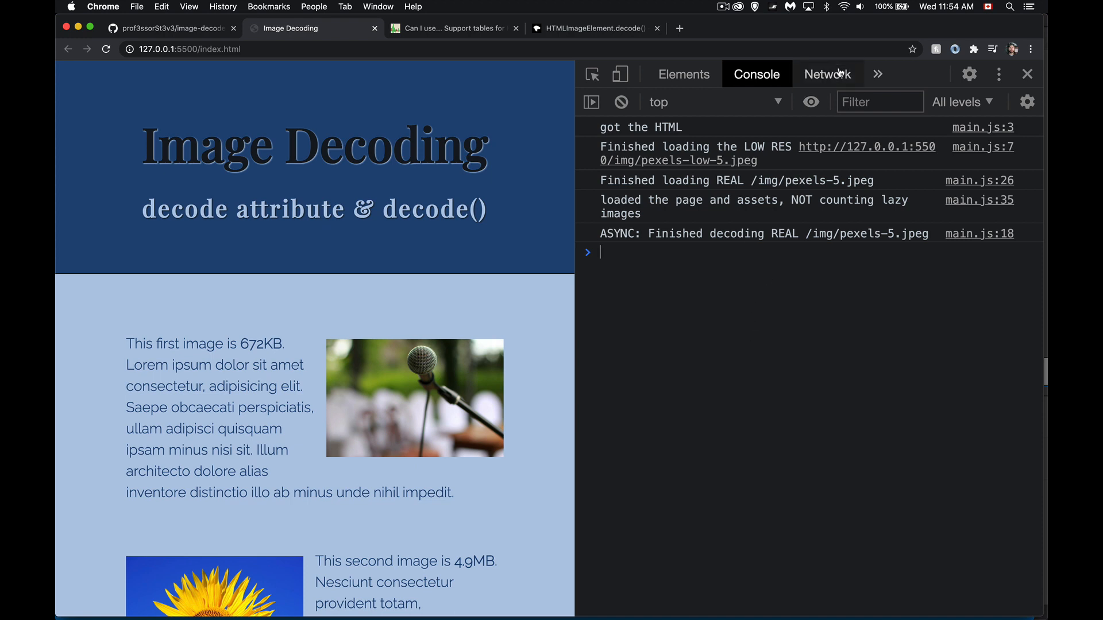
click(827, 74)
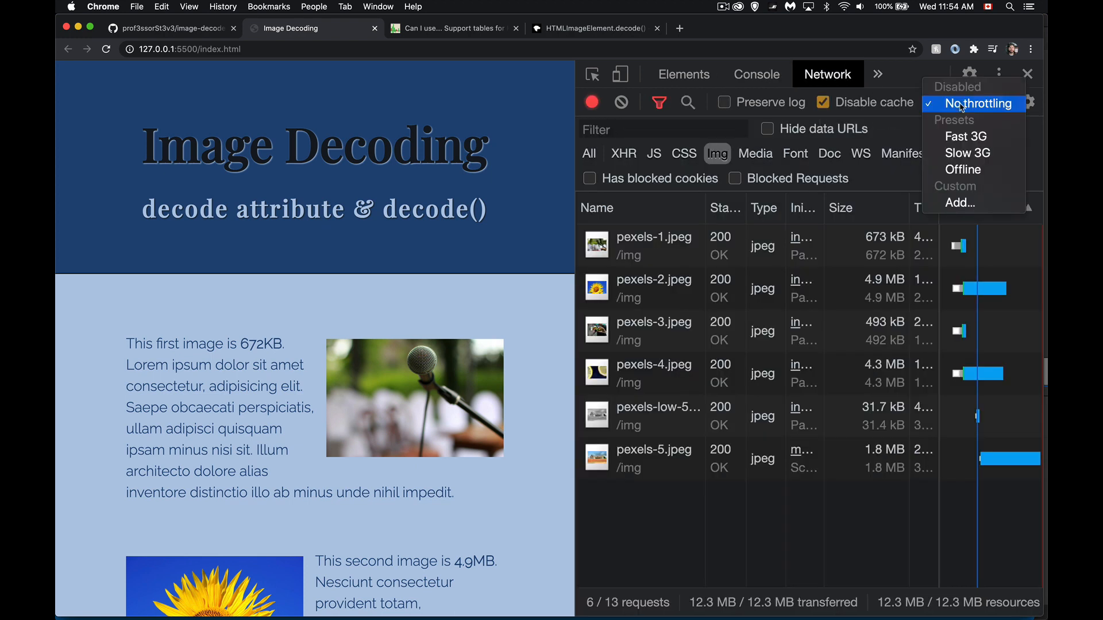
Throttle to Fast 3G and scroll down so pexels-6 and pexels-7 load, reaching 10 of 17 requests
click(965, 135)
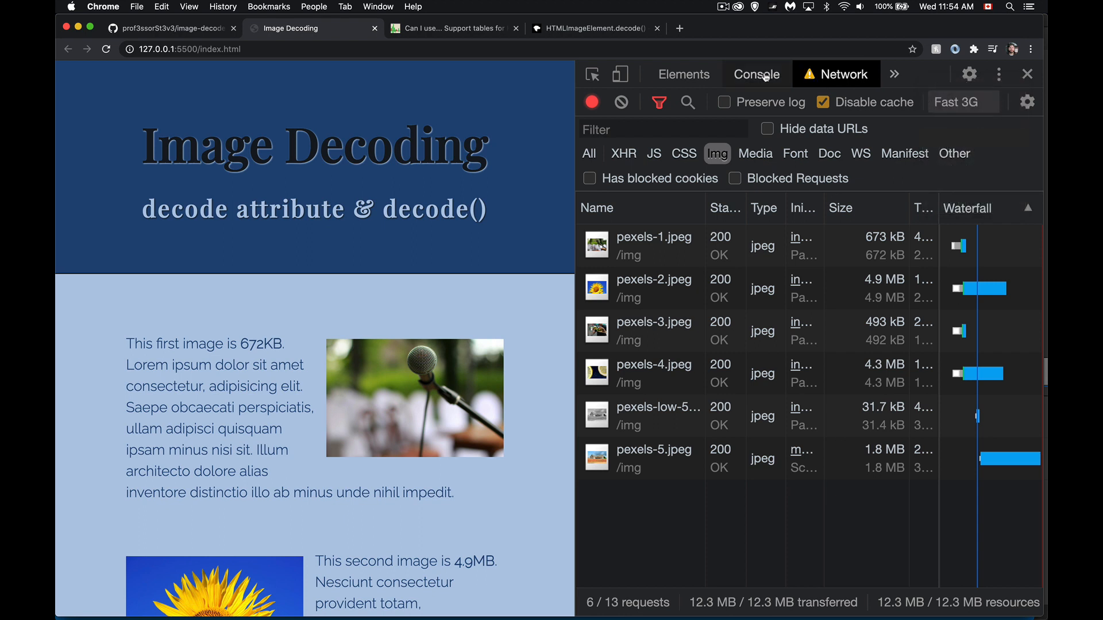
click(756, 74)
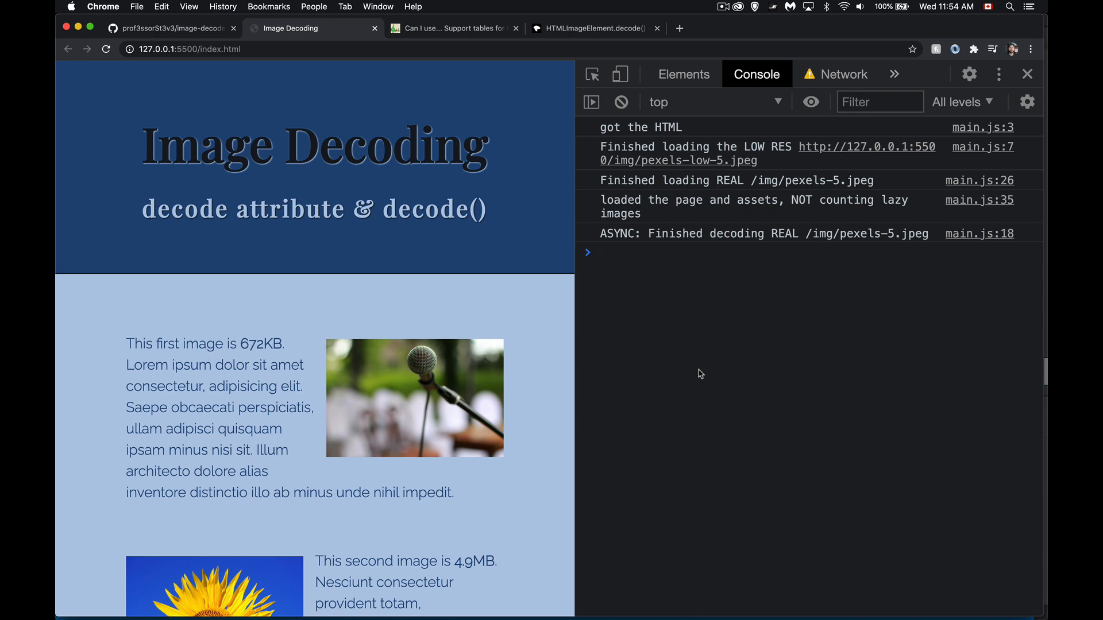
click(633, 252)
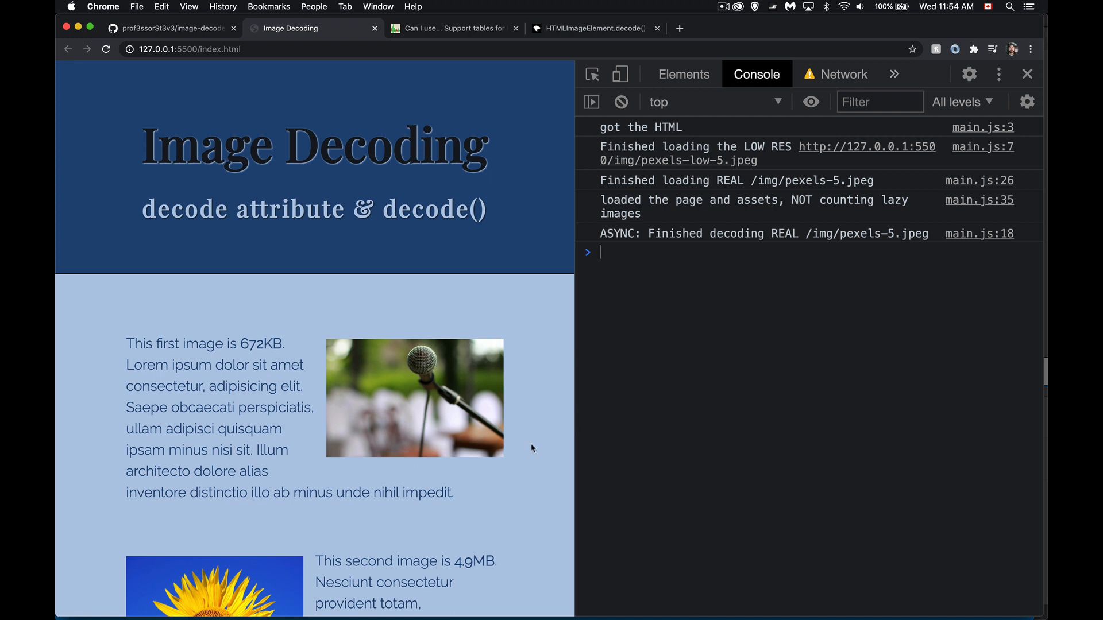
scroll(down, 3)
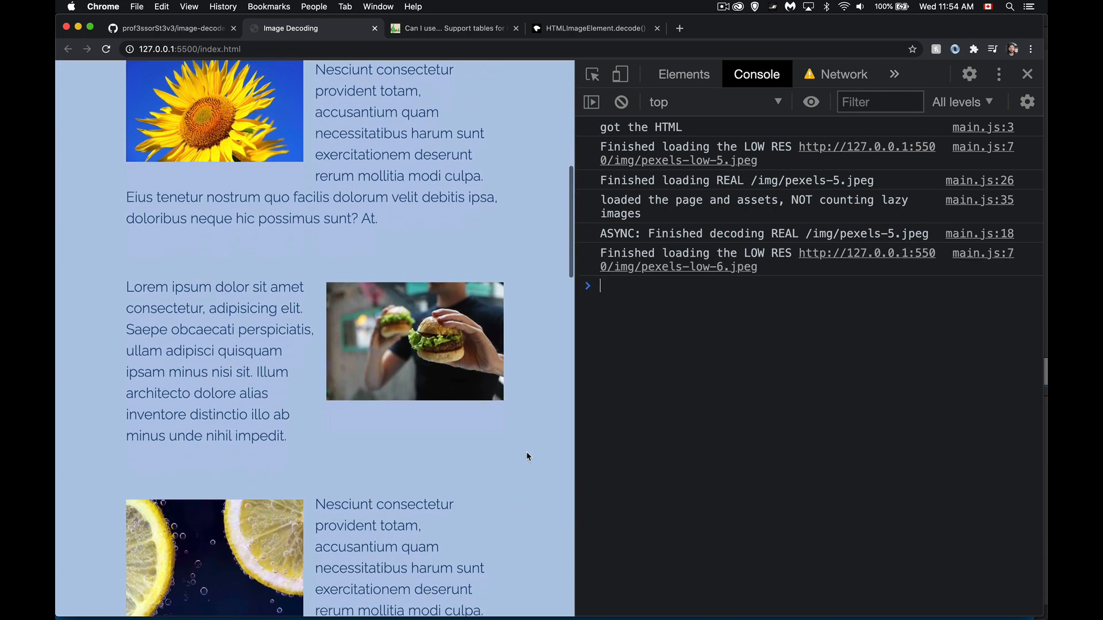
scroll(down, 3)
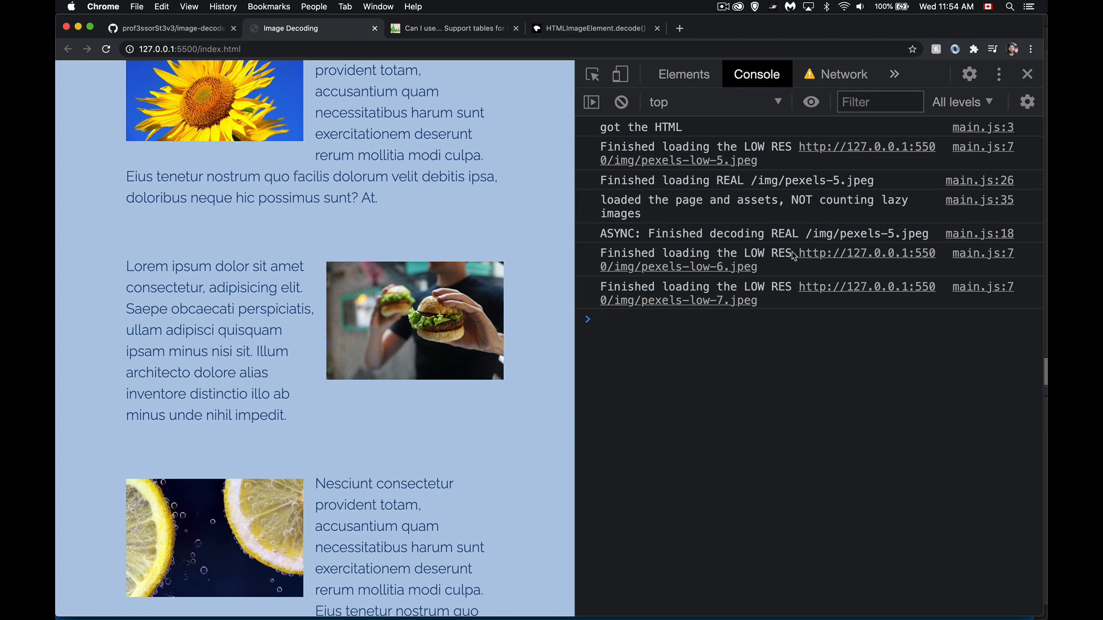
mouse_move(780, 263)
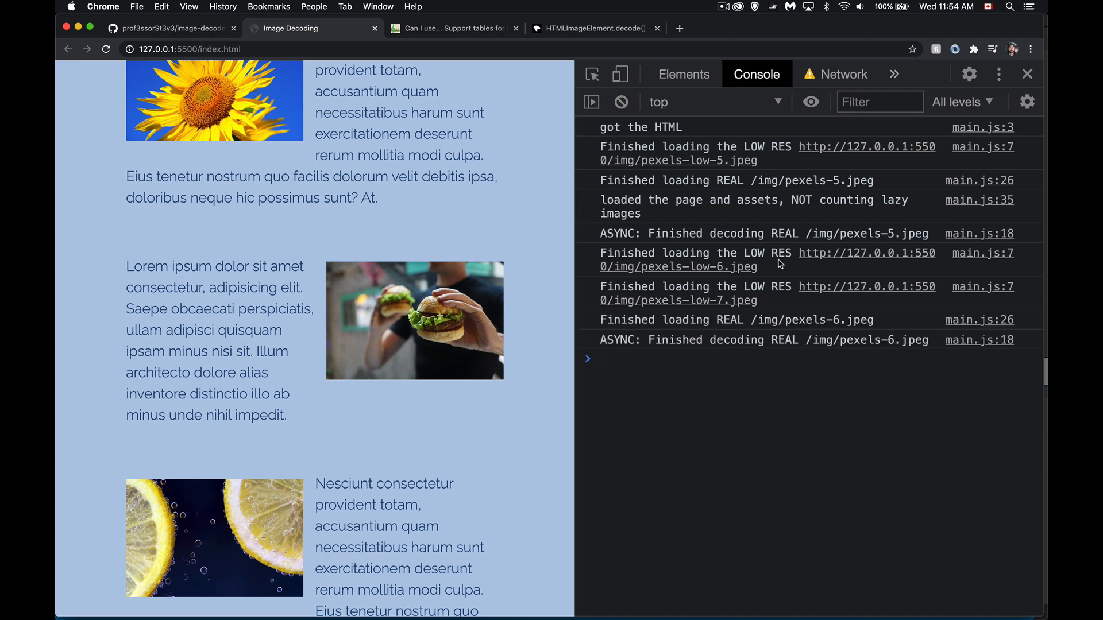
mouse_move(790, 328)
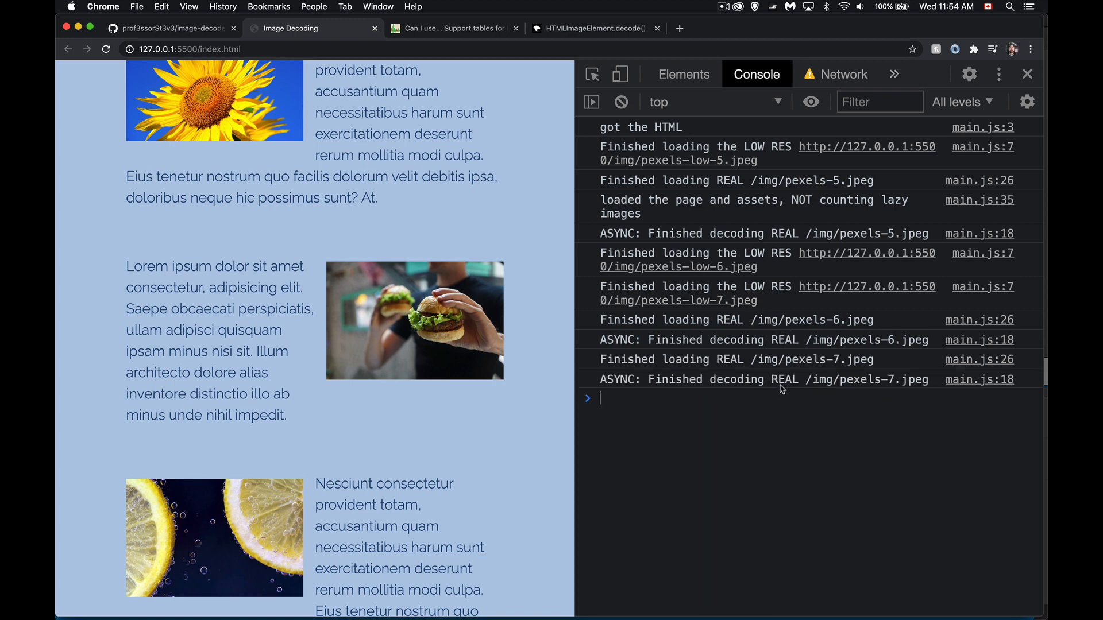
click(843, 74)
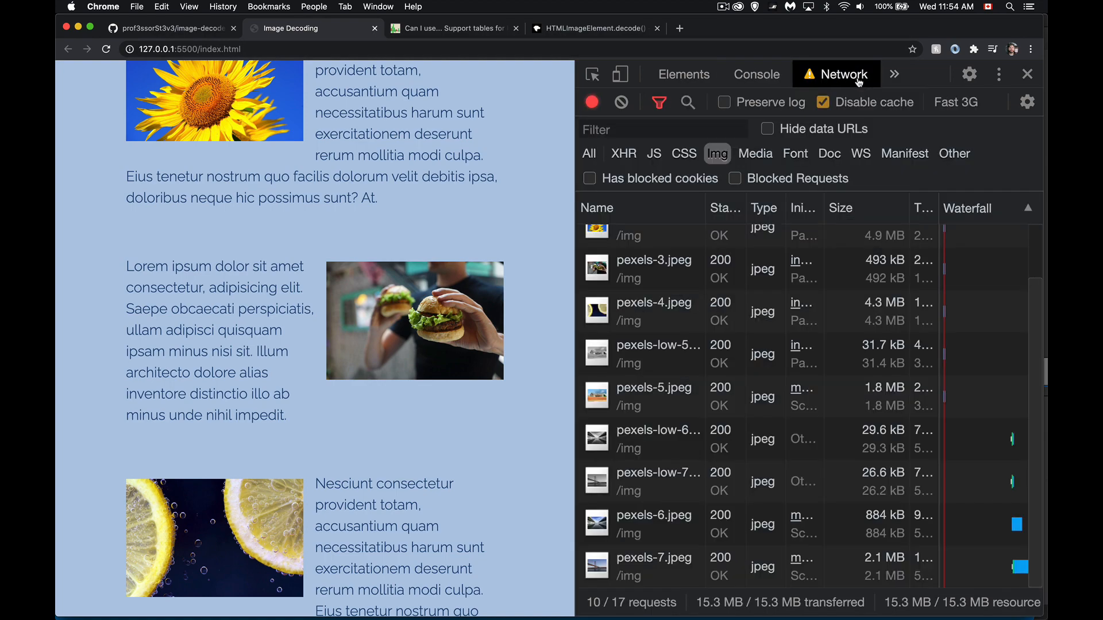
Scroll further down so low-res images 8–12 load and pexels-8 decodes, then view the console
scroll(down, 3)
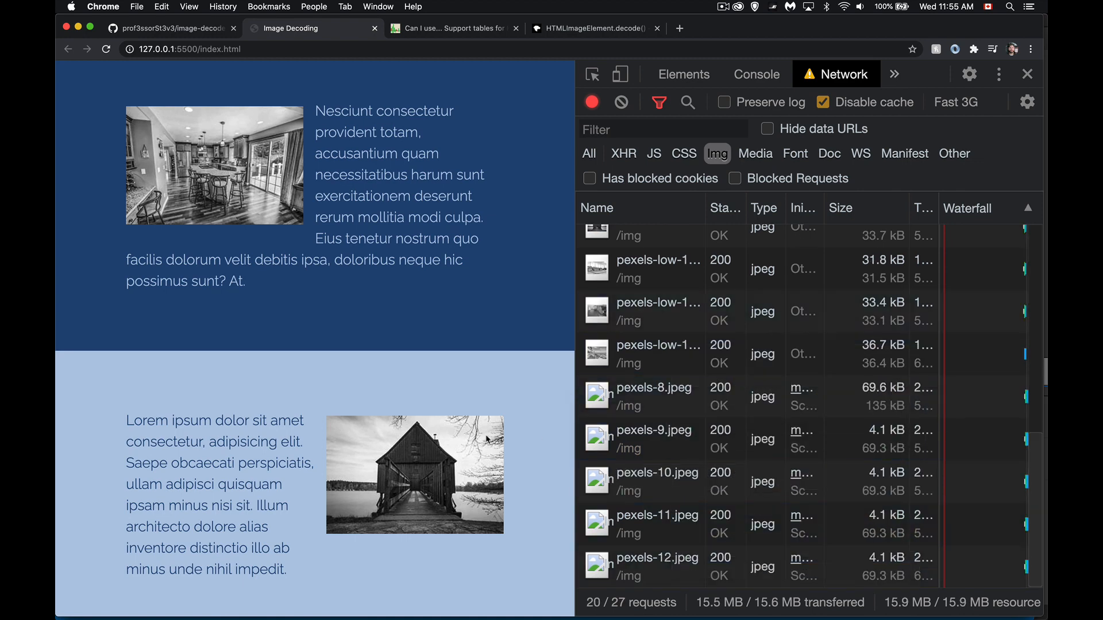
scroll(down, 3)
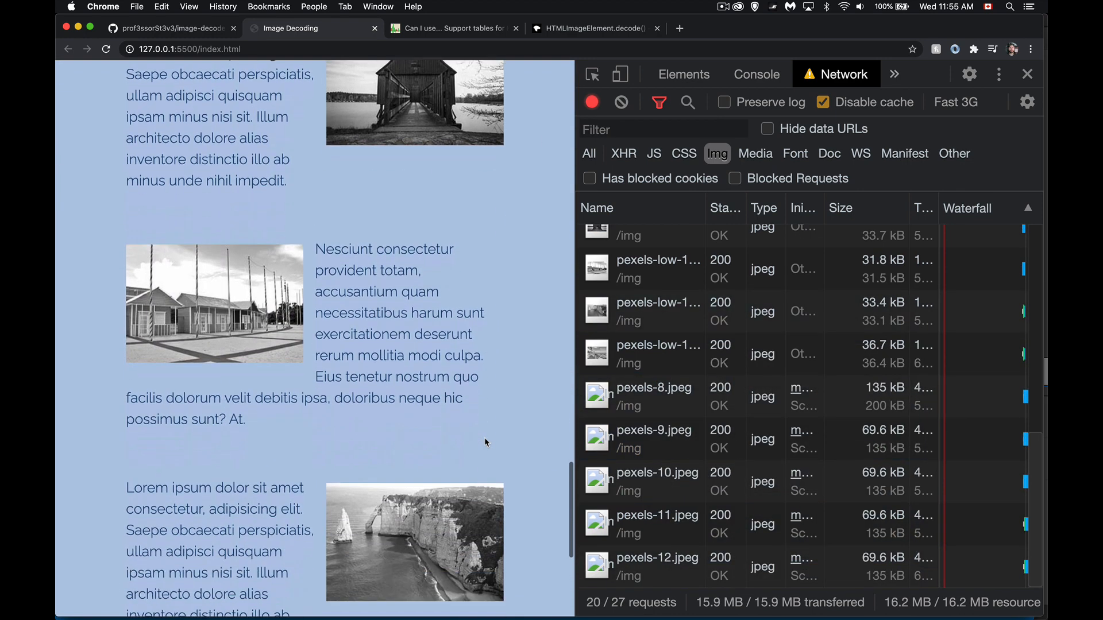
scroll(down, 3)
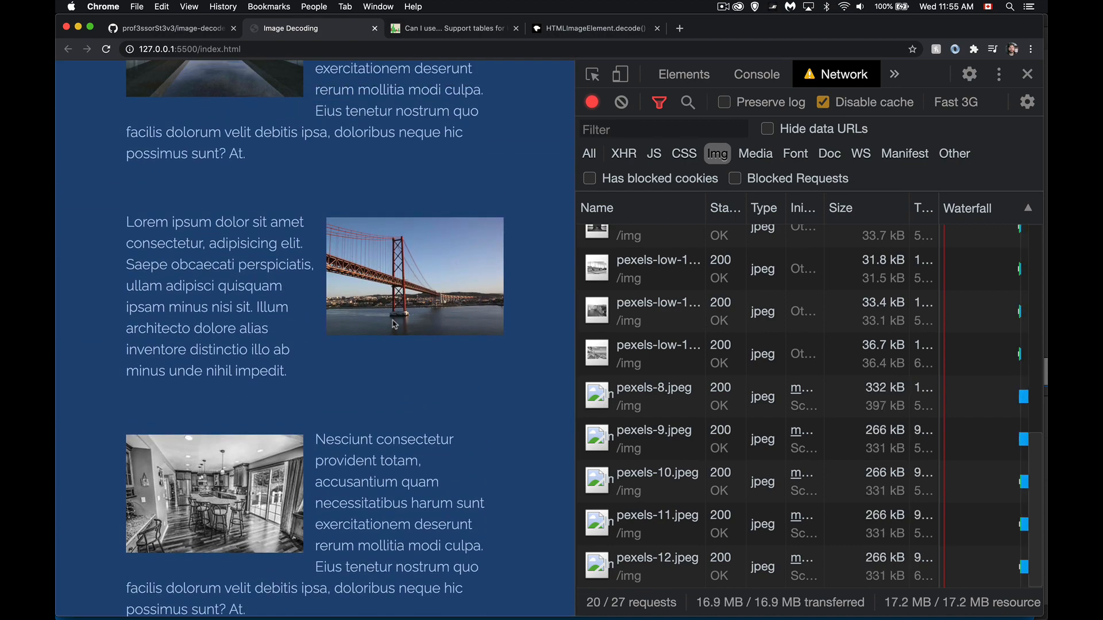
scroll(down, 3)
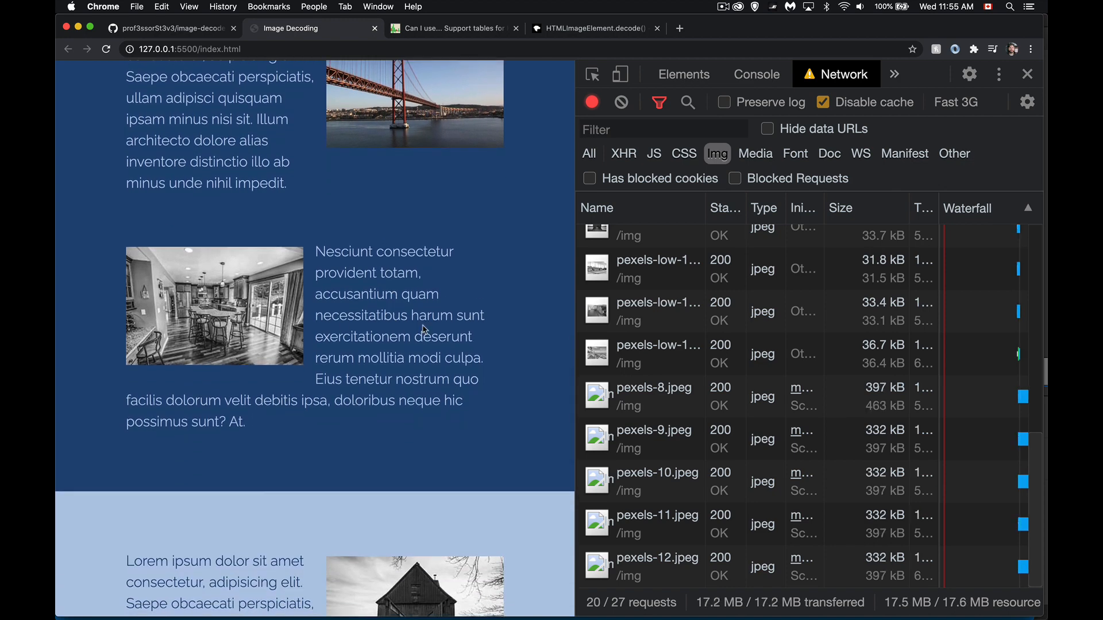
scroll(down, 3)
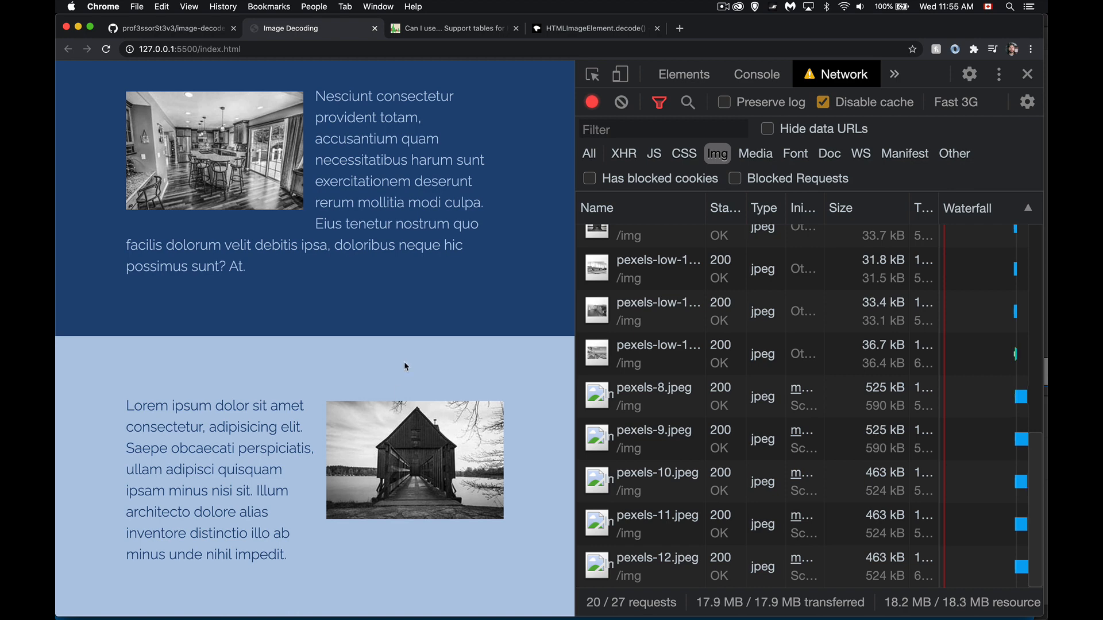
click(755, 74)
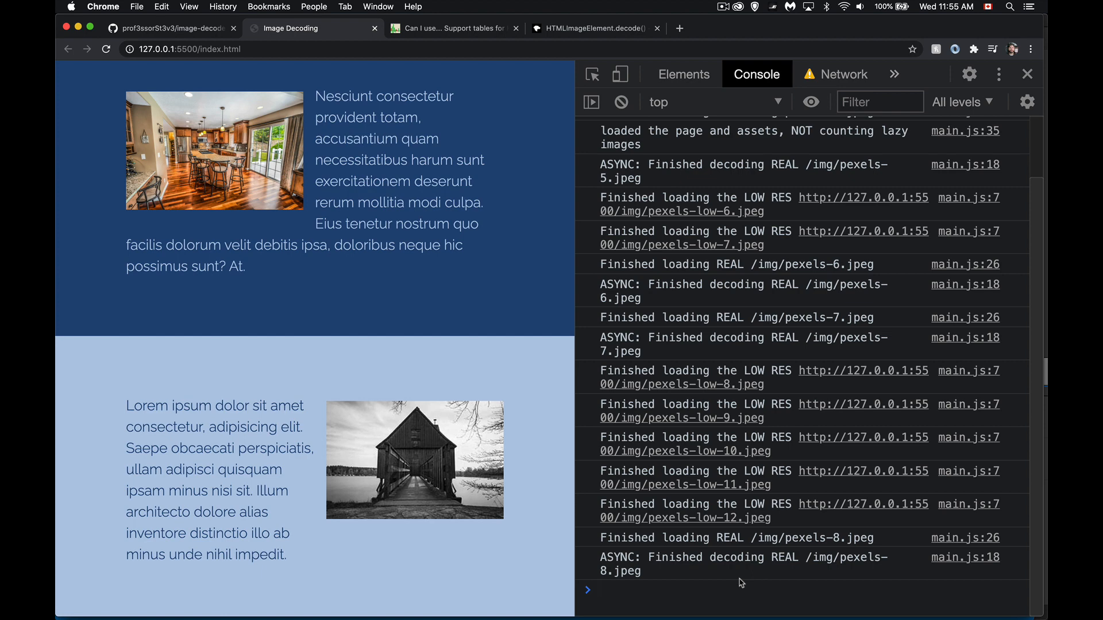
Watch pexels-9 to pexels-12 finish decoding, then switch to the Can I use img decoding table
click(668, 589)
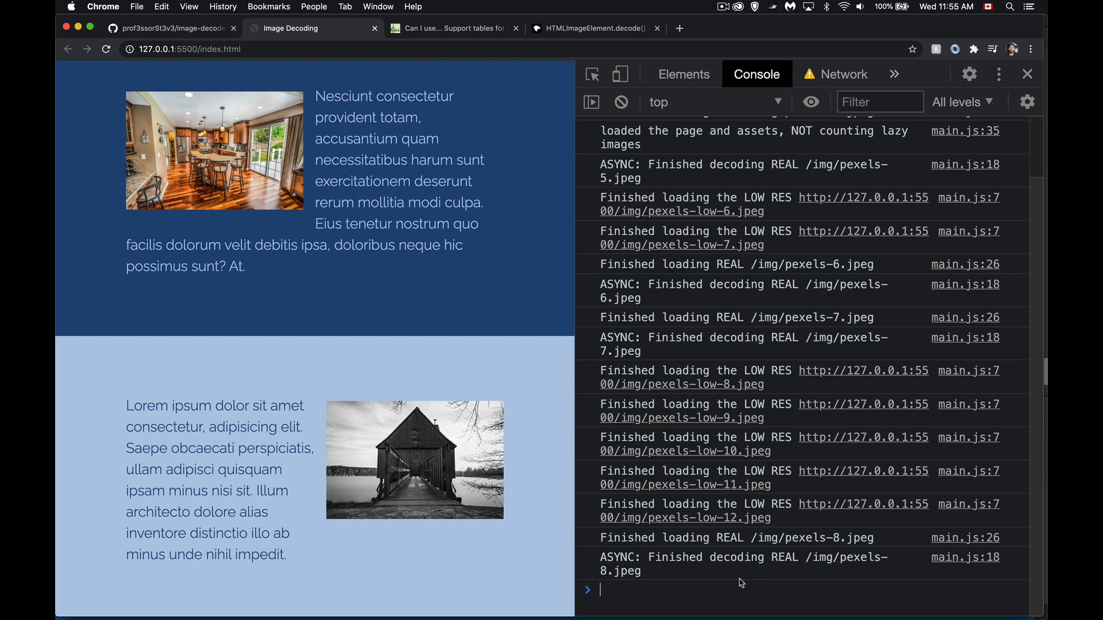
scroll(down, 3)
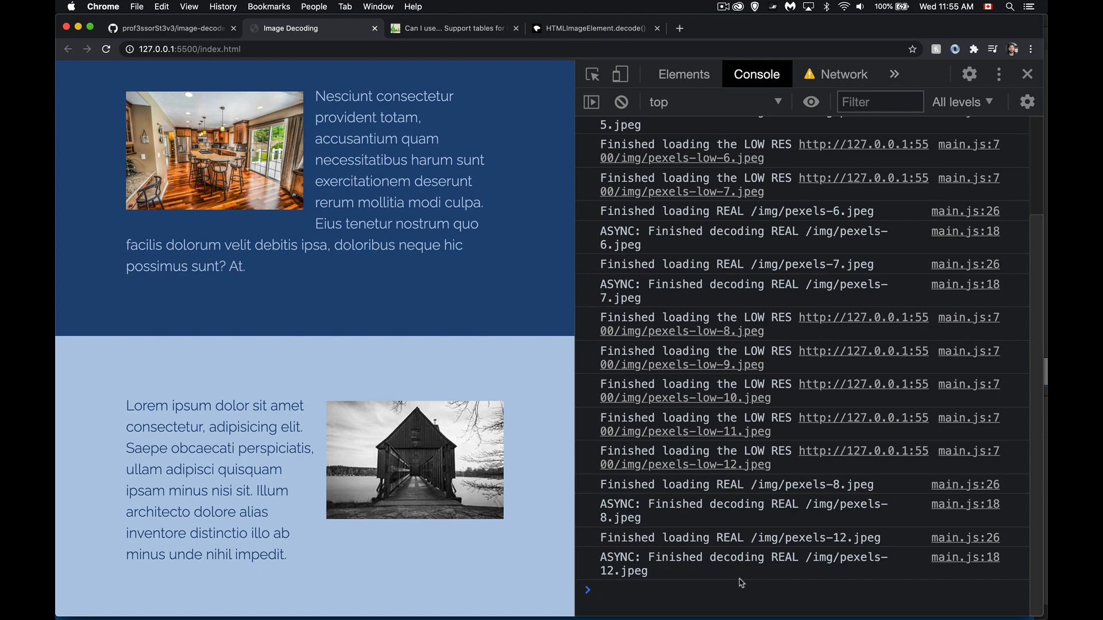
click(598, 590)
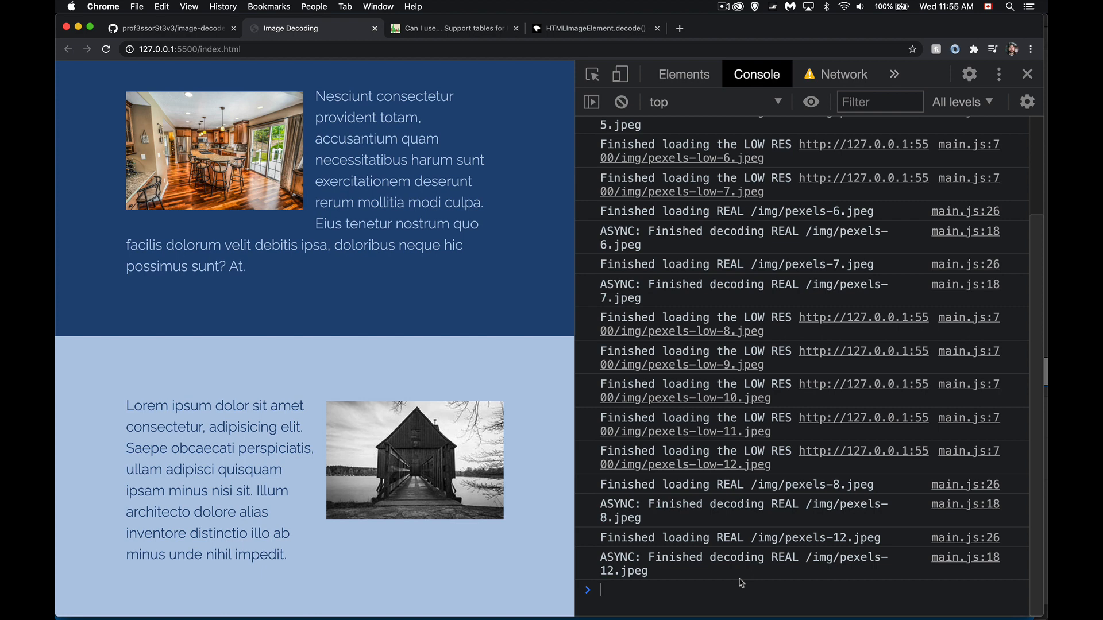
mouse_move(519, 448)
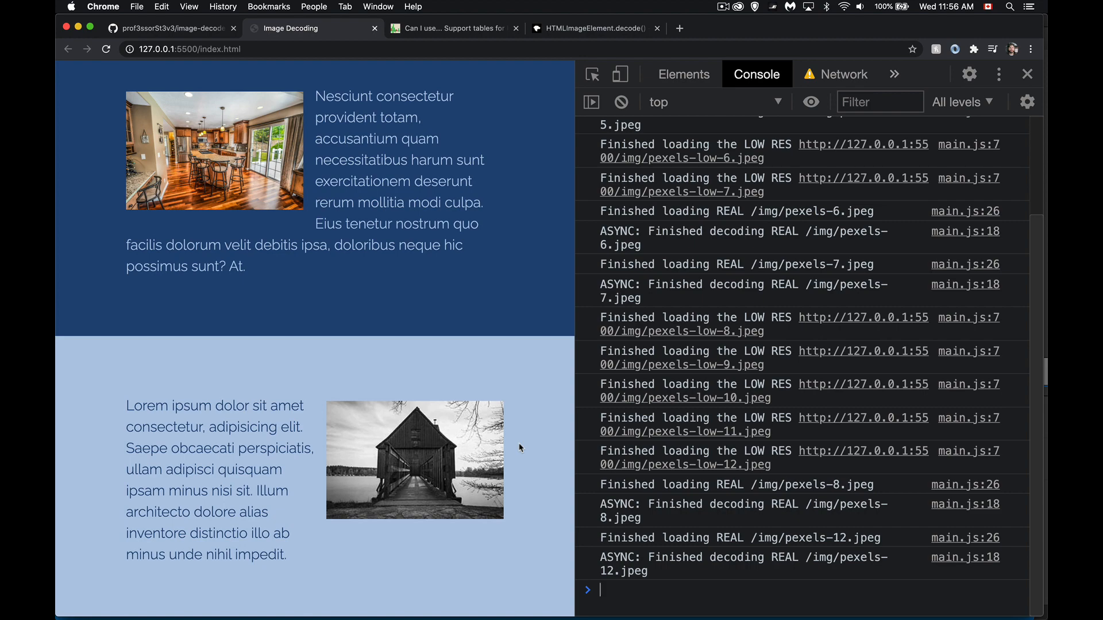
scroll(down, 3)
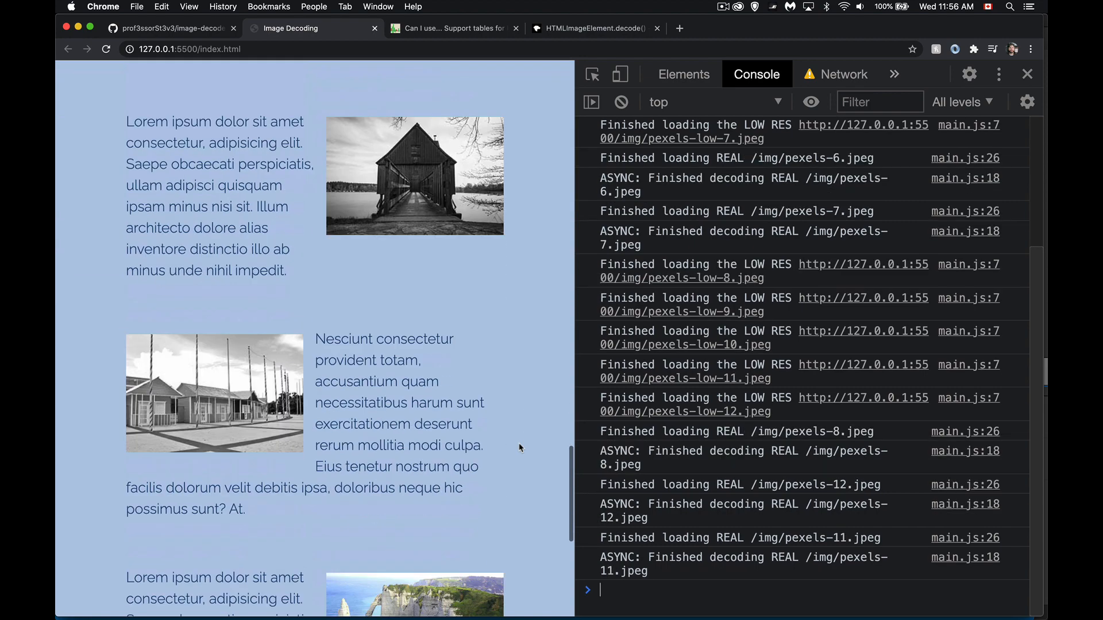
scroll(down, 3)
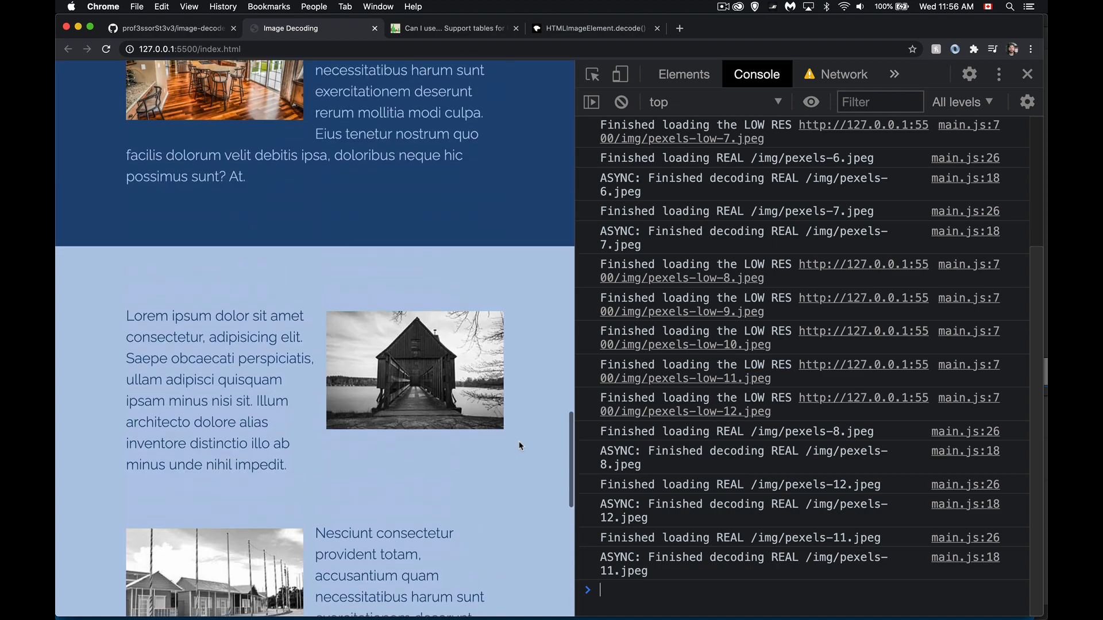
scroll(down, 3)
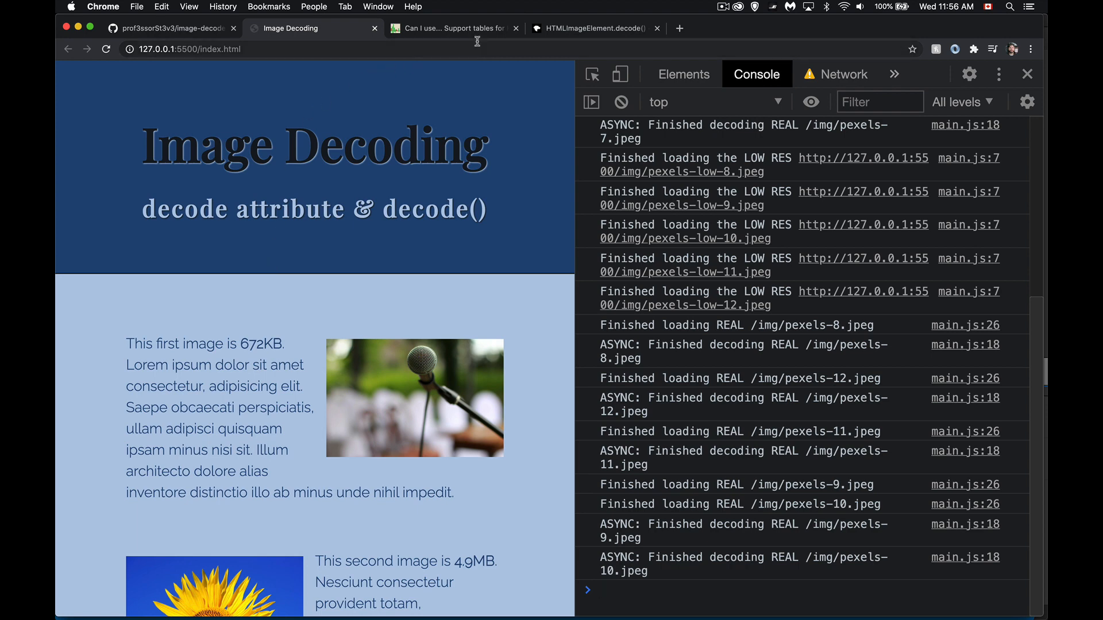
click(450, 28)
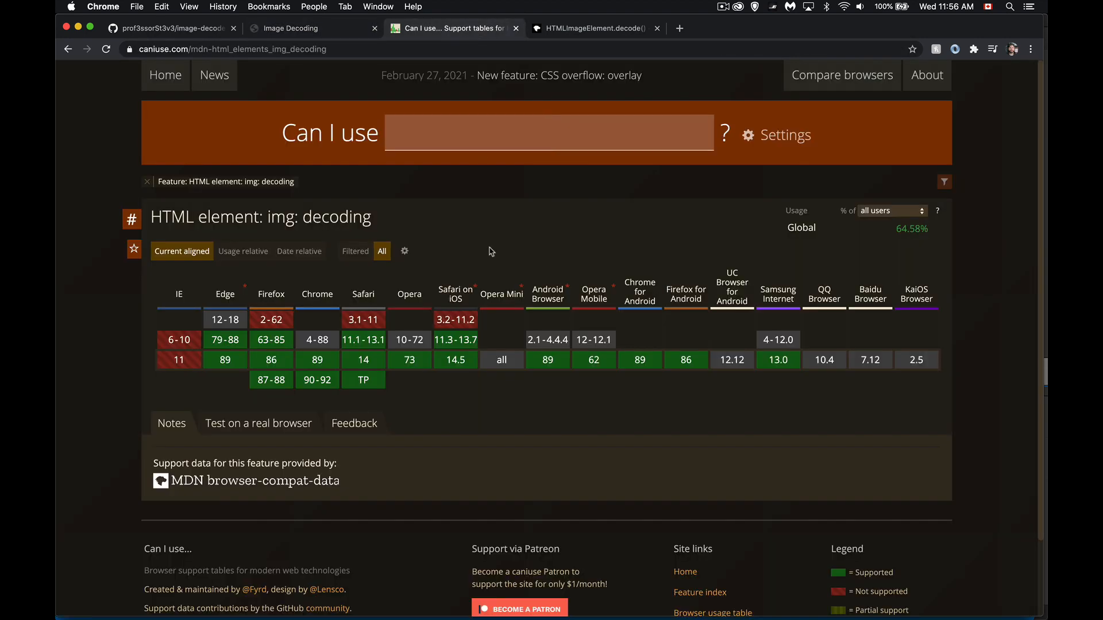
mouse_move(619, 388)
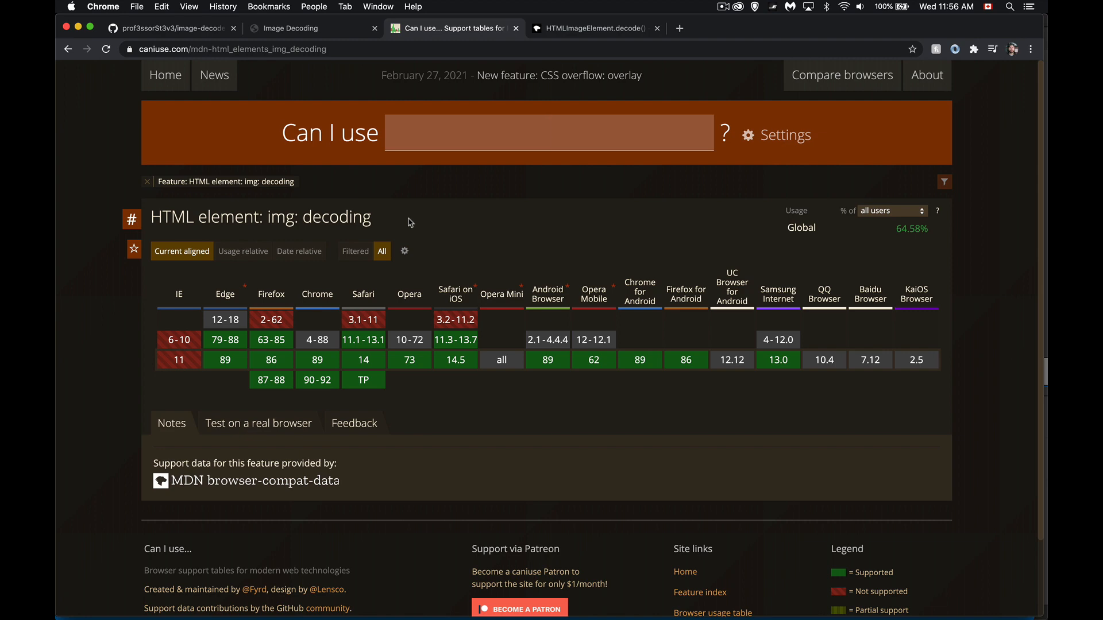
Switch to the MDN HTMLImageElement.decode() reference page
click(594, 29)
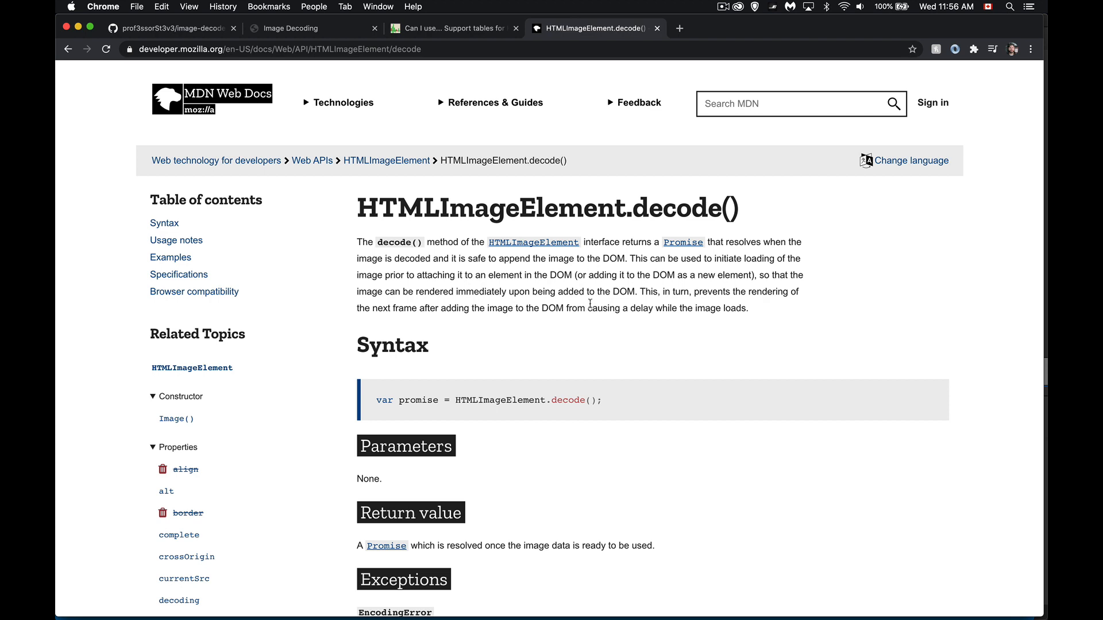
mouse_move(313, 421)
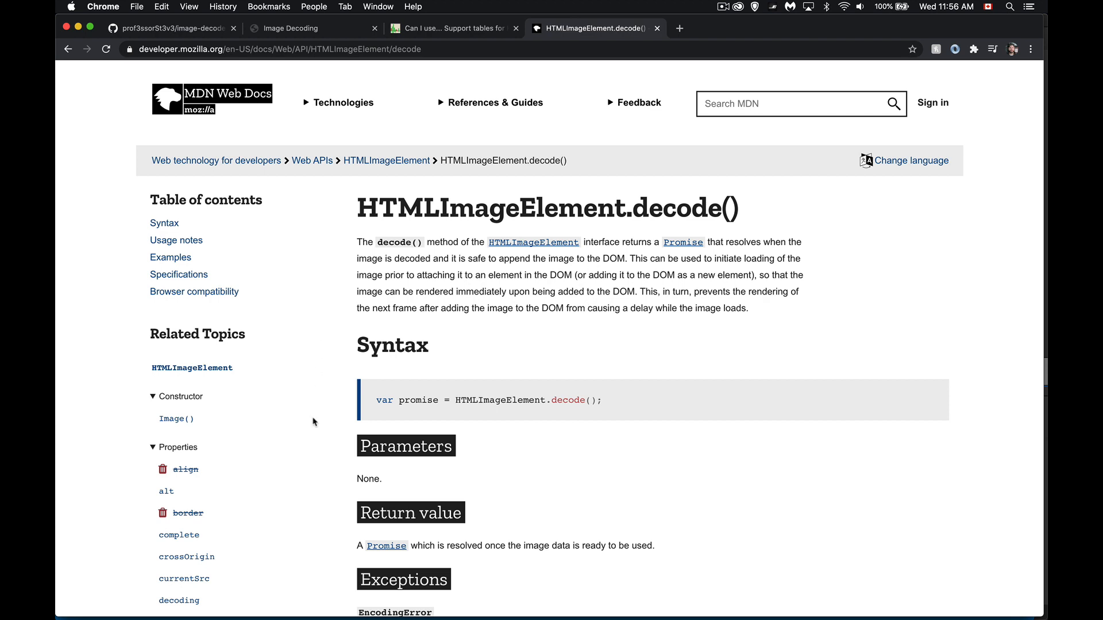